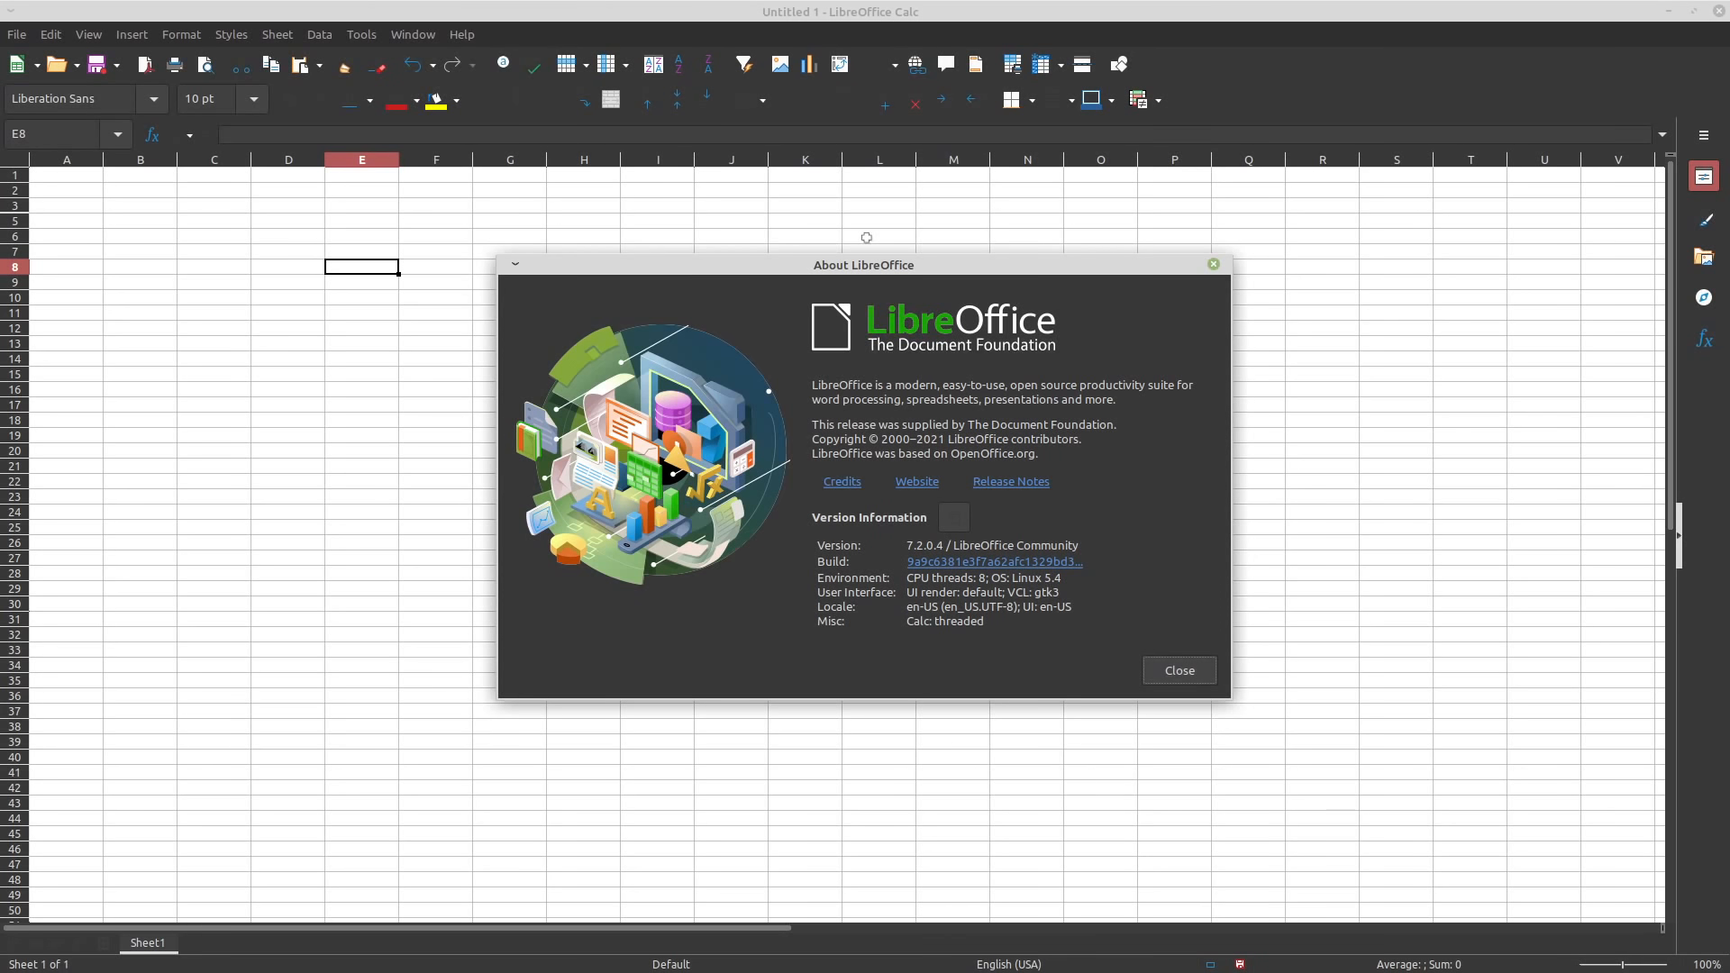
pyautogui.moveTo(784, 238)
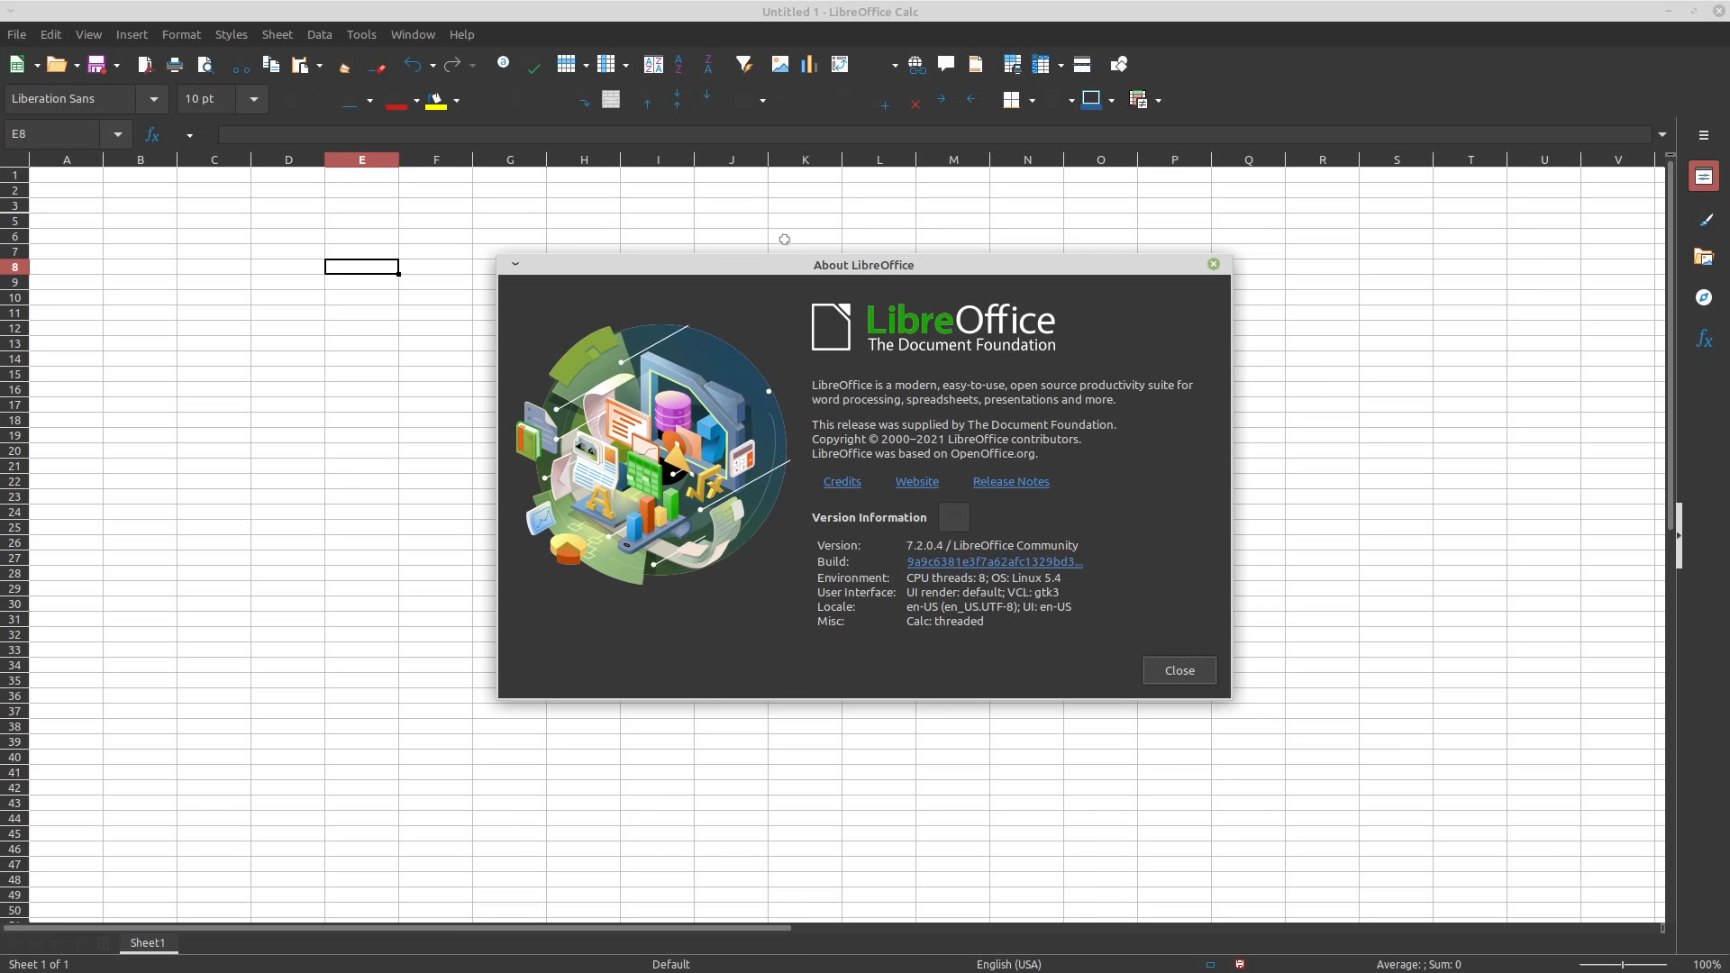
pyautogui.moveTo(766, 237)
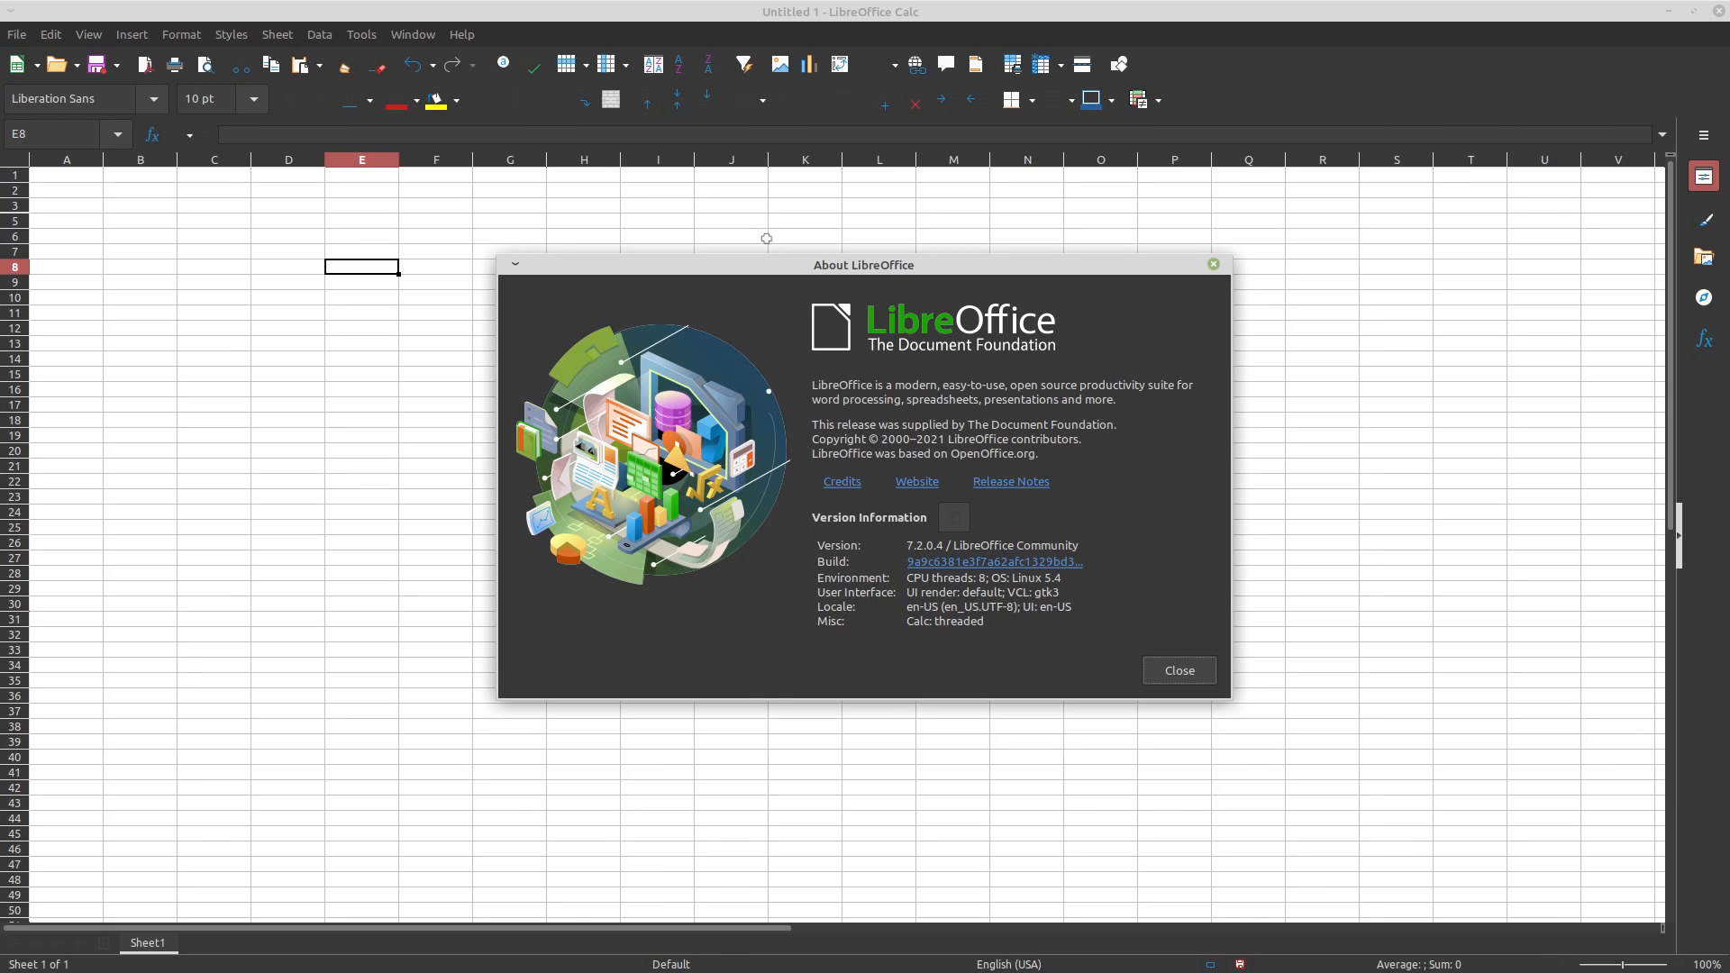
pyautogui.moveTo(755, 250)
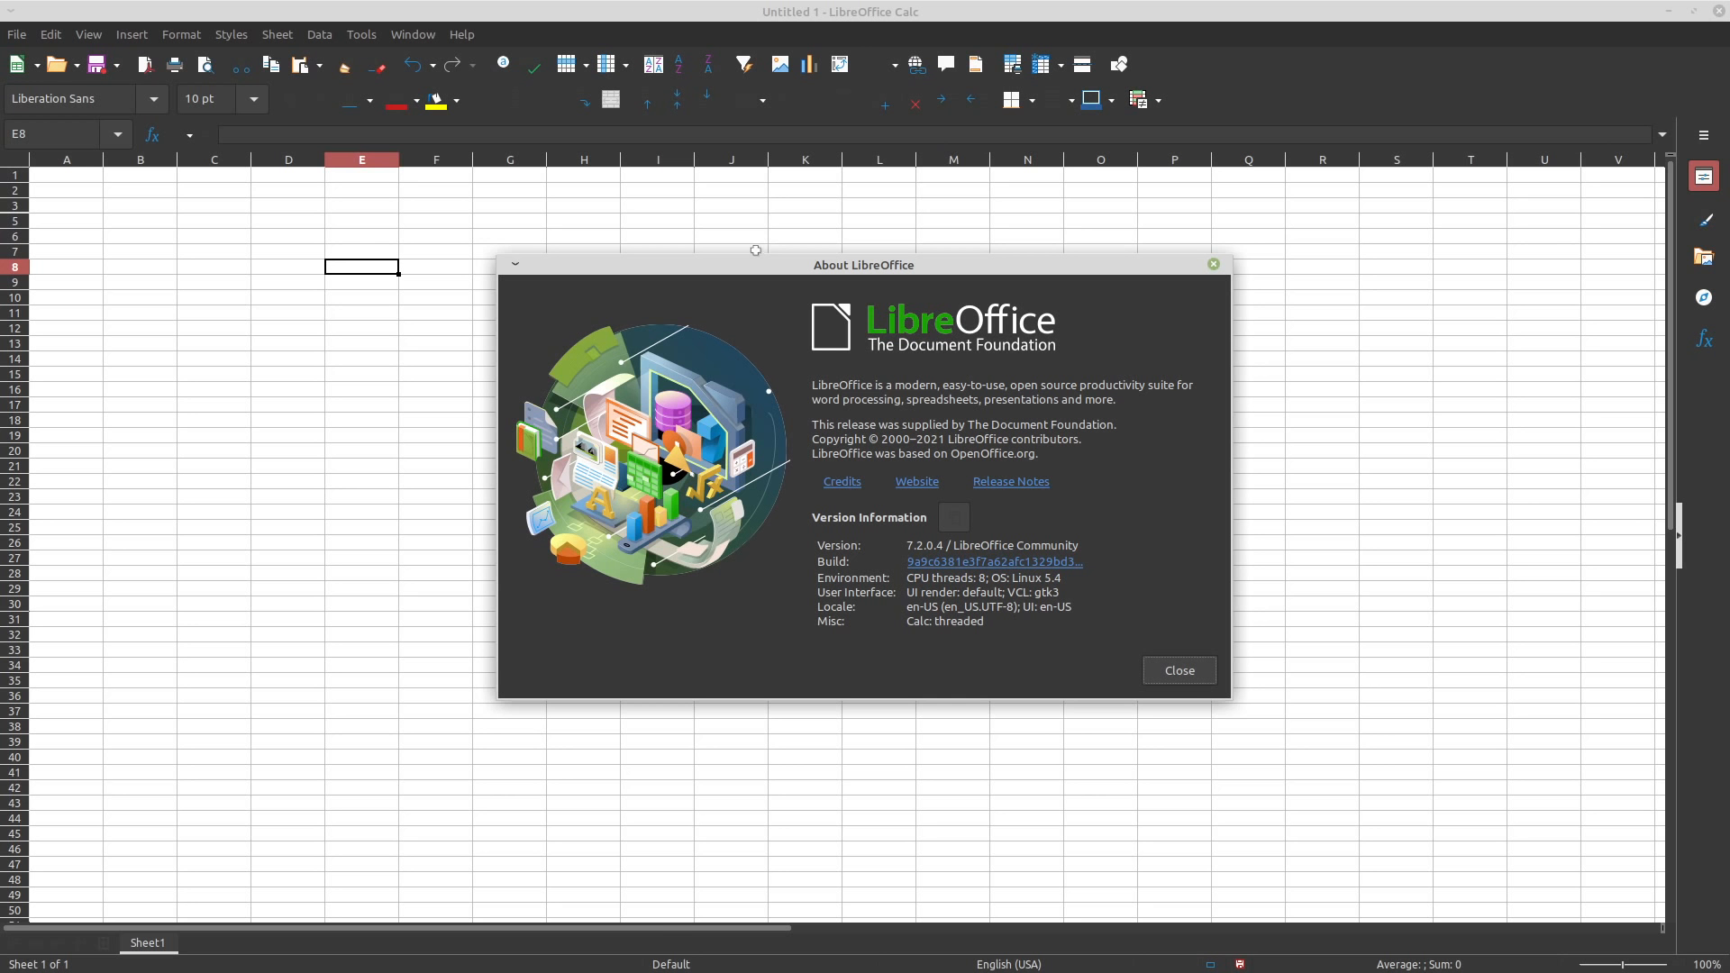
pyautogui.moveTo(772, 269)
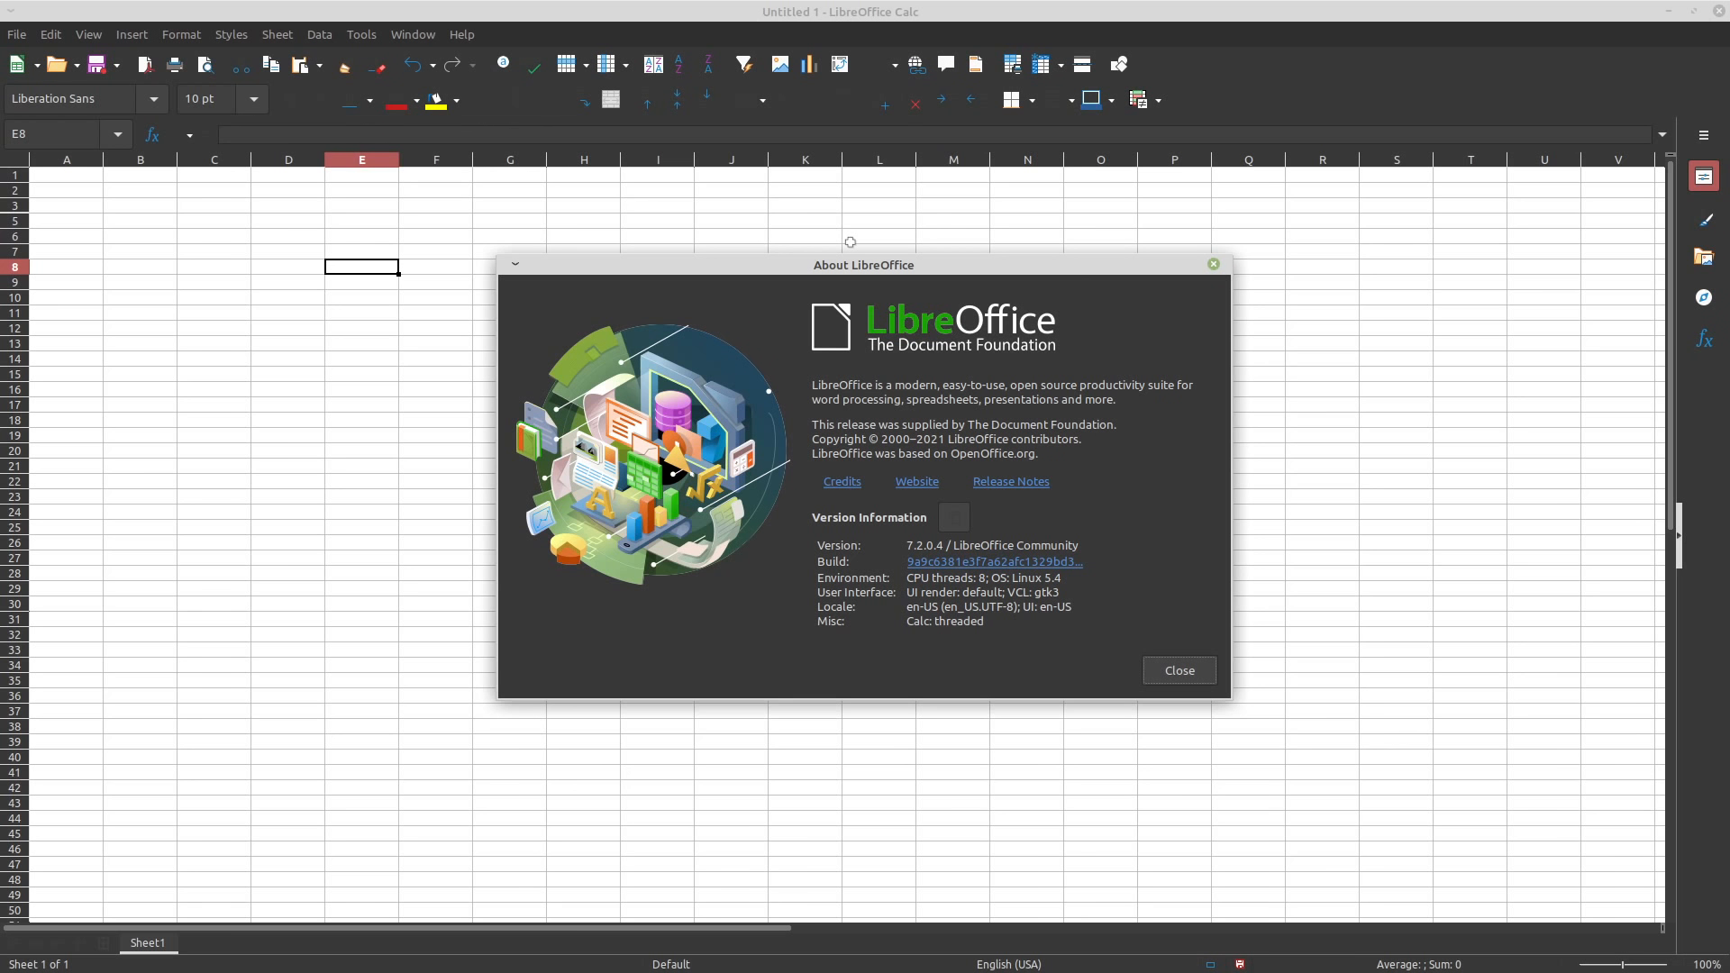
pyautogui.moveTo(860, 249)
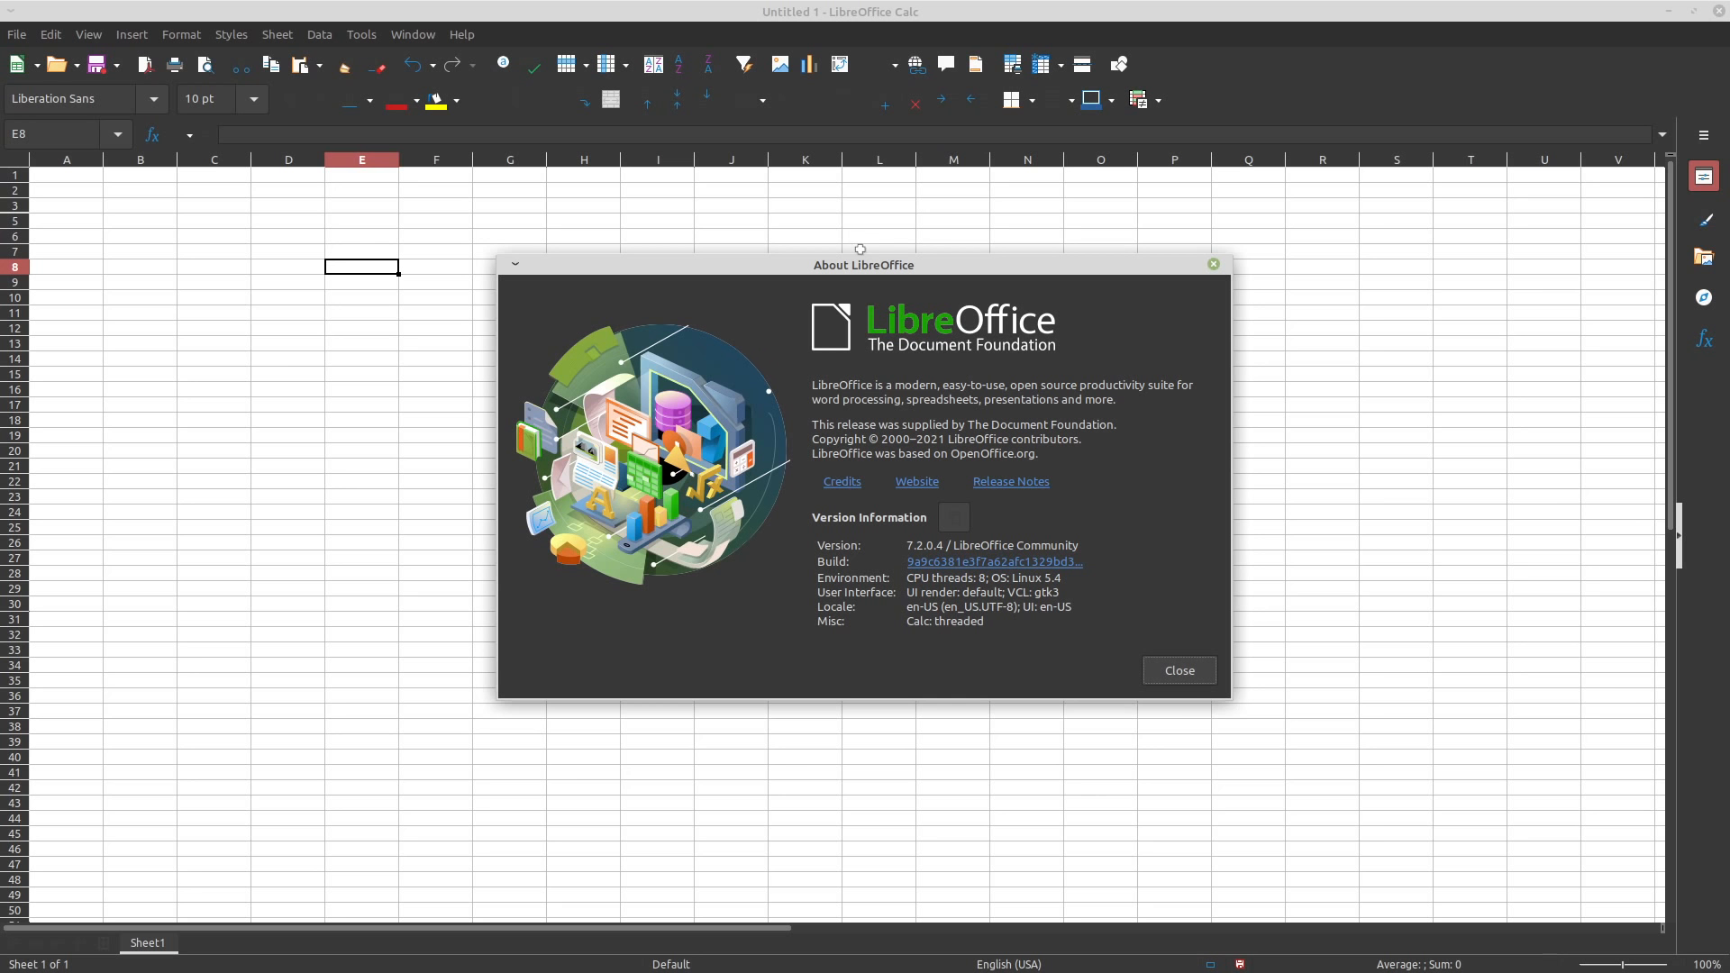
# Drag the About LibreOffice dialog up and aside, then close it
pyautogui.moveTo(860, 264); pyautogui.dragTo(705, 259)
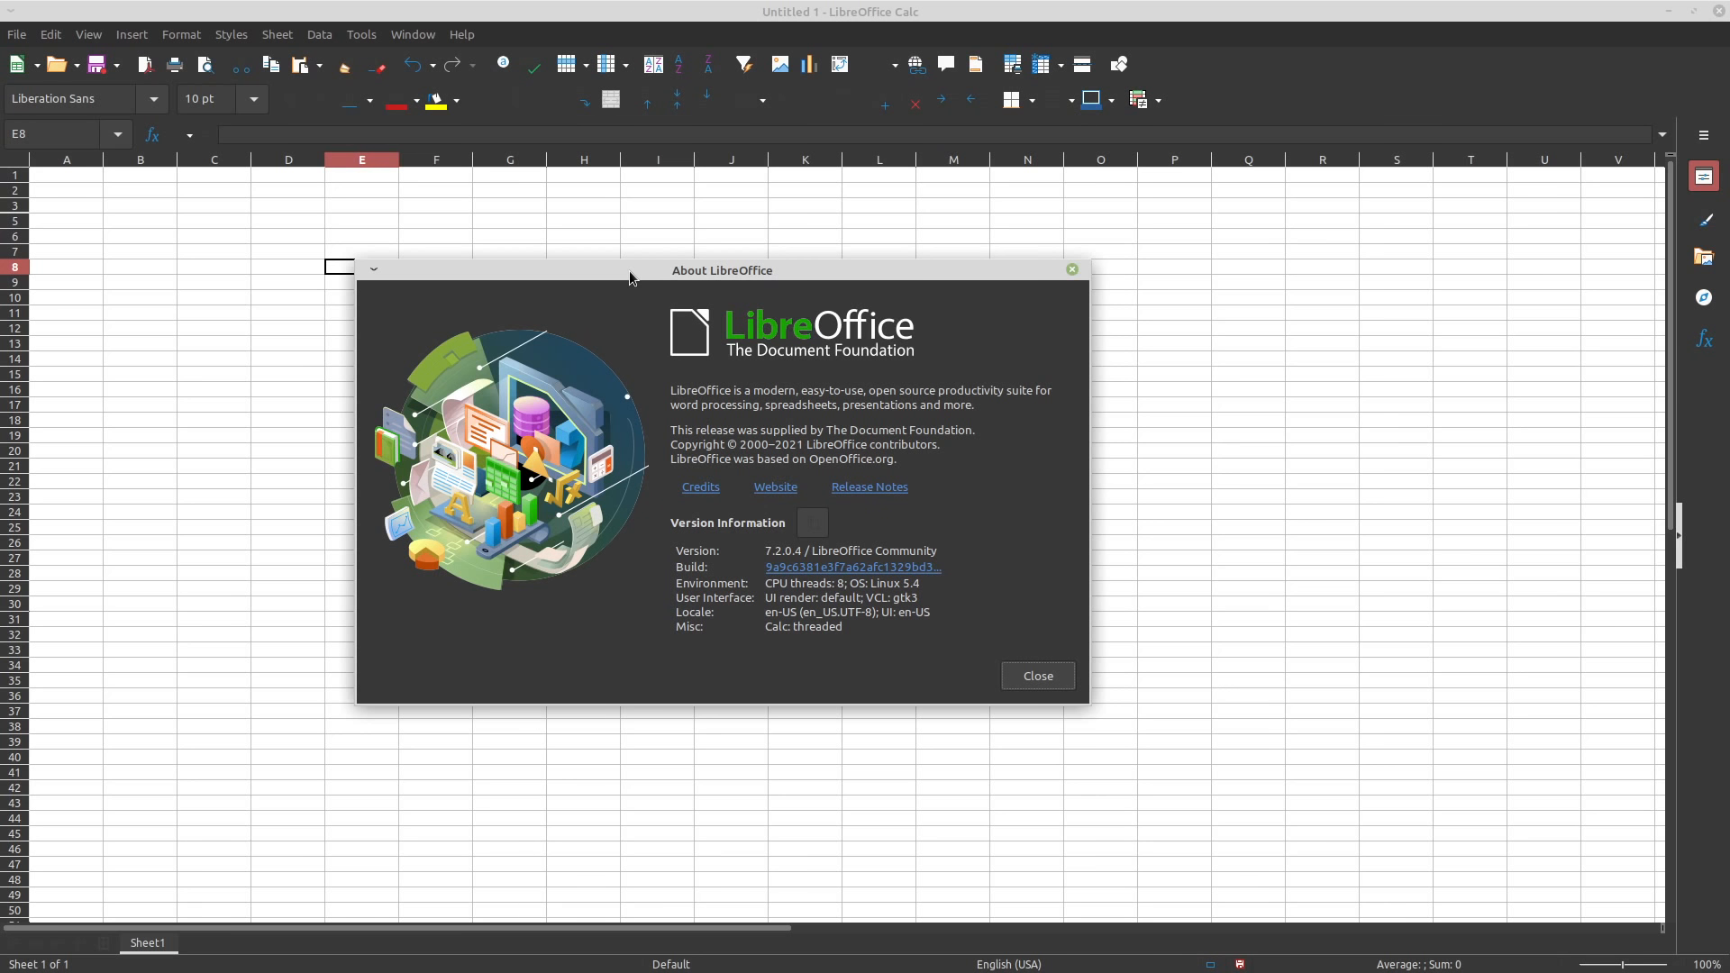
pyautogui.moveTo(721, 270); pyautogui.dragTo(692, 229)
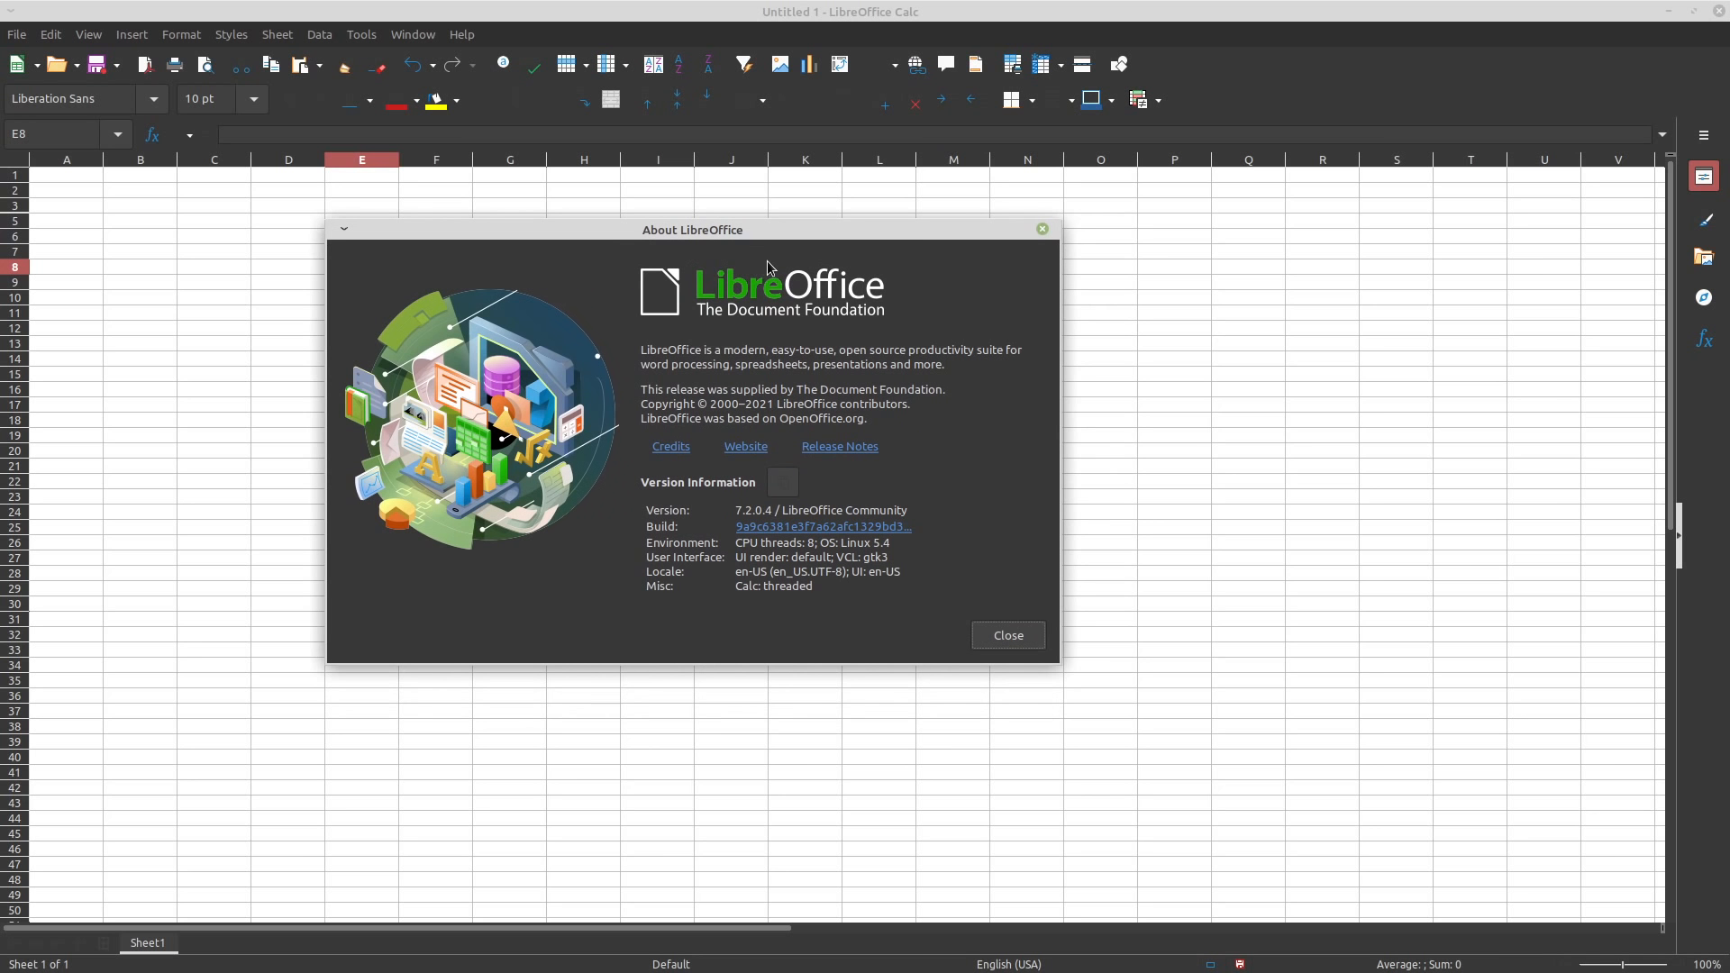
pyautogui.moveTo(760, 255)
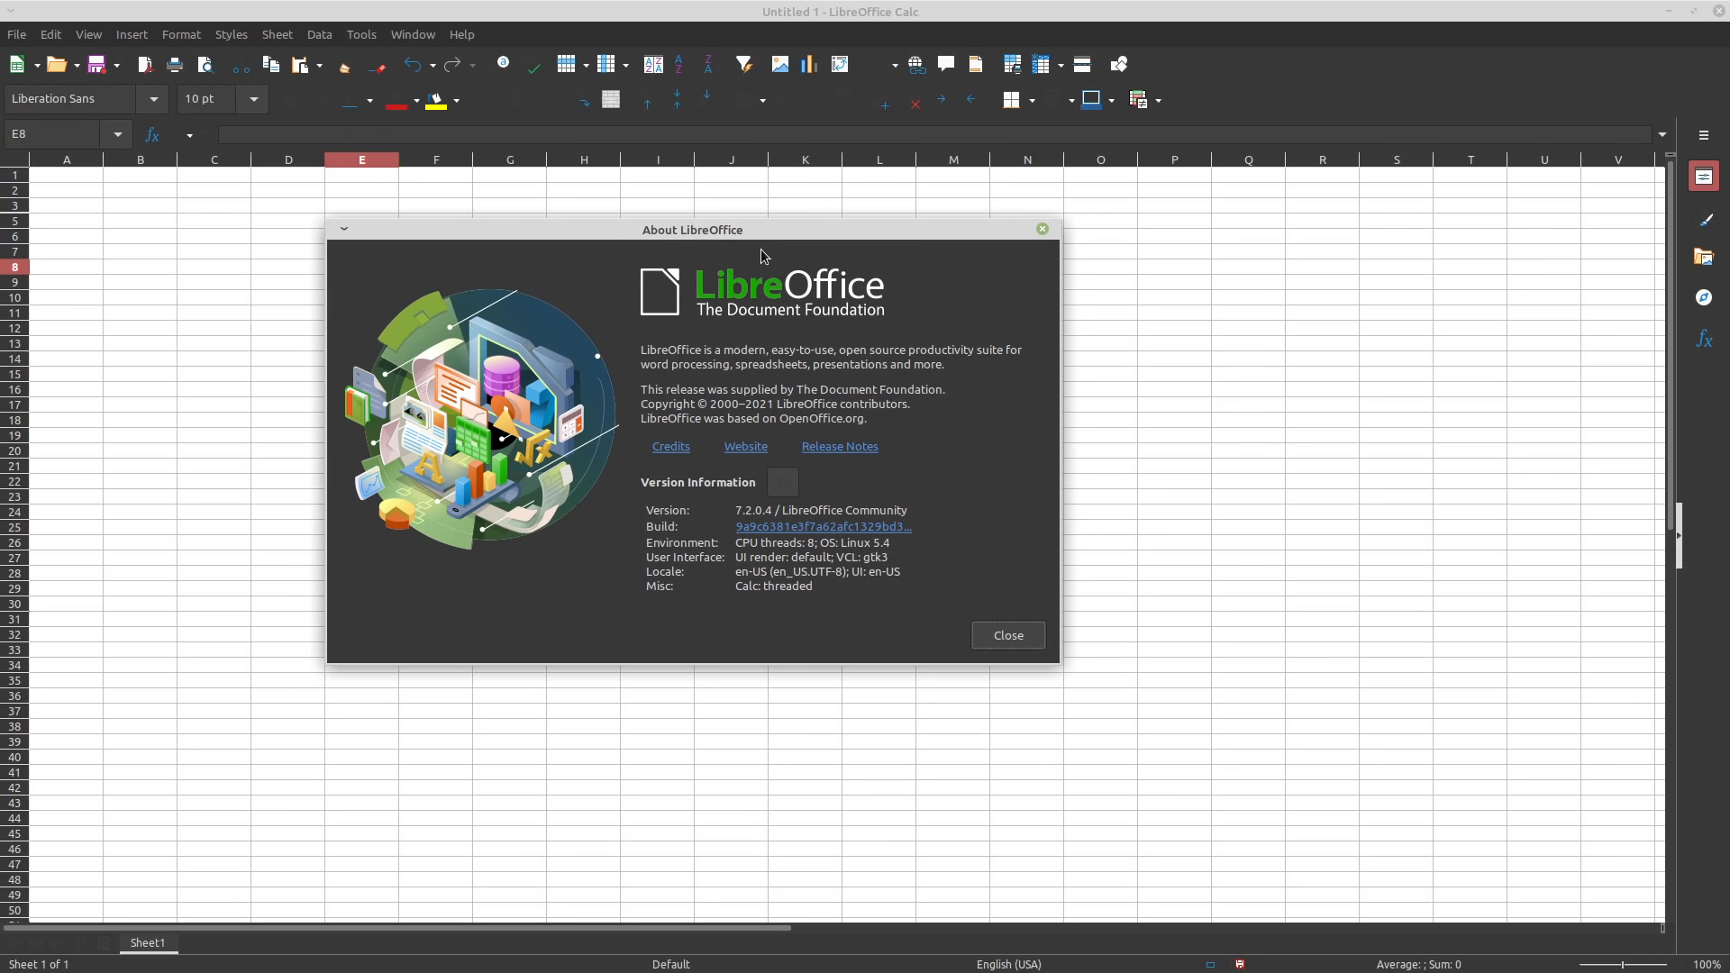
pyautogui.click(1008, 635)
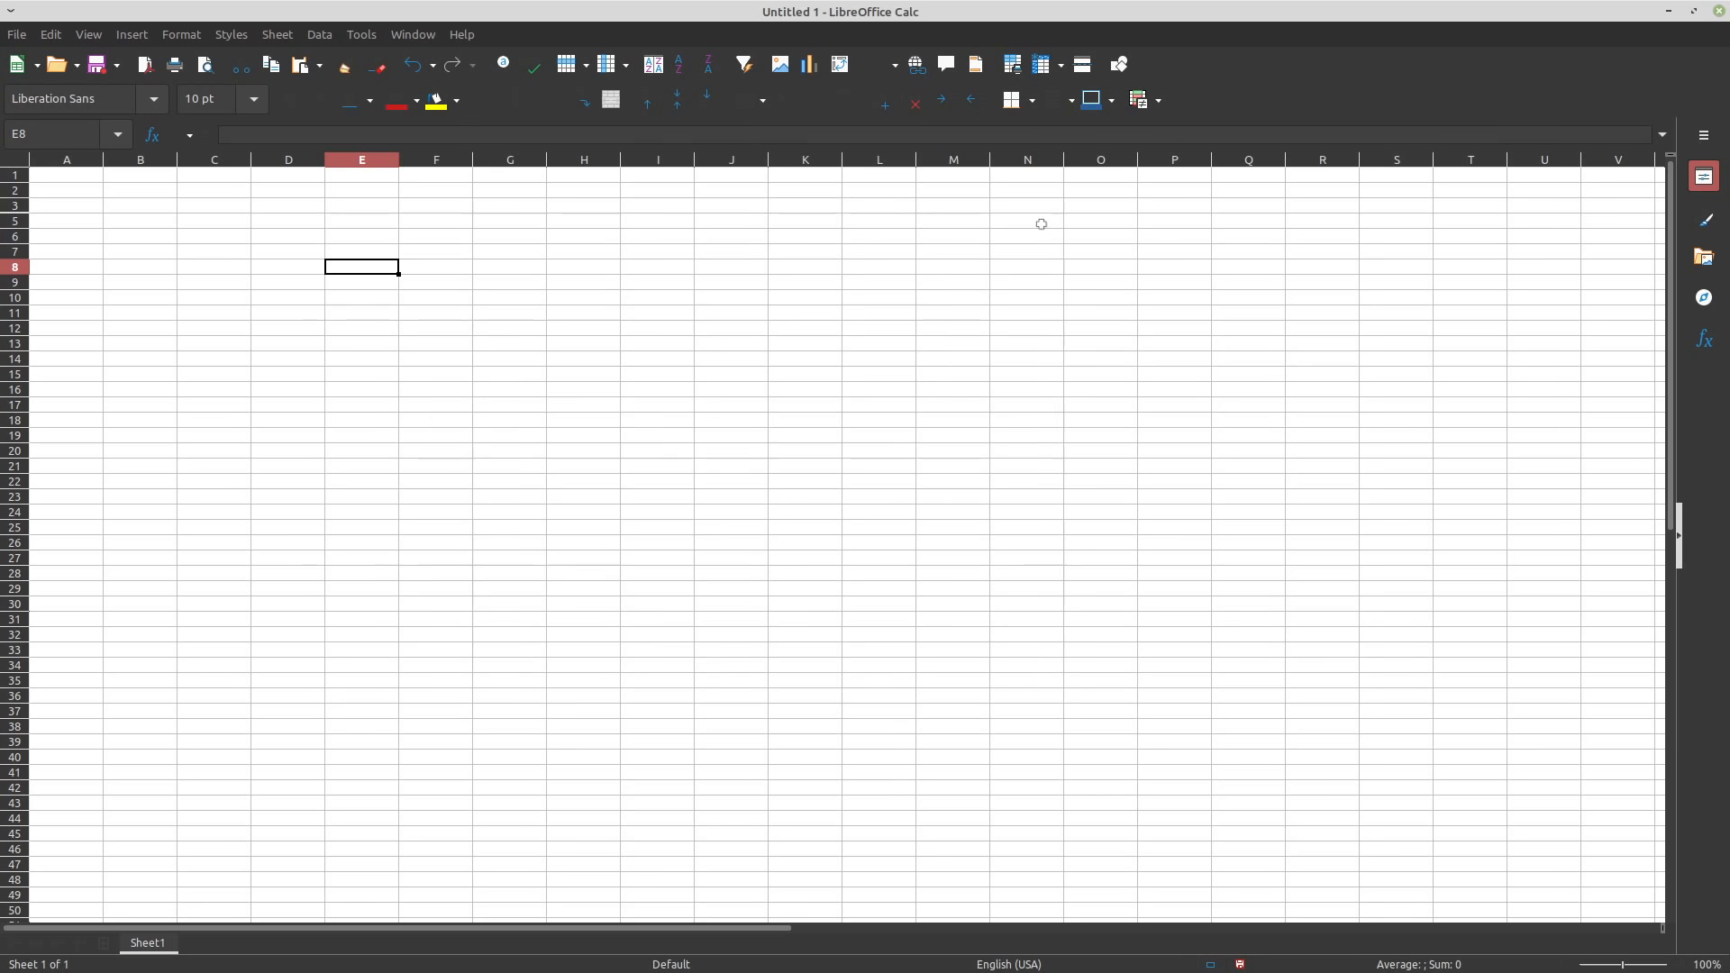
# Select cells E3, H13 and I17 on the blank Untitled 1 sheet
pyautogui.click(360, 211)
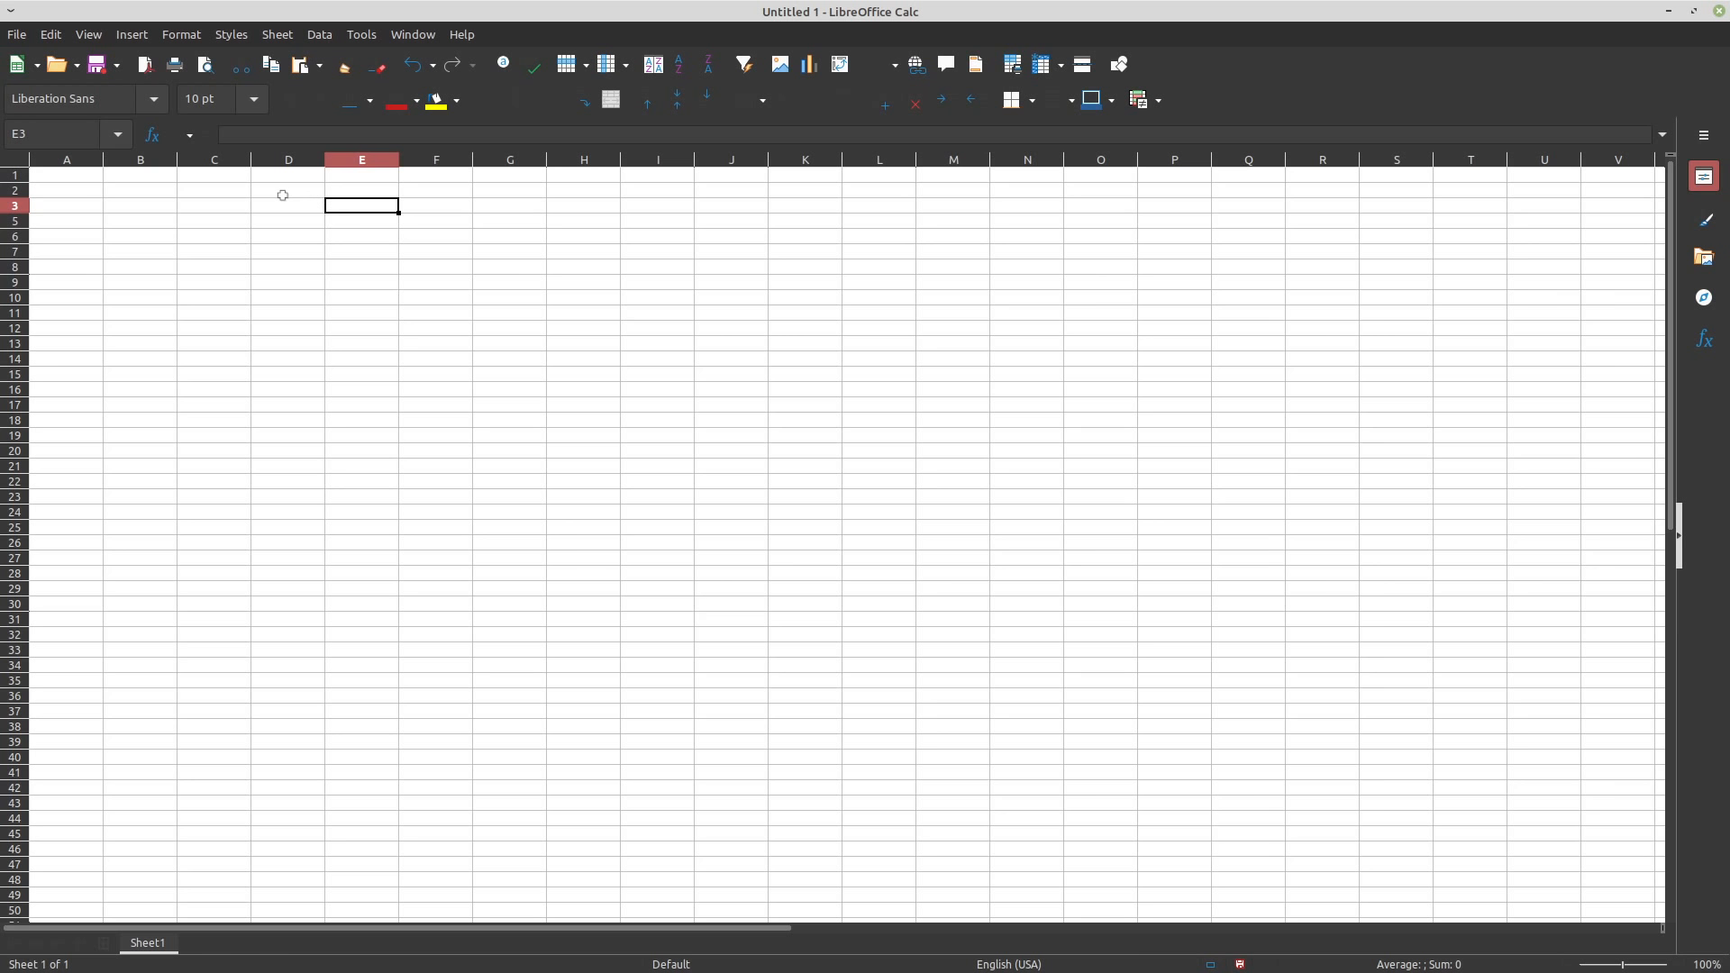
pyautogui.moveTo(491, 309)
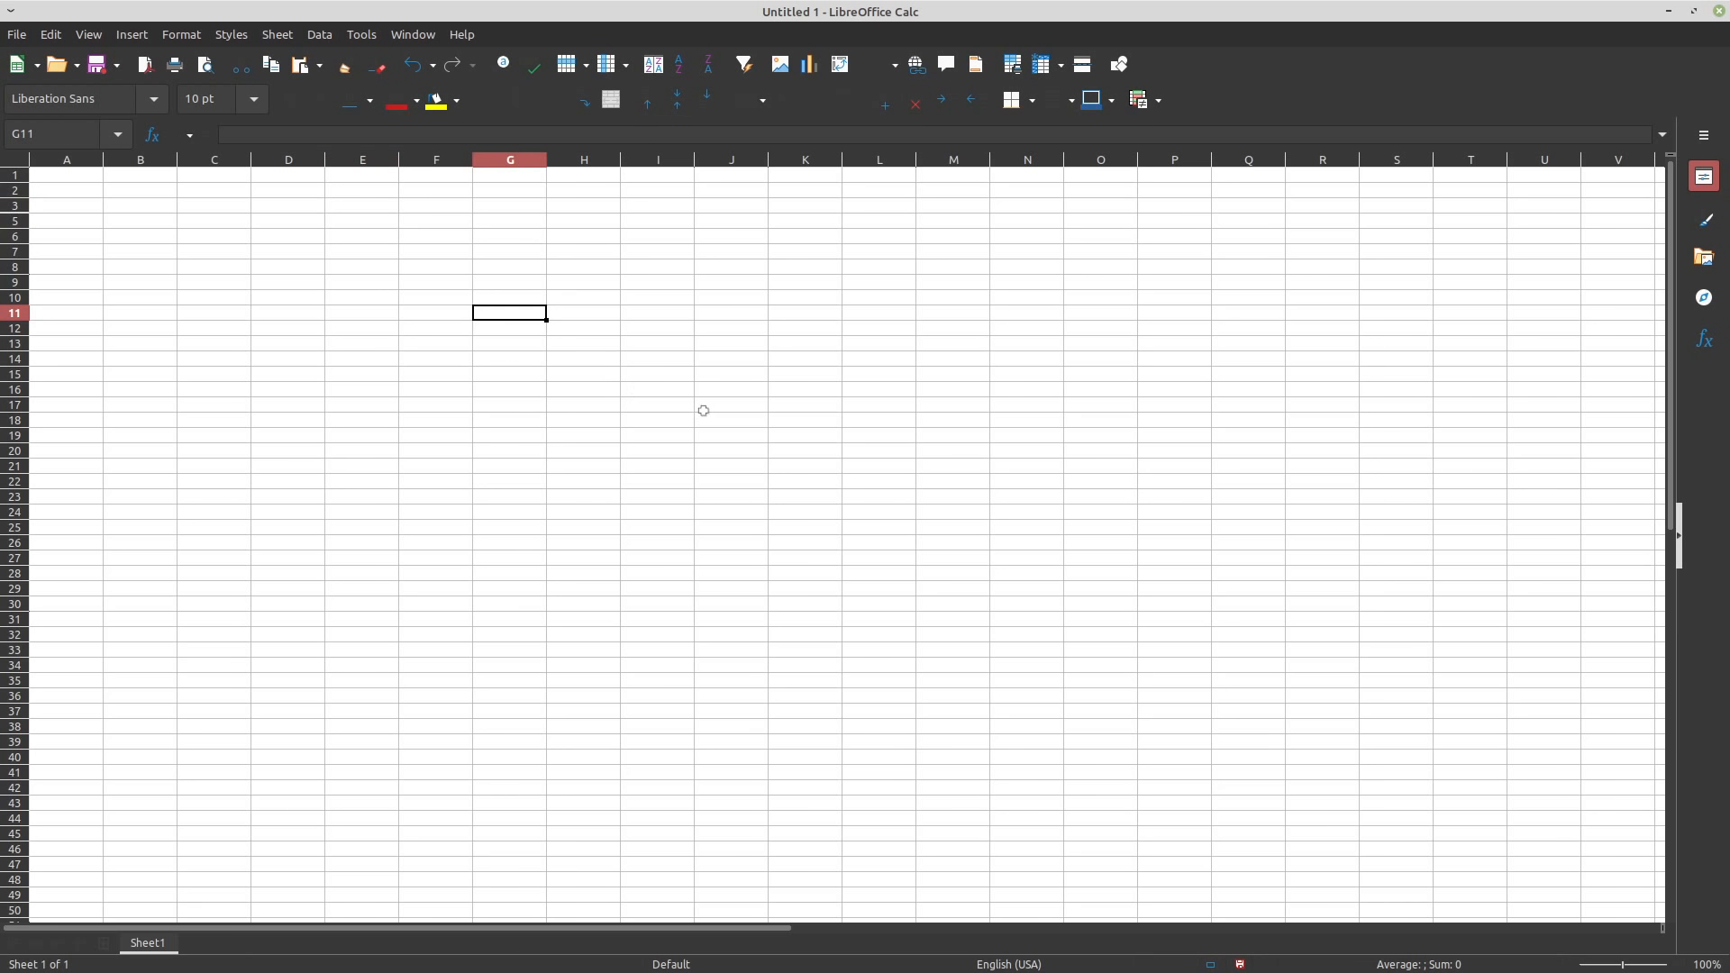
pyautogui.click(583, 343)
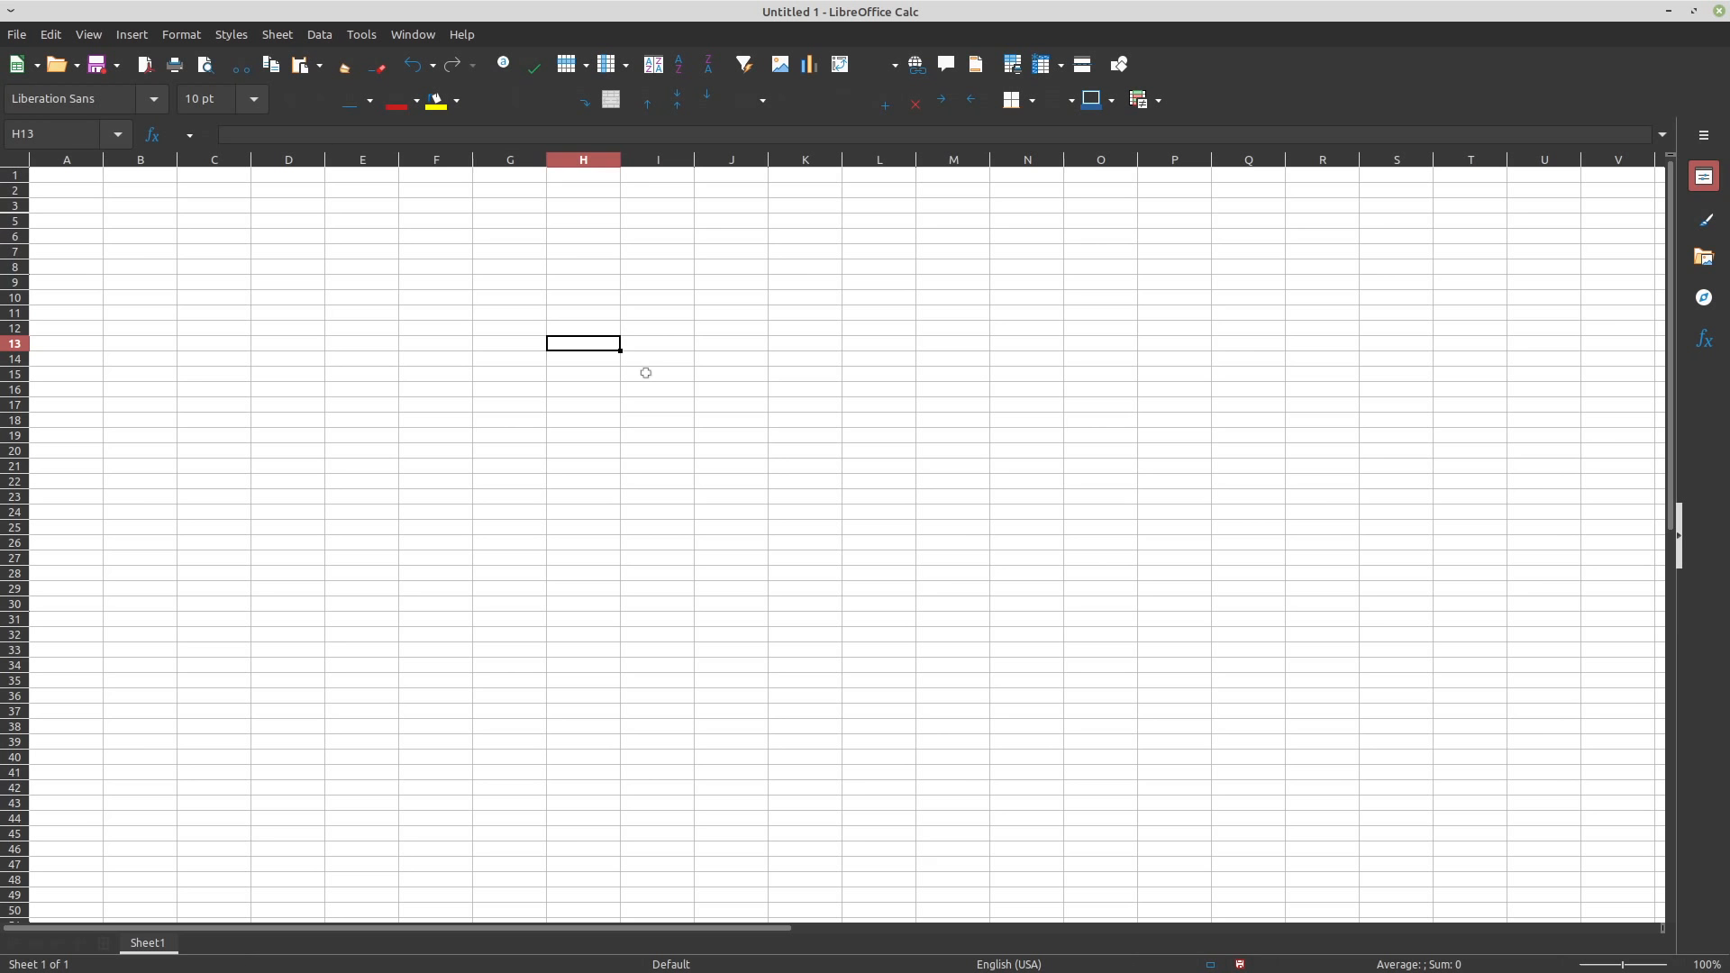
pyautogui.moveTo(663, 383)
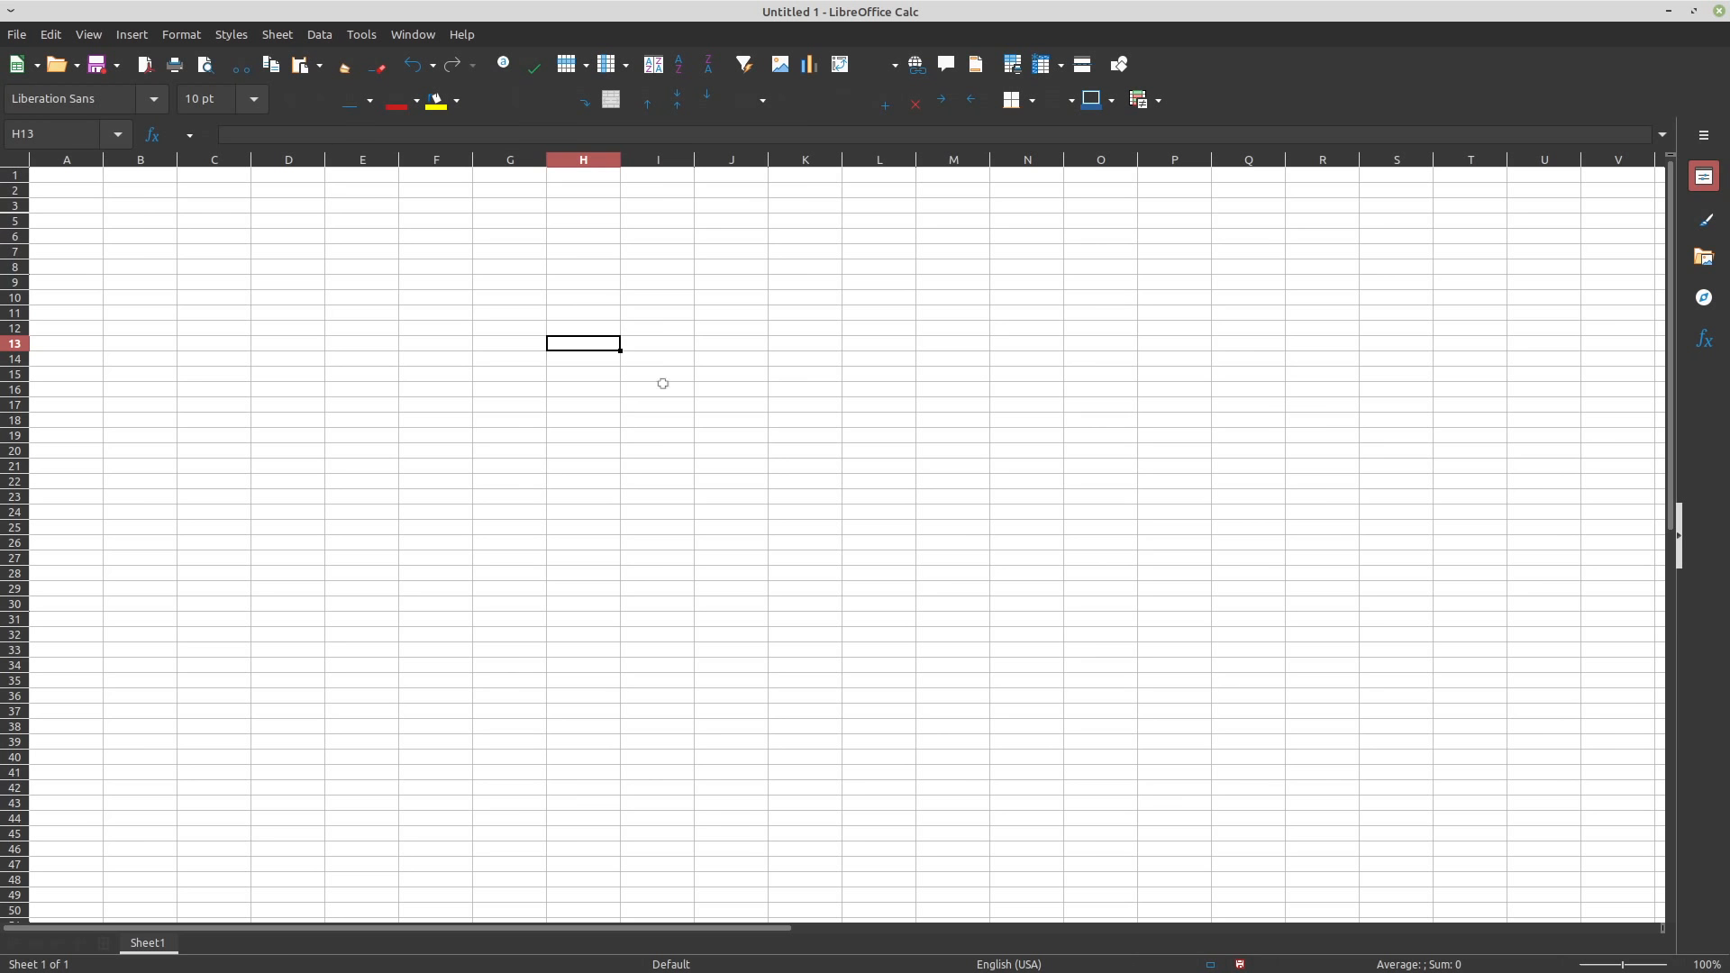
pyautogui.click(656, 407)
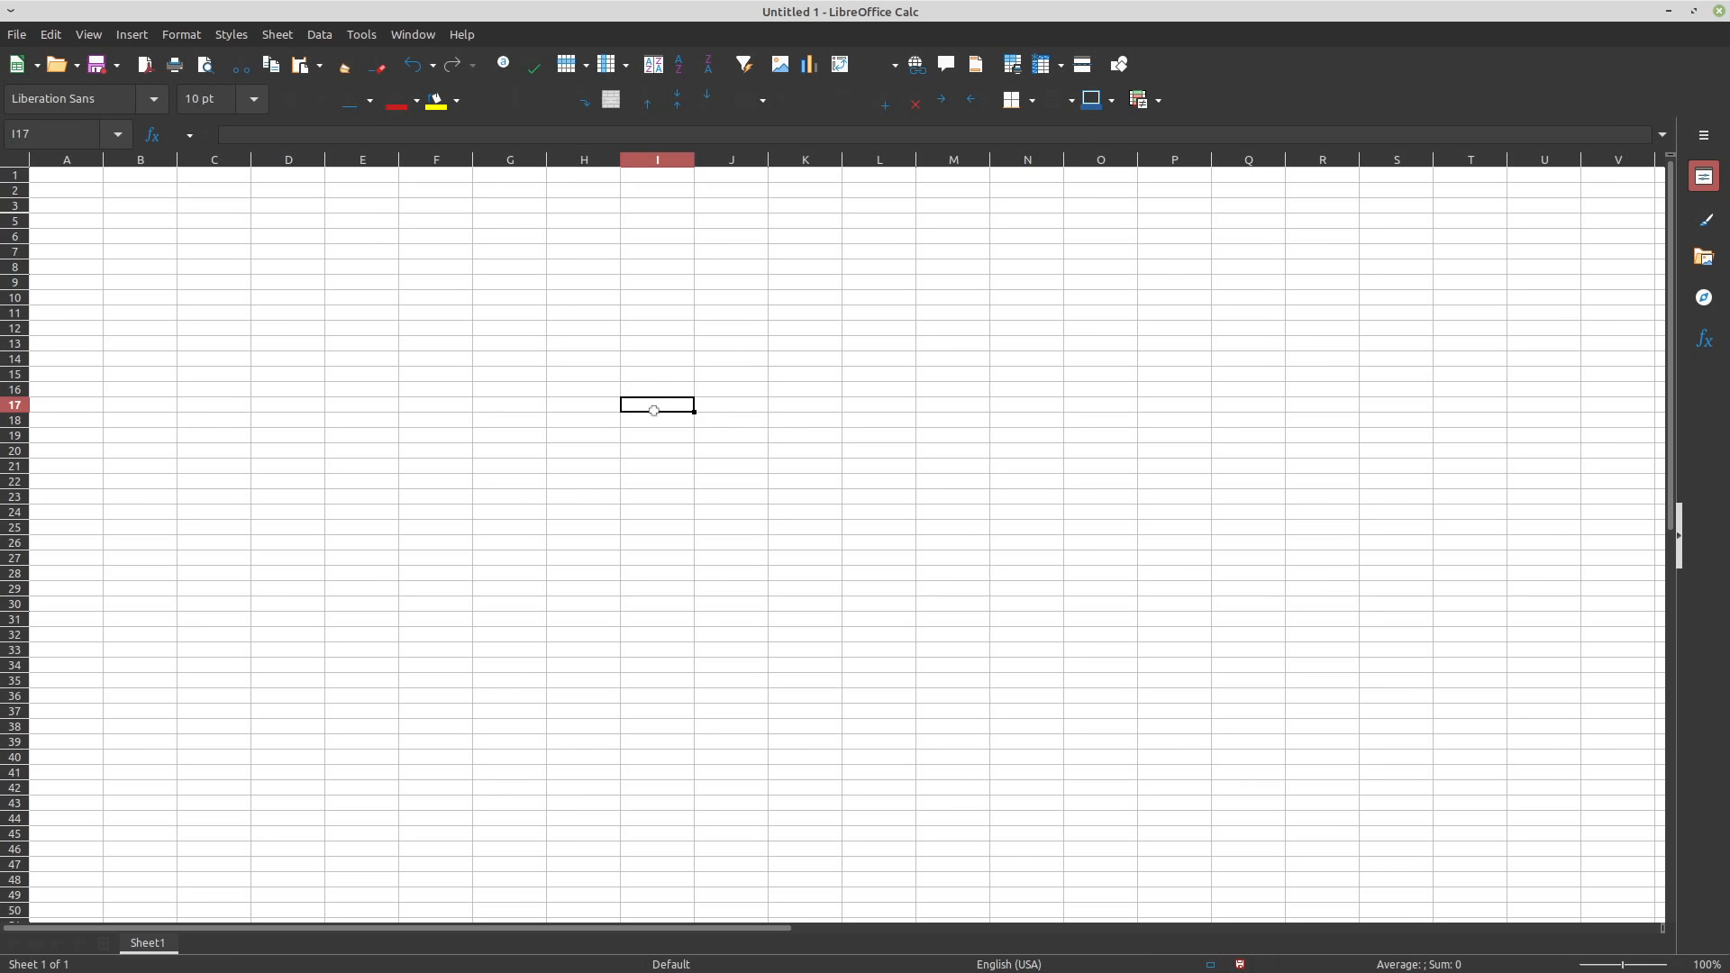
pyautogui.moveTo(675, 403)
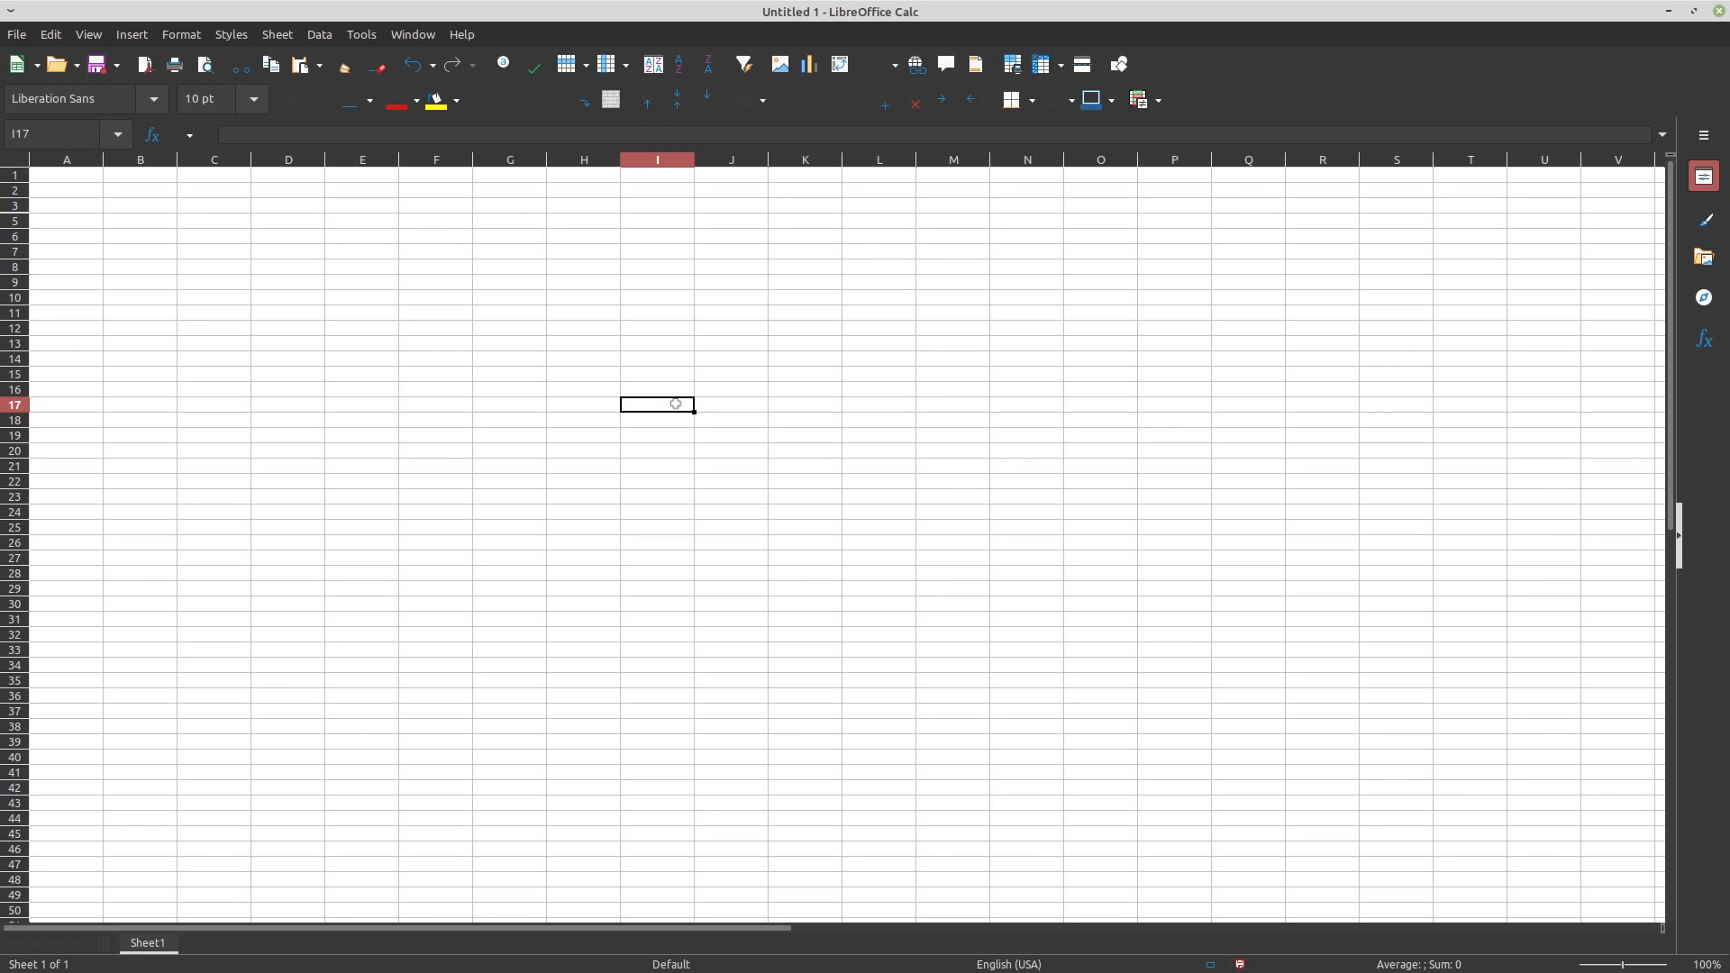
pyautogui.moveTo(539, 306)
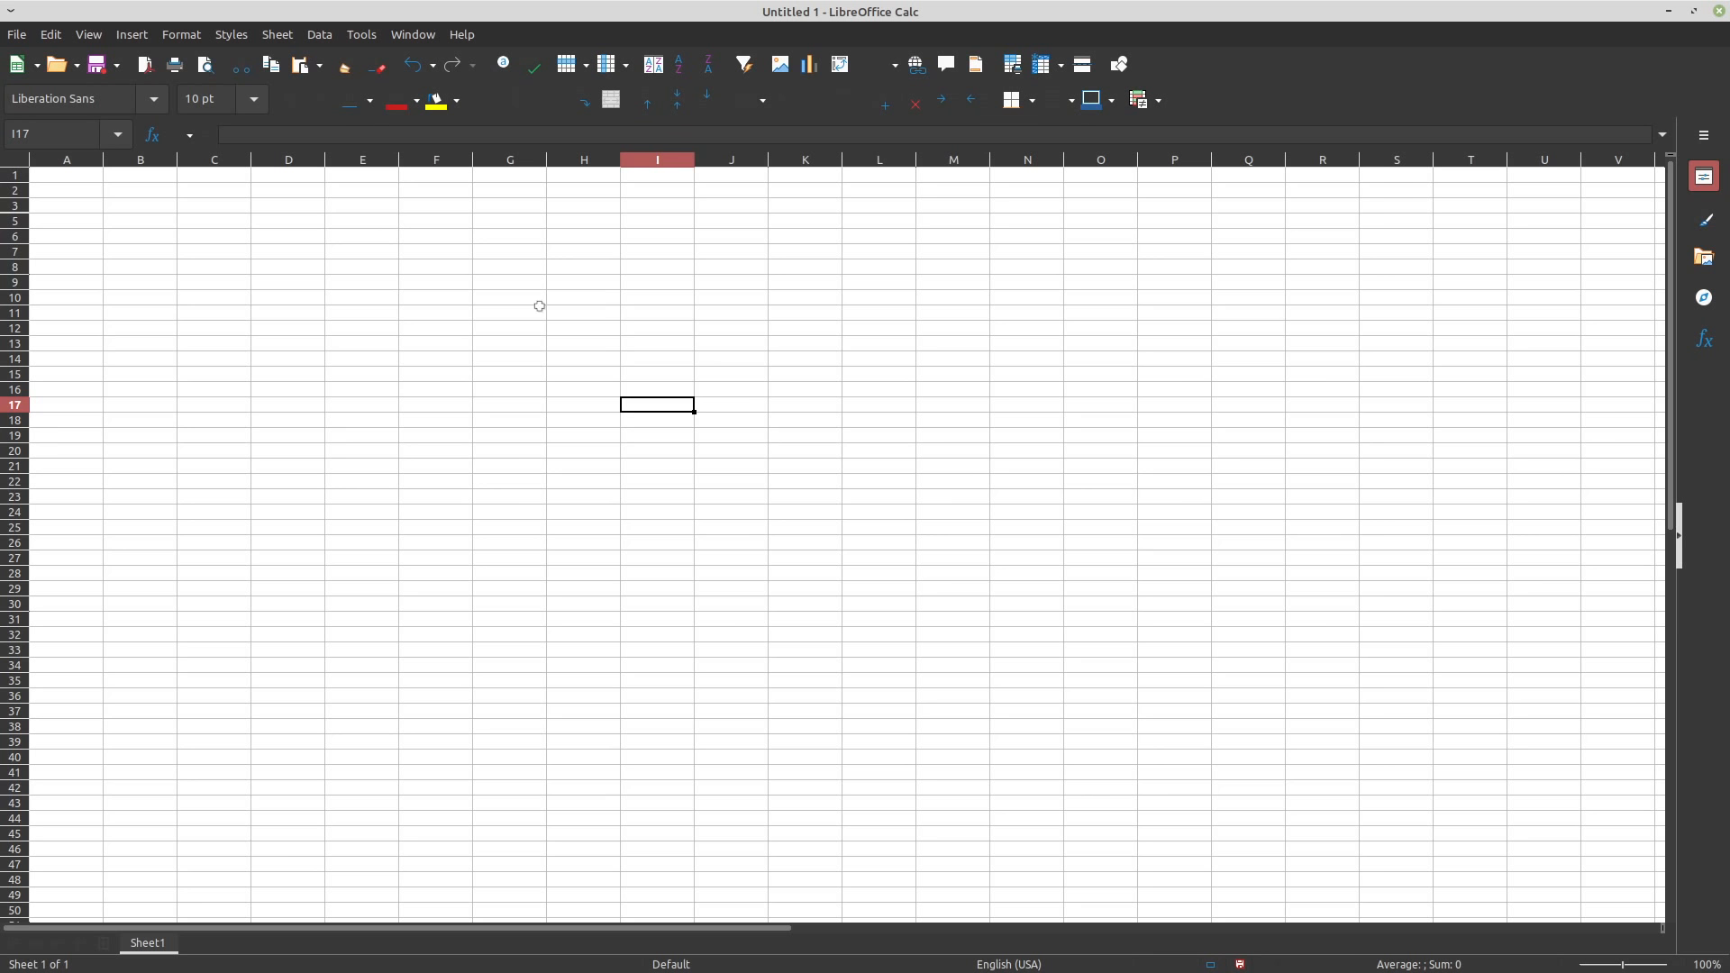
pyautogui.moveTo(602, 339)
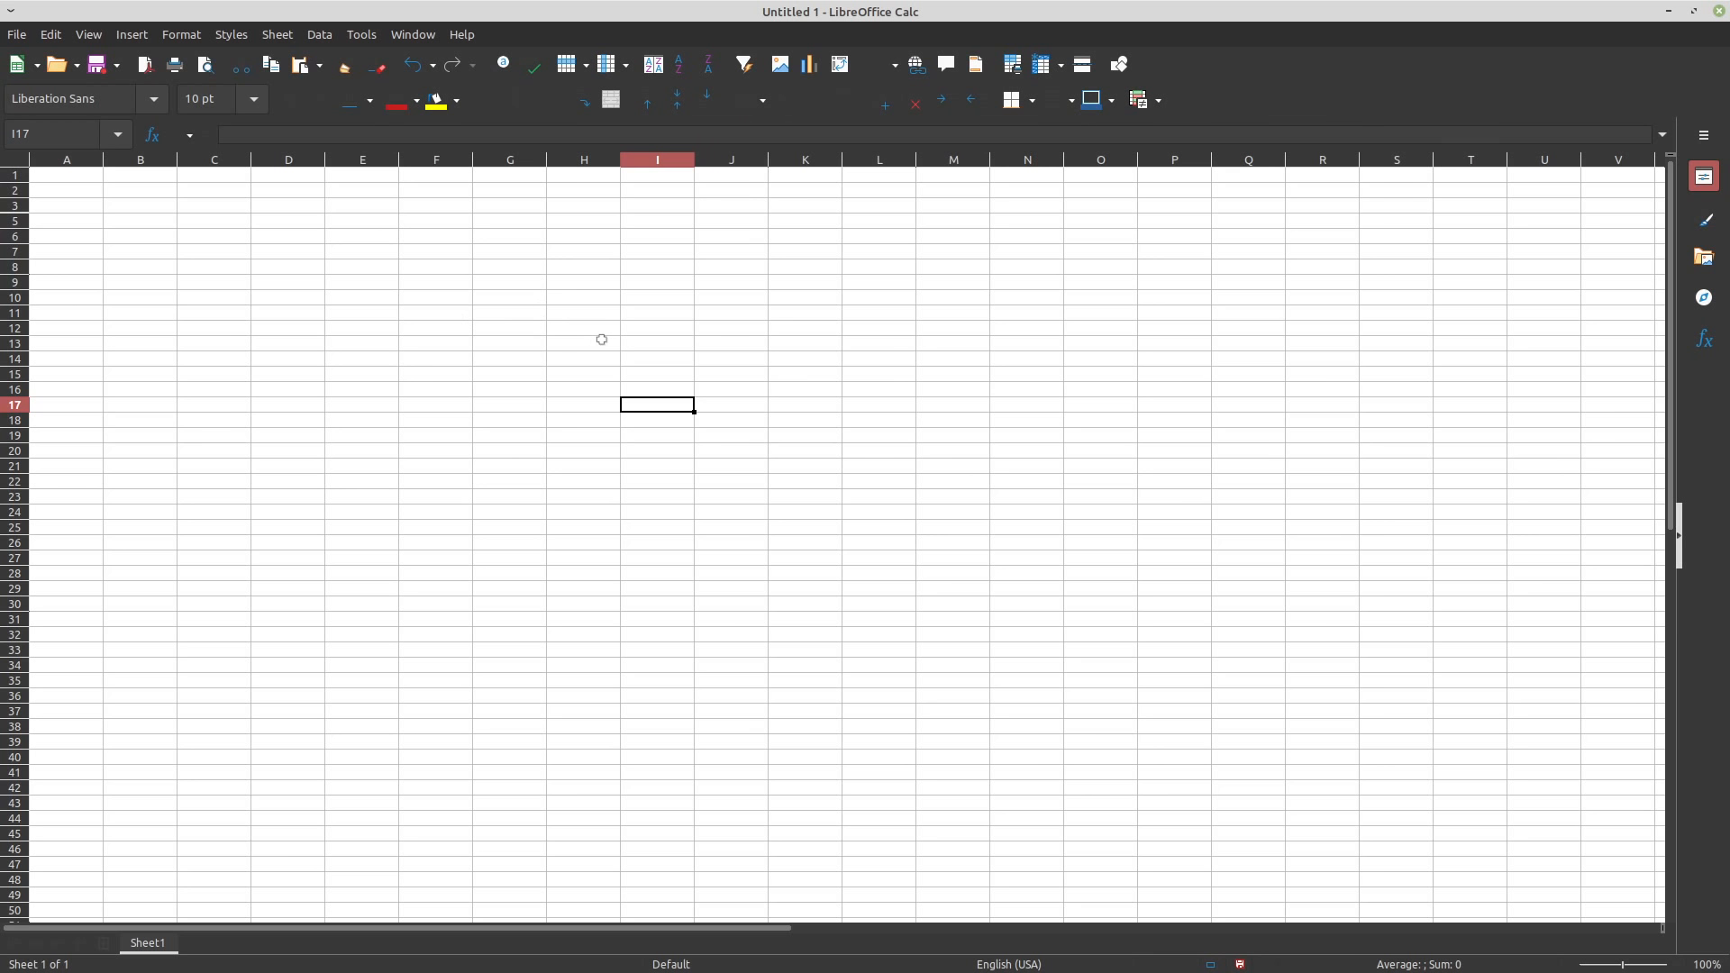
pyautogui.moveTo(598, 341)
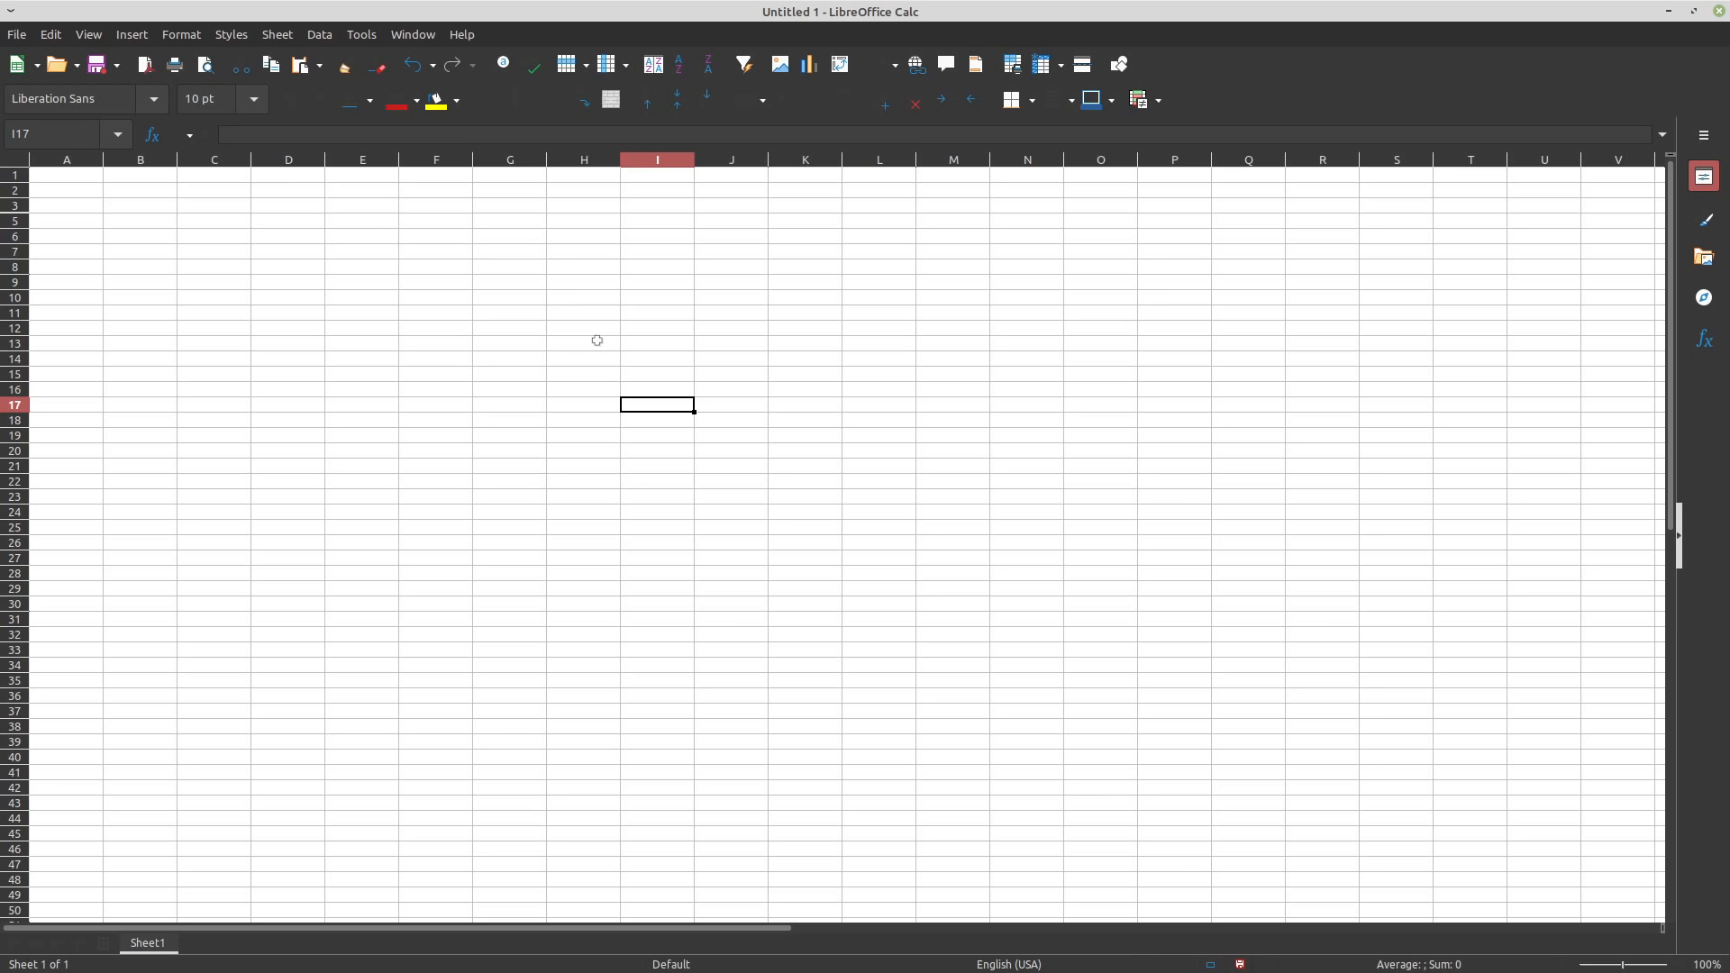
pyautogui.moveTo(577, 313)
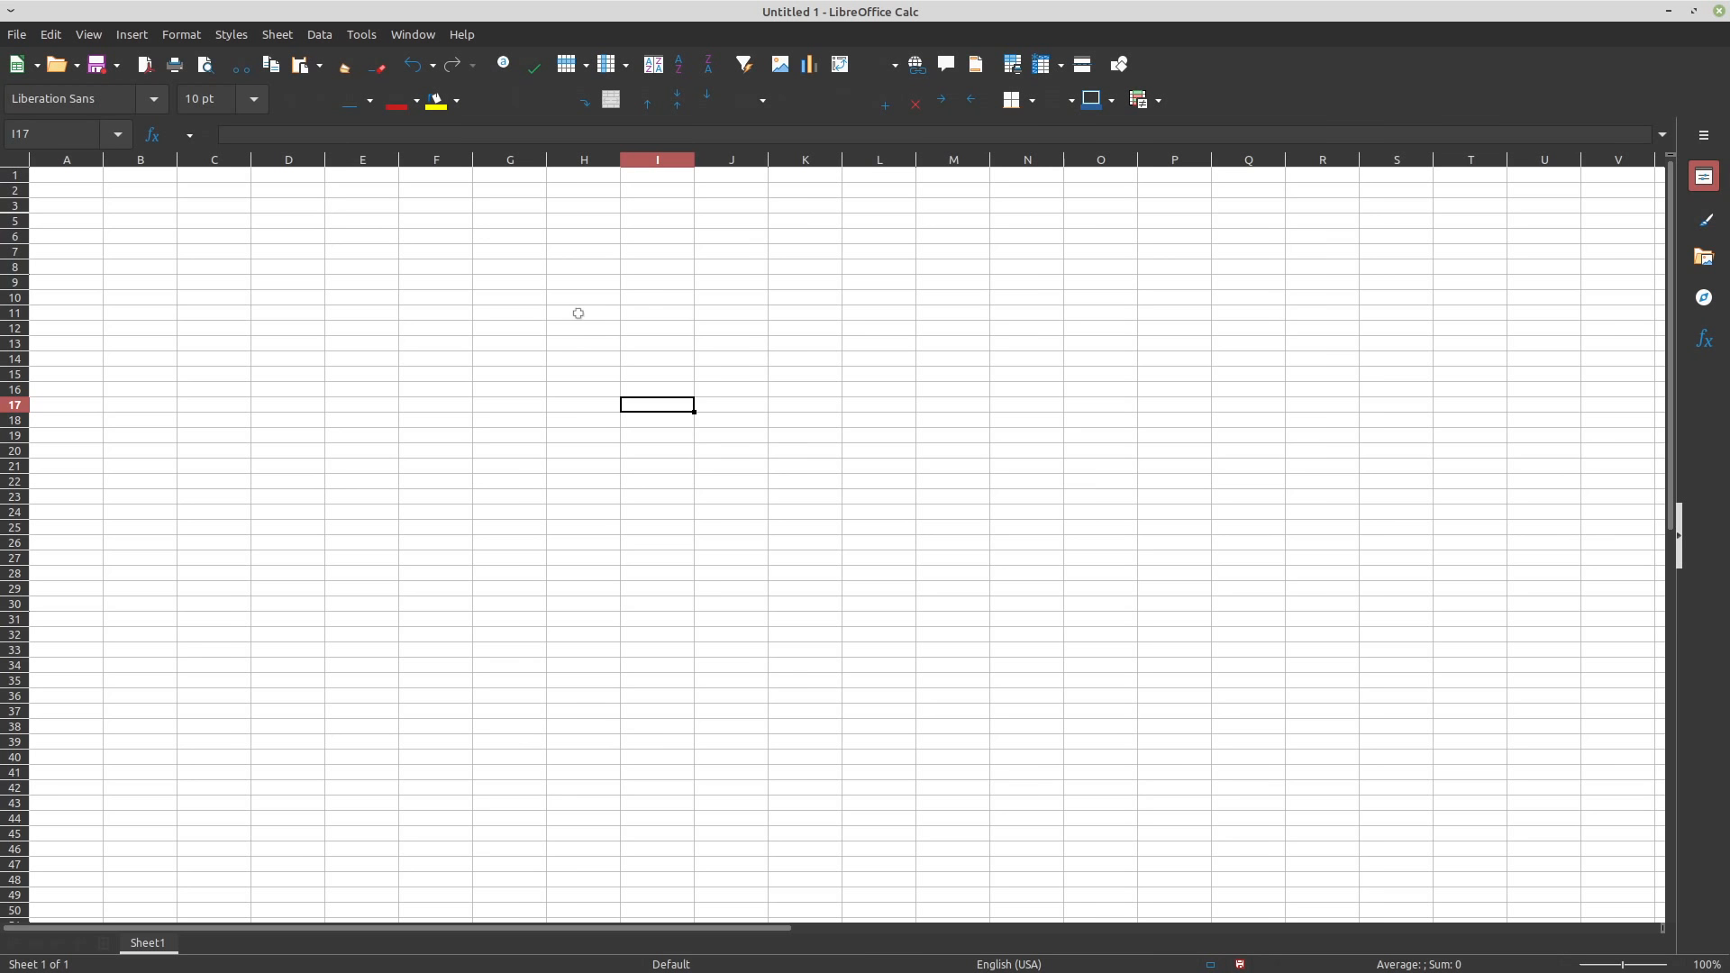
pyautogui.moveTo(521, 333)
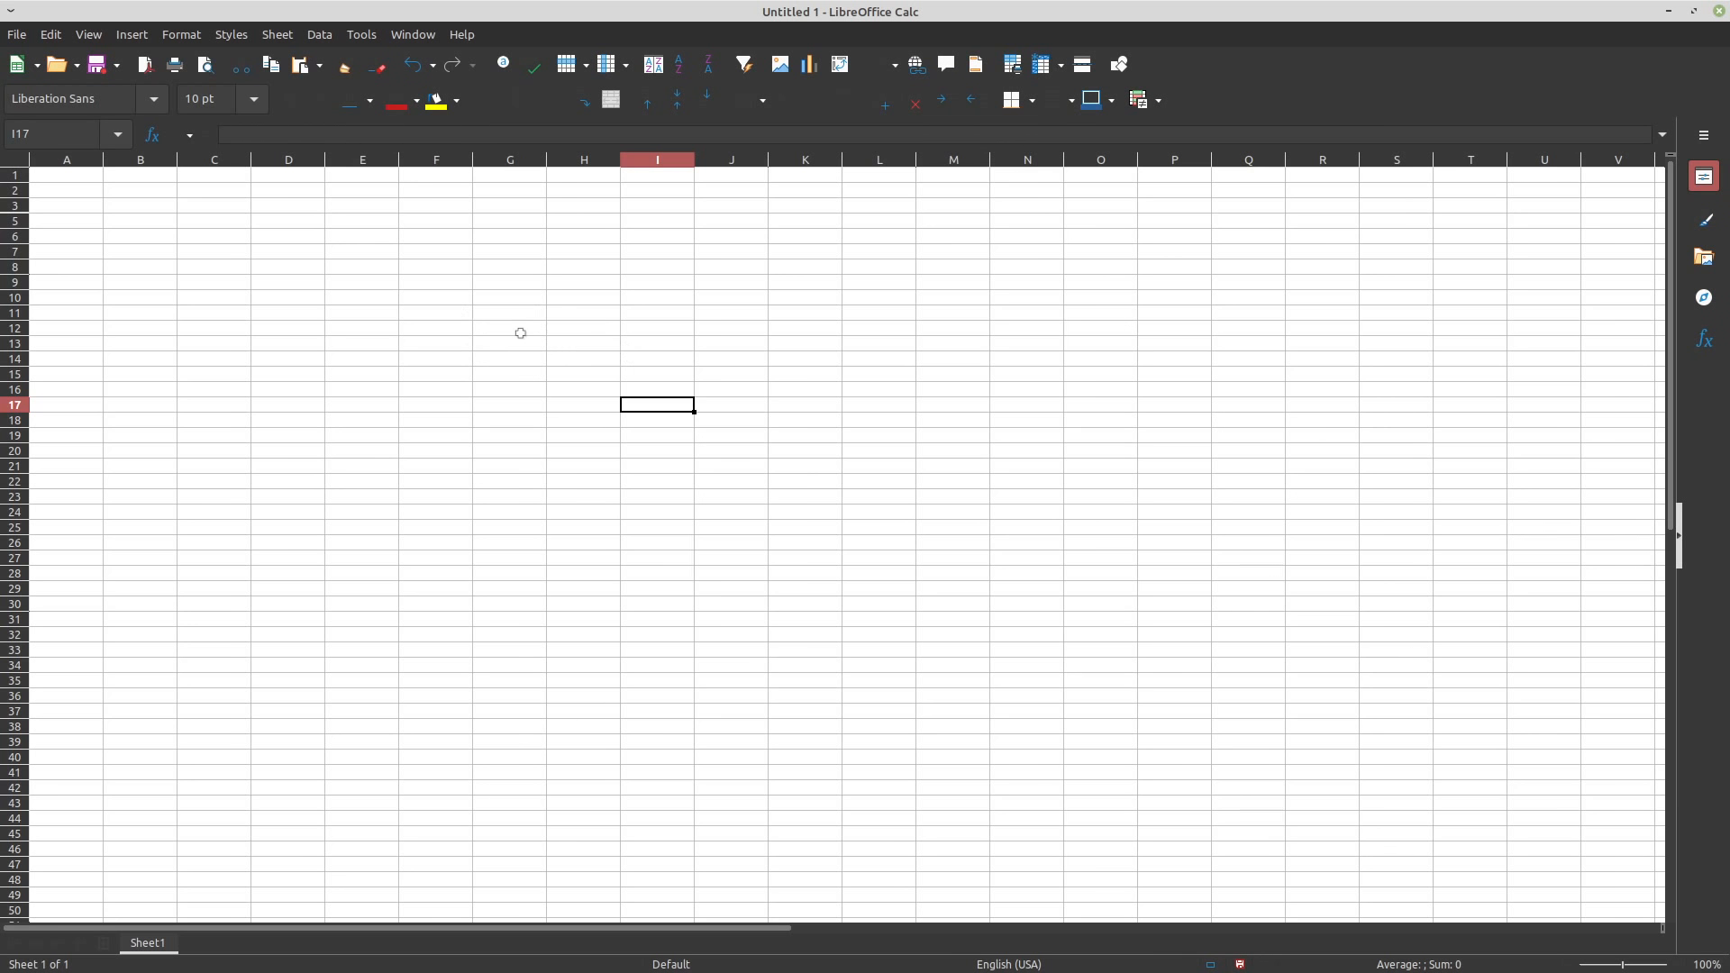
pyautogui.moveTo(507, 331)
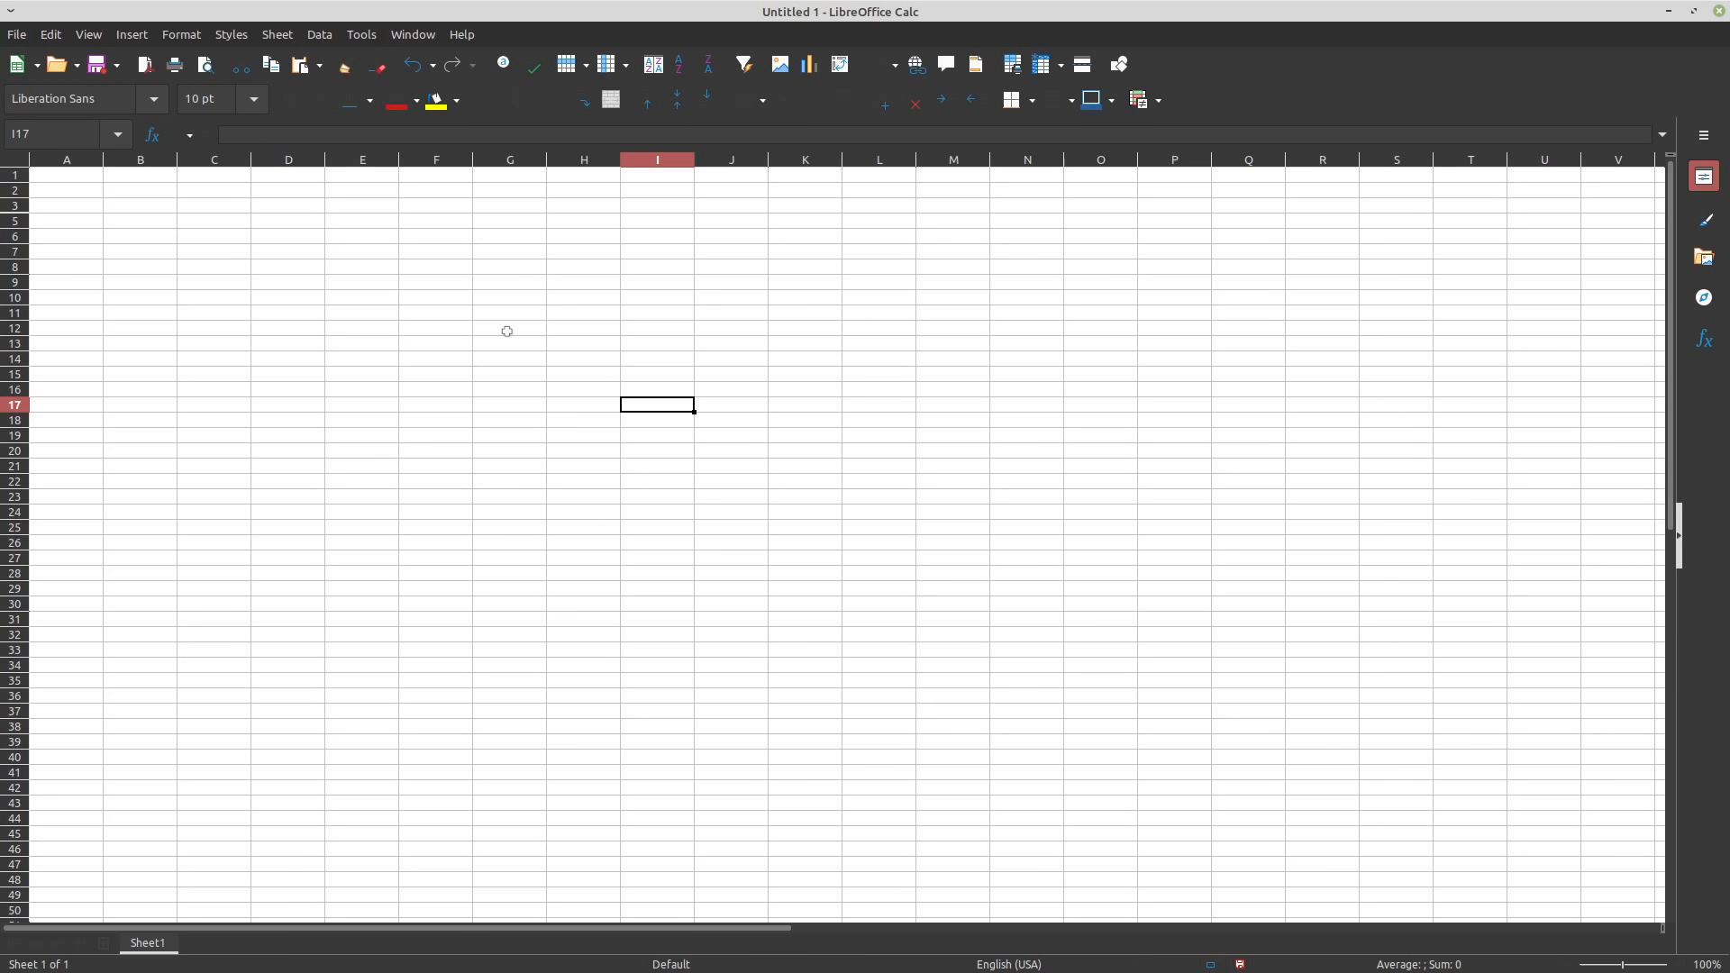
pyautogui.moveTo(501, 344)
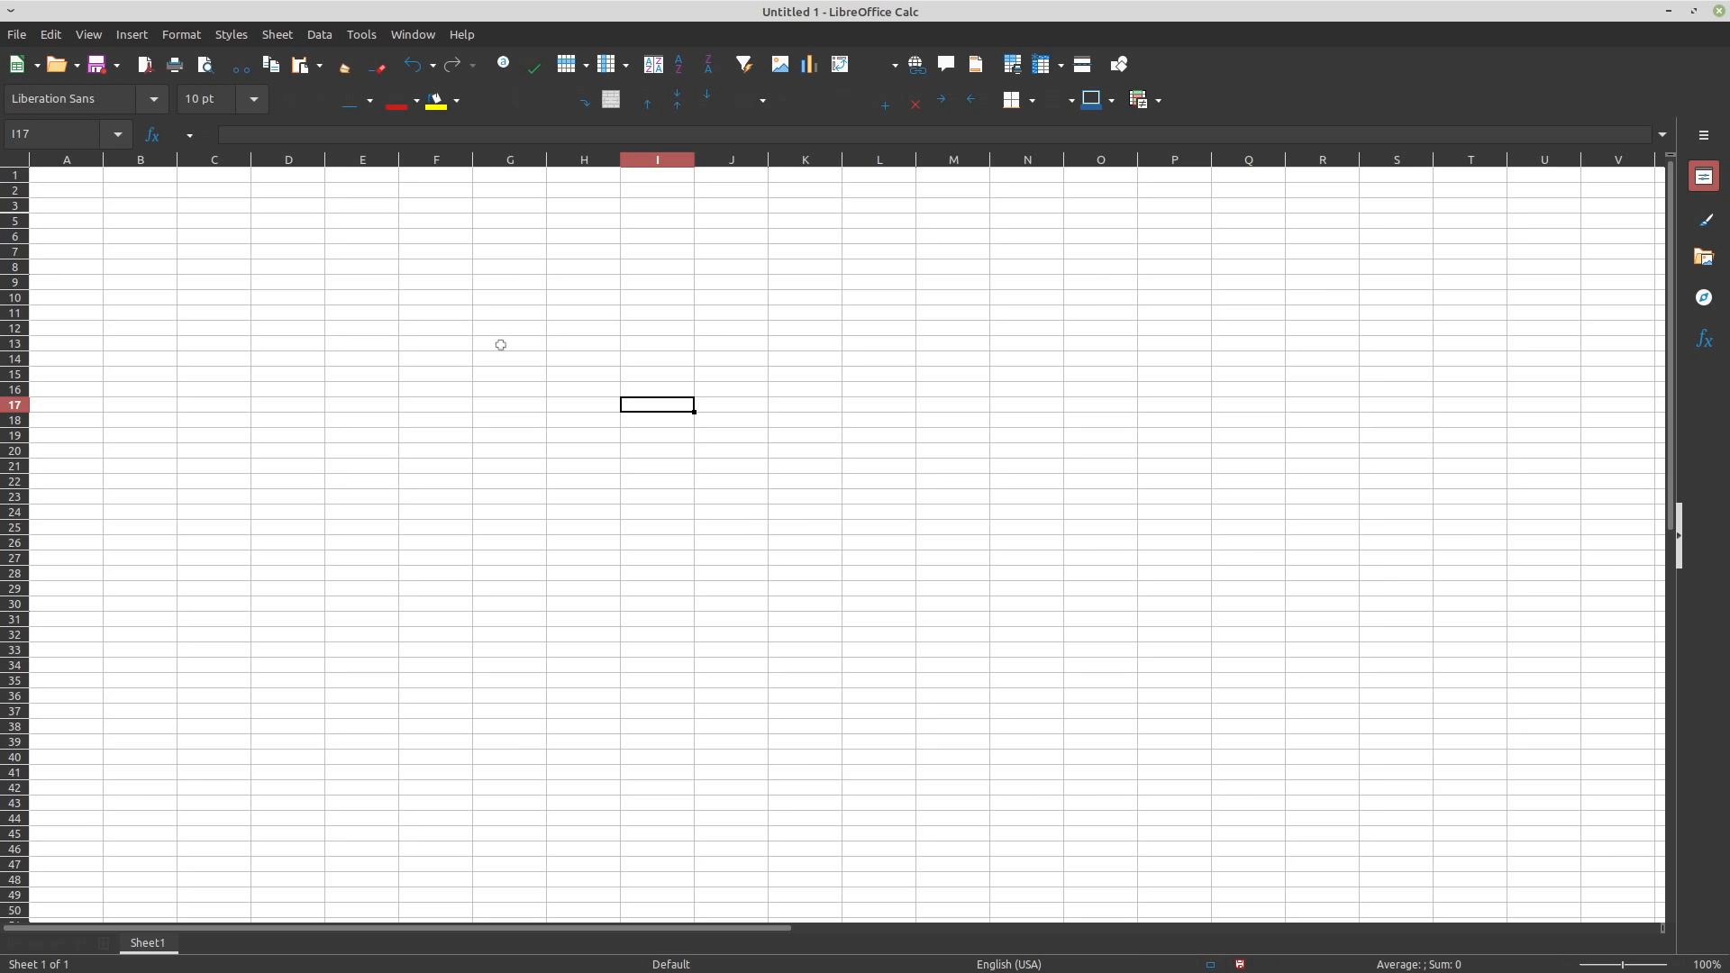
pyautogui.moveTo(498, 316)
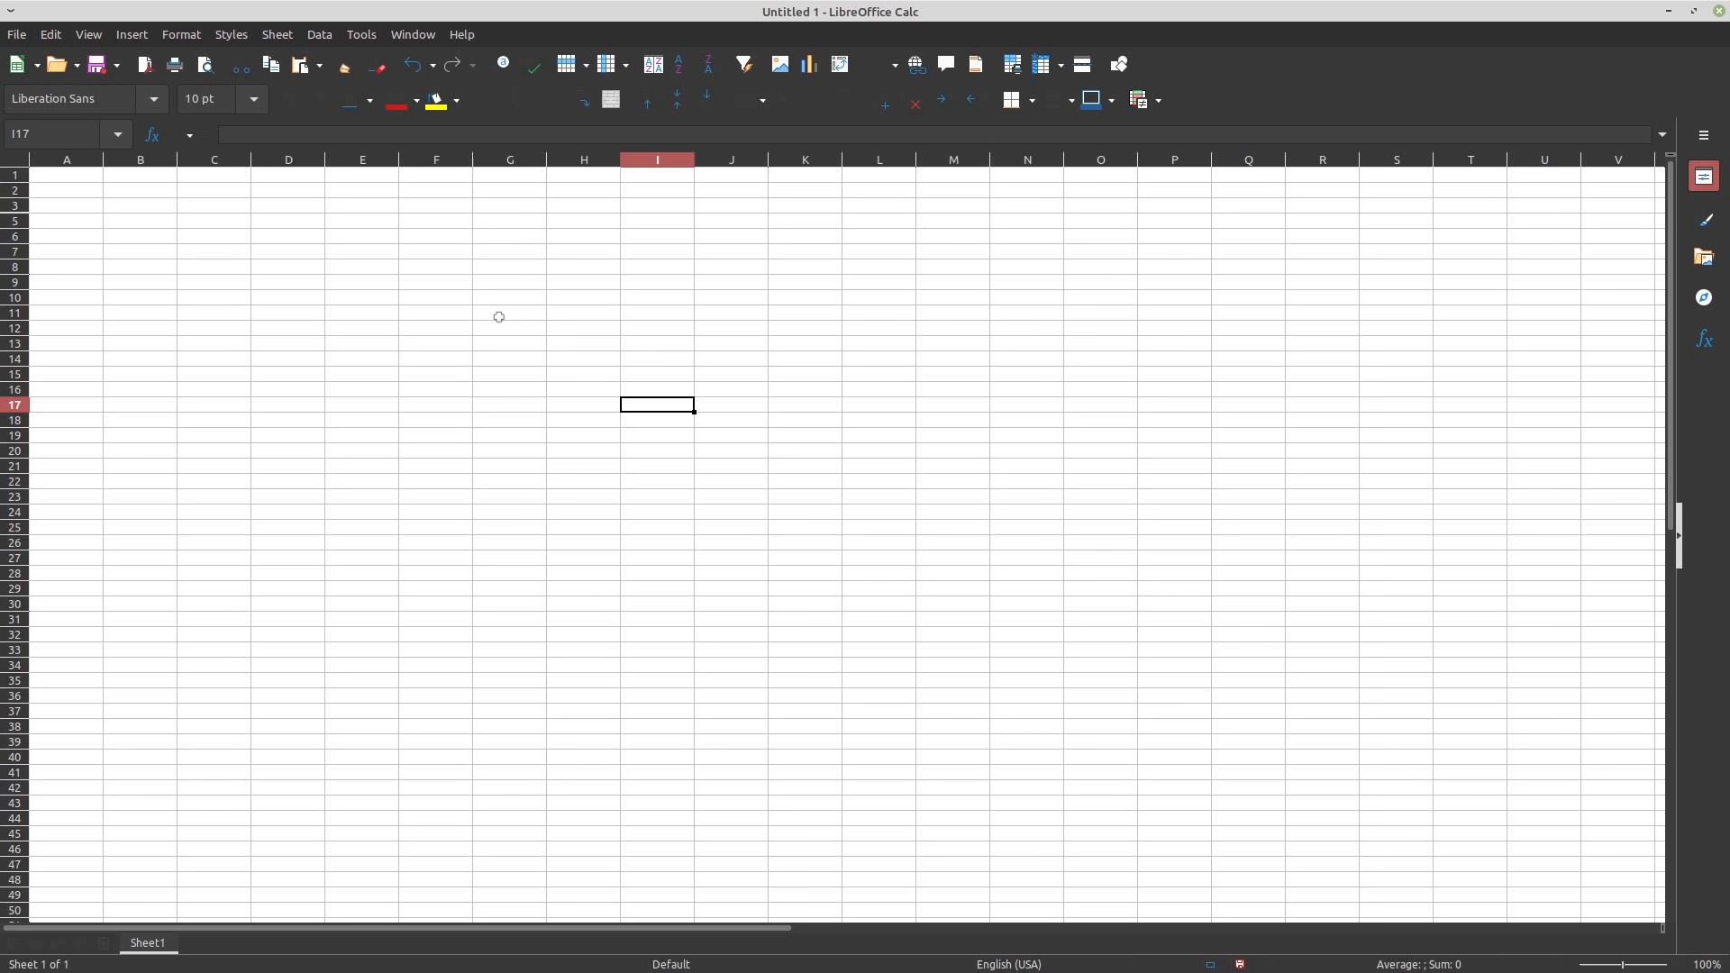
pyautogui.moveTo(684, 373)
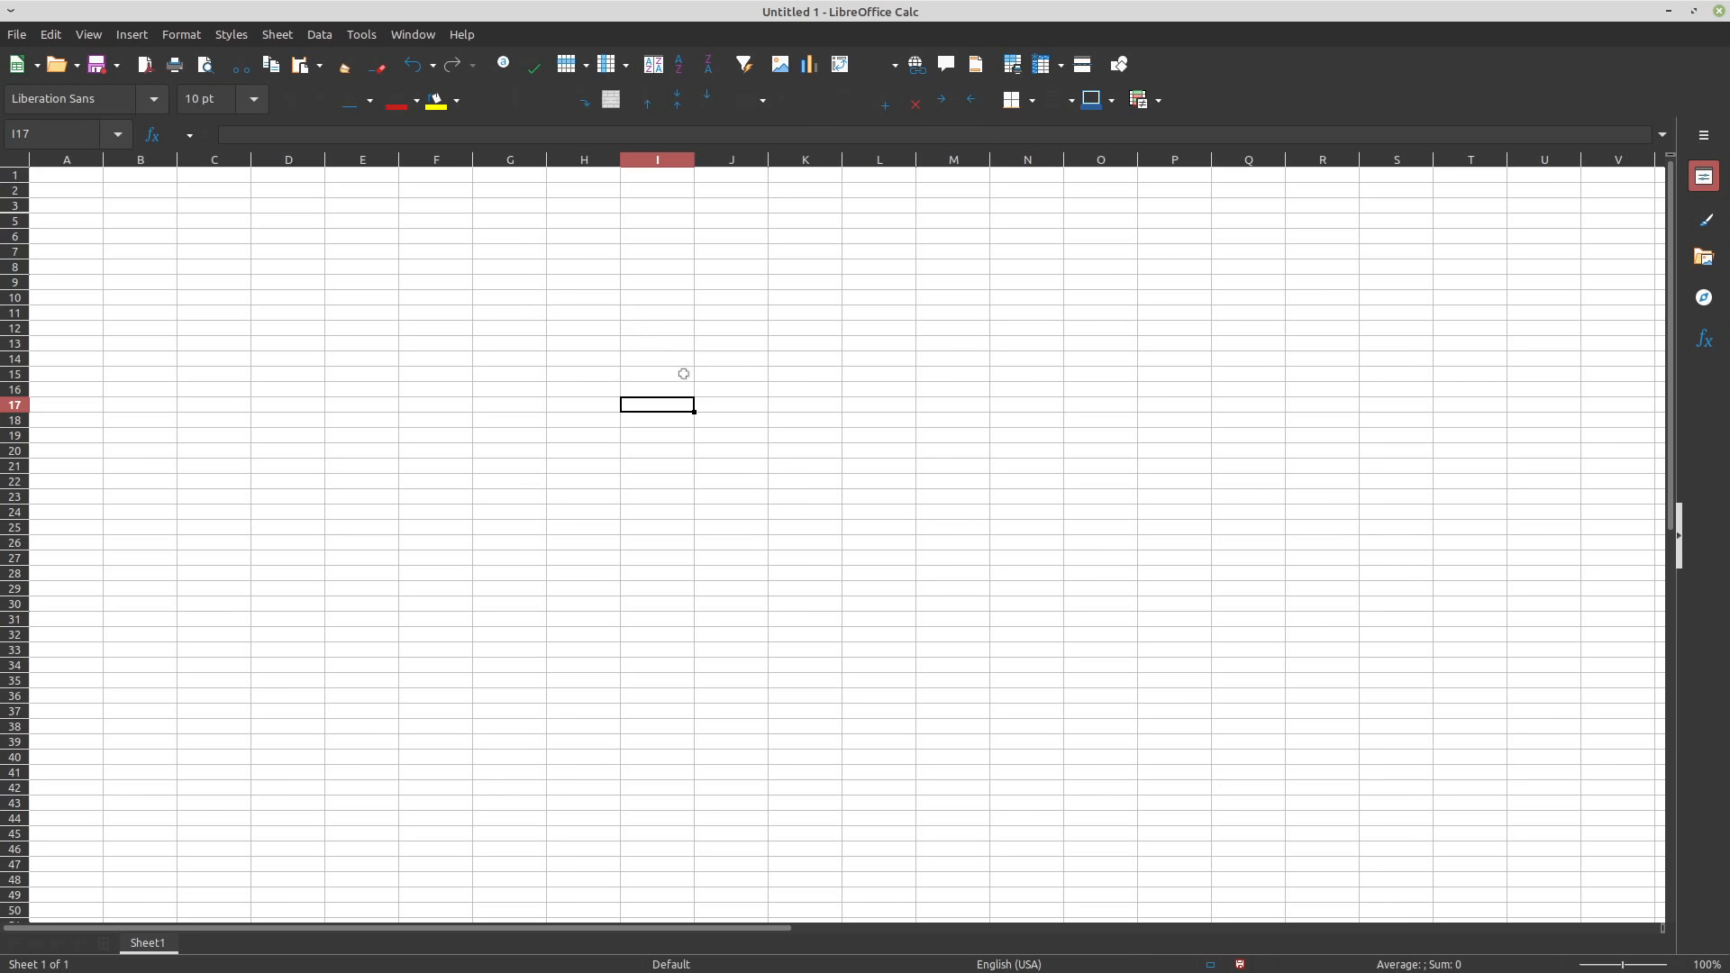
pyautogui.moveTo(654, 360)
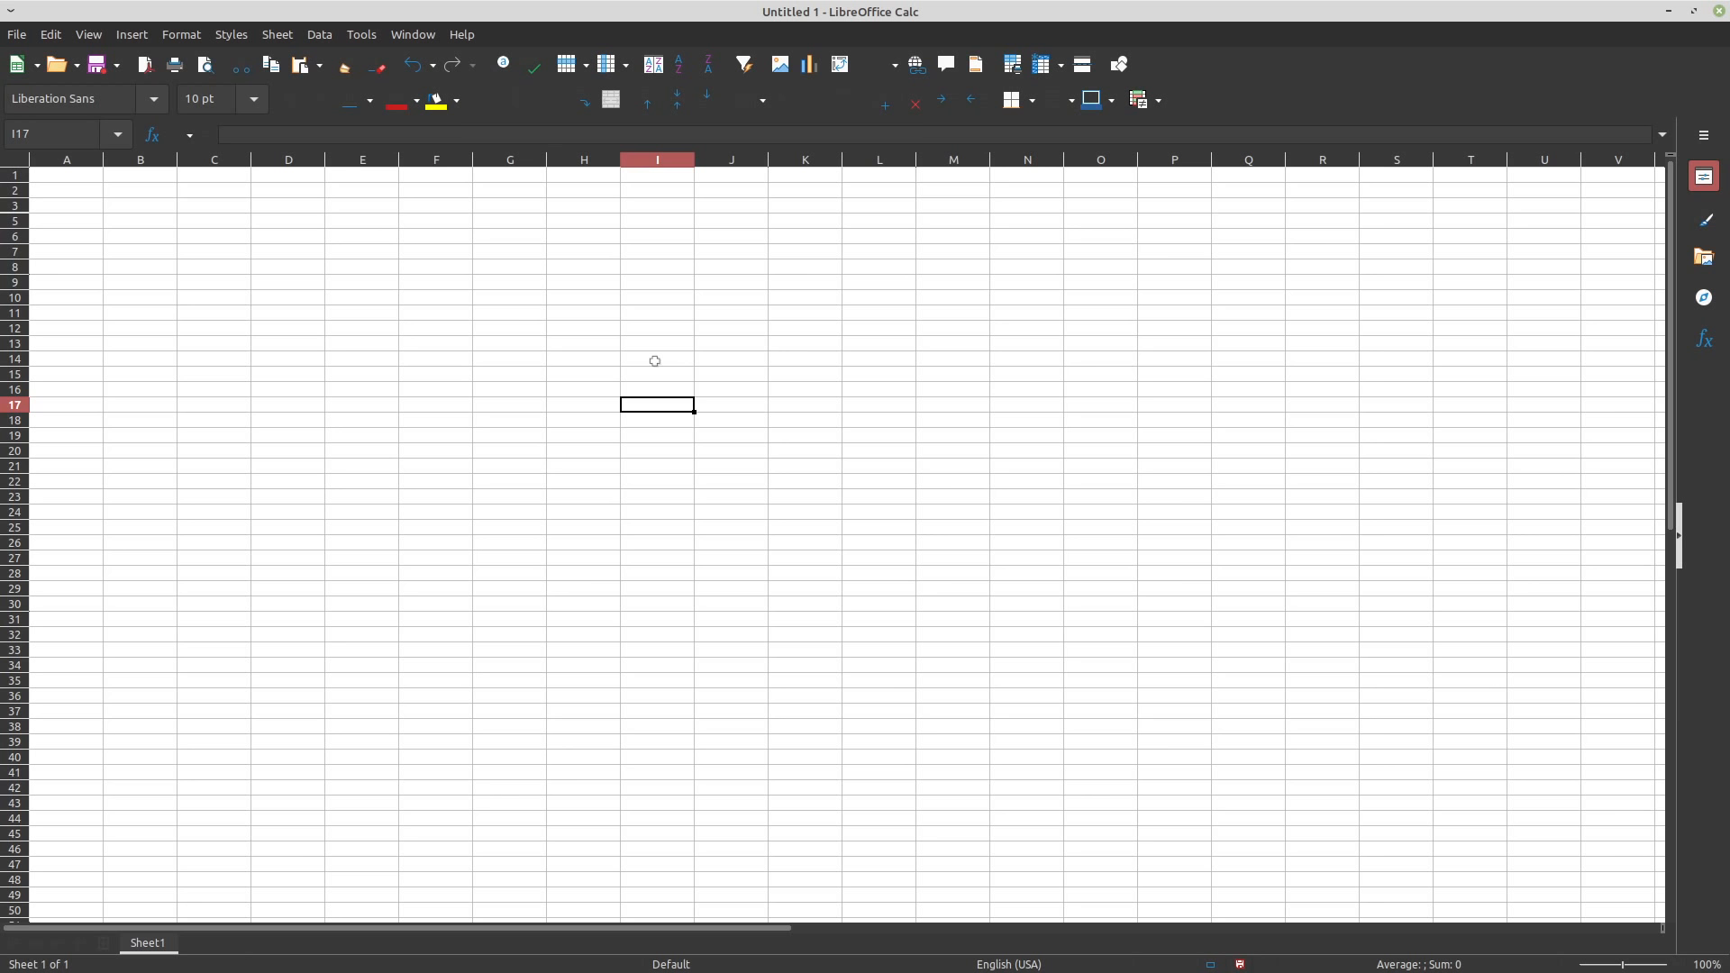
pyautogui.click(360, 35)
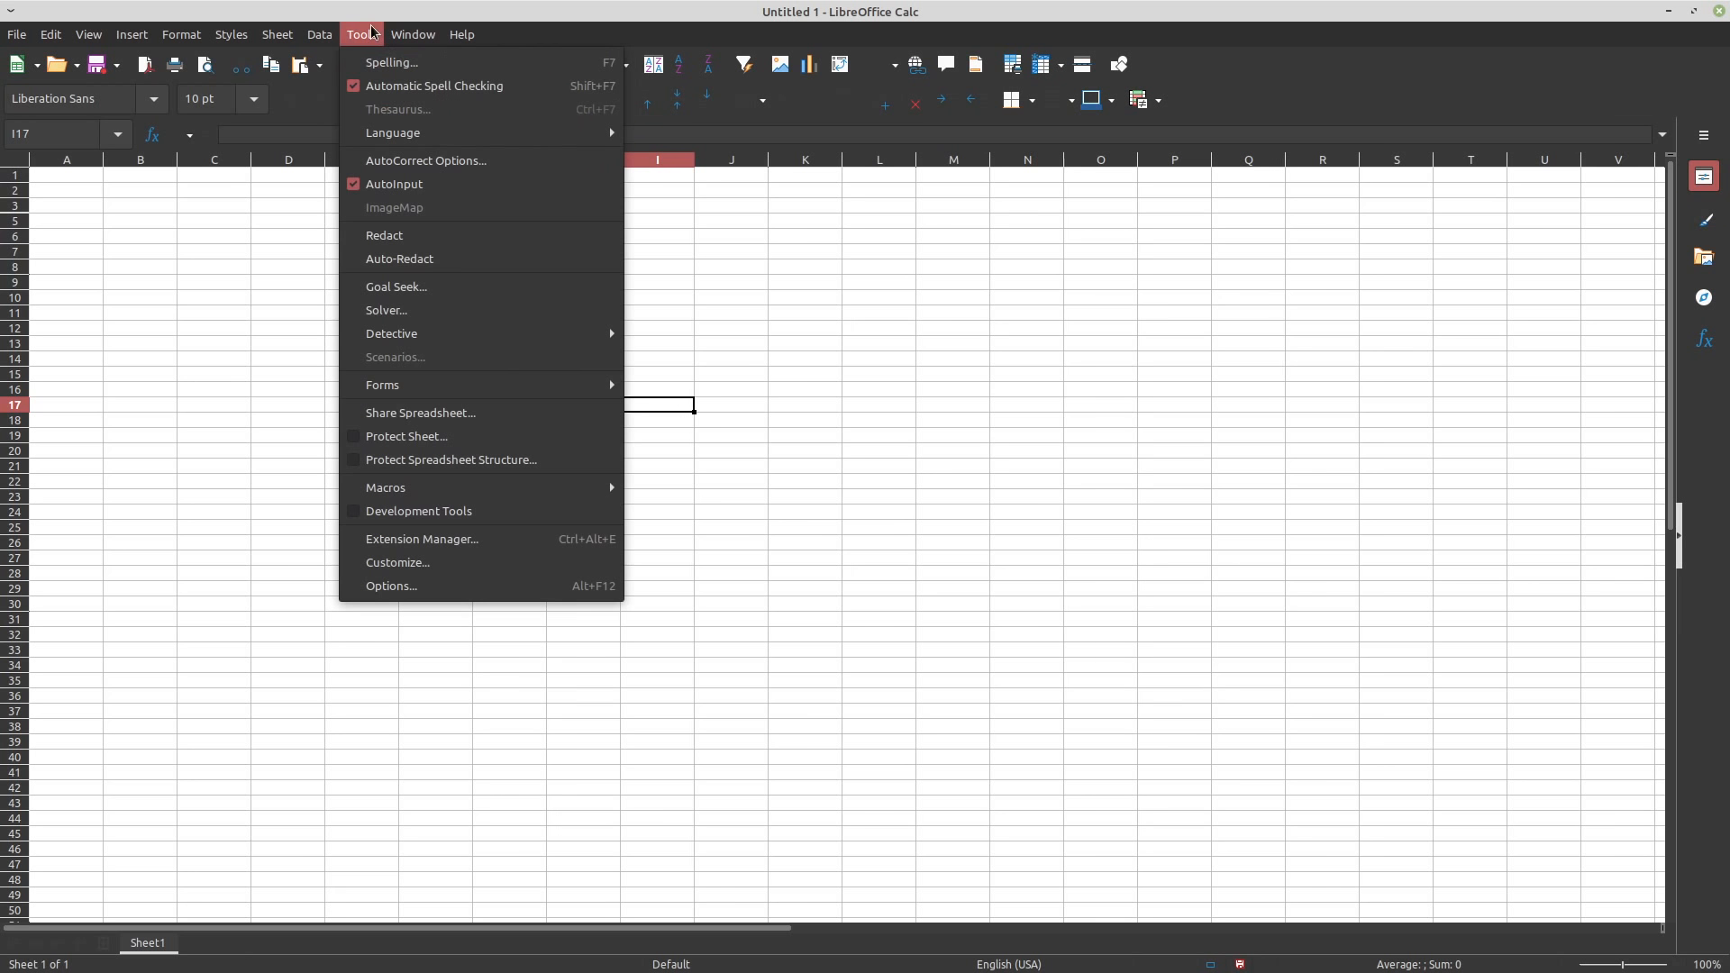
pyautogui.moveTo(431, 554)
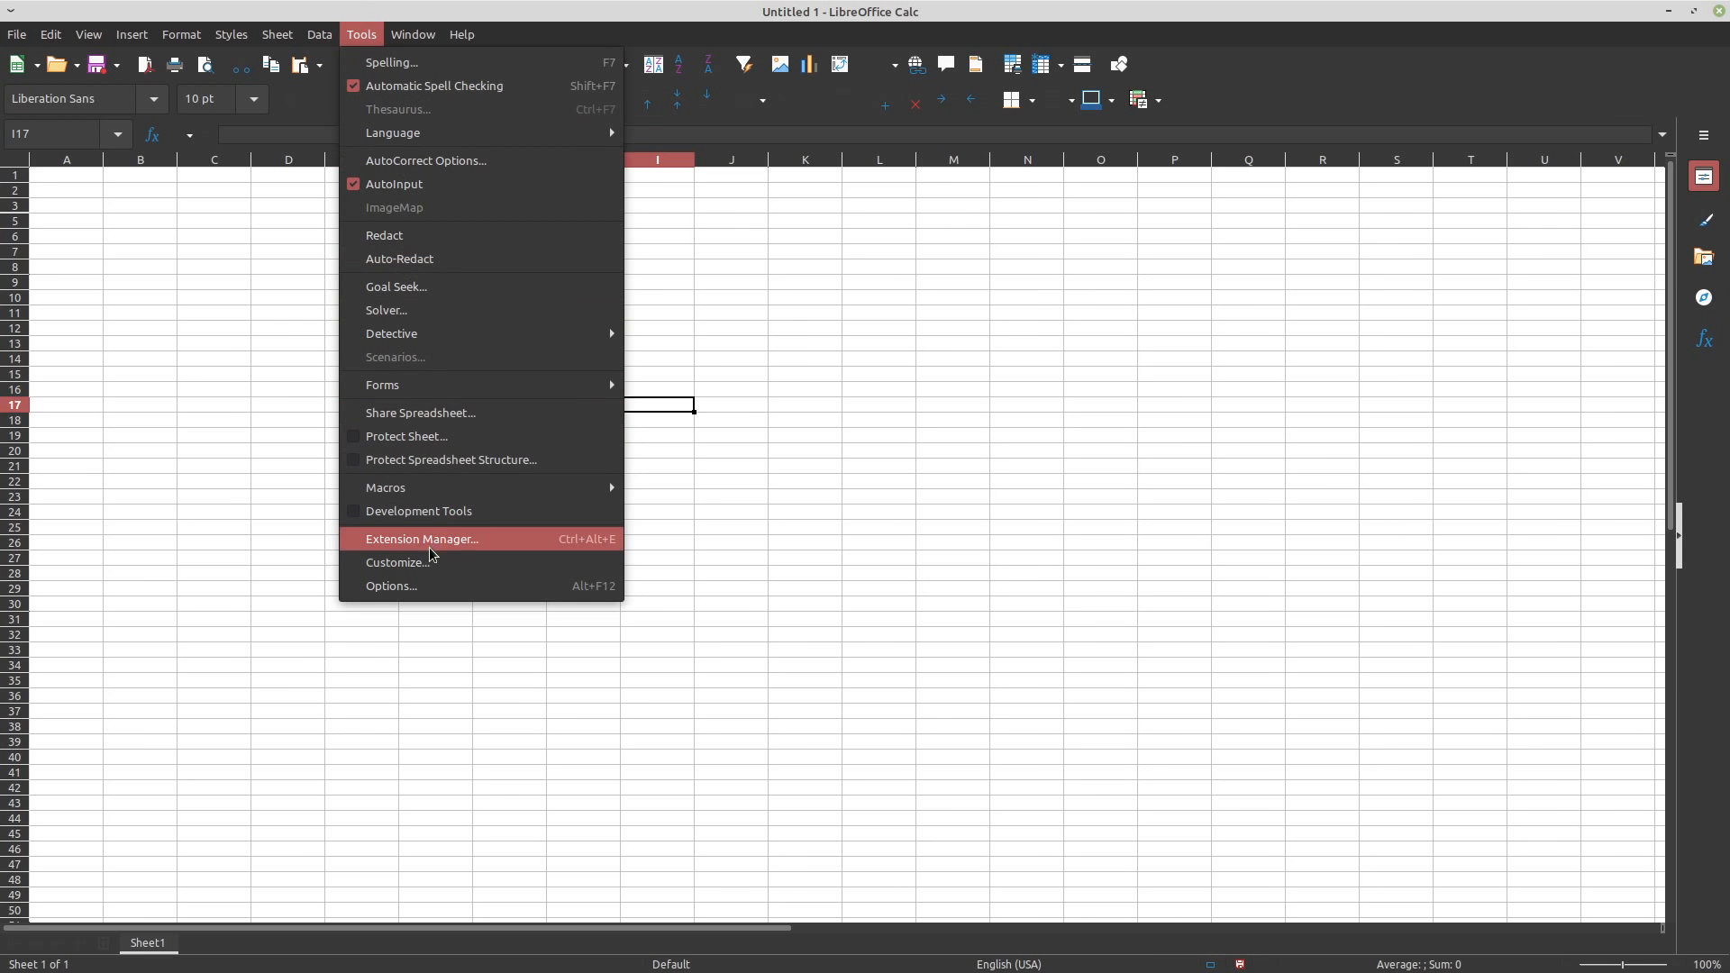
pyautogui.click(391, 585)
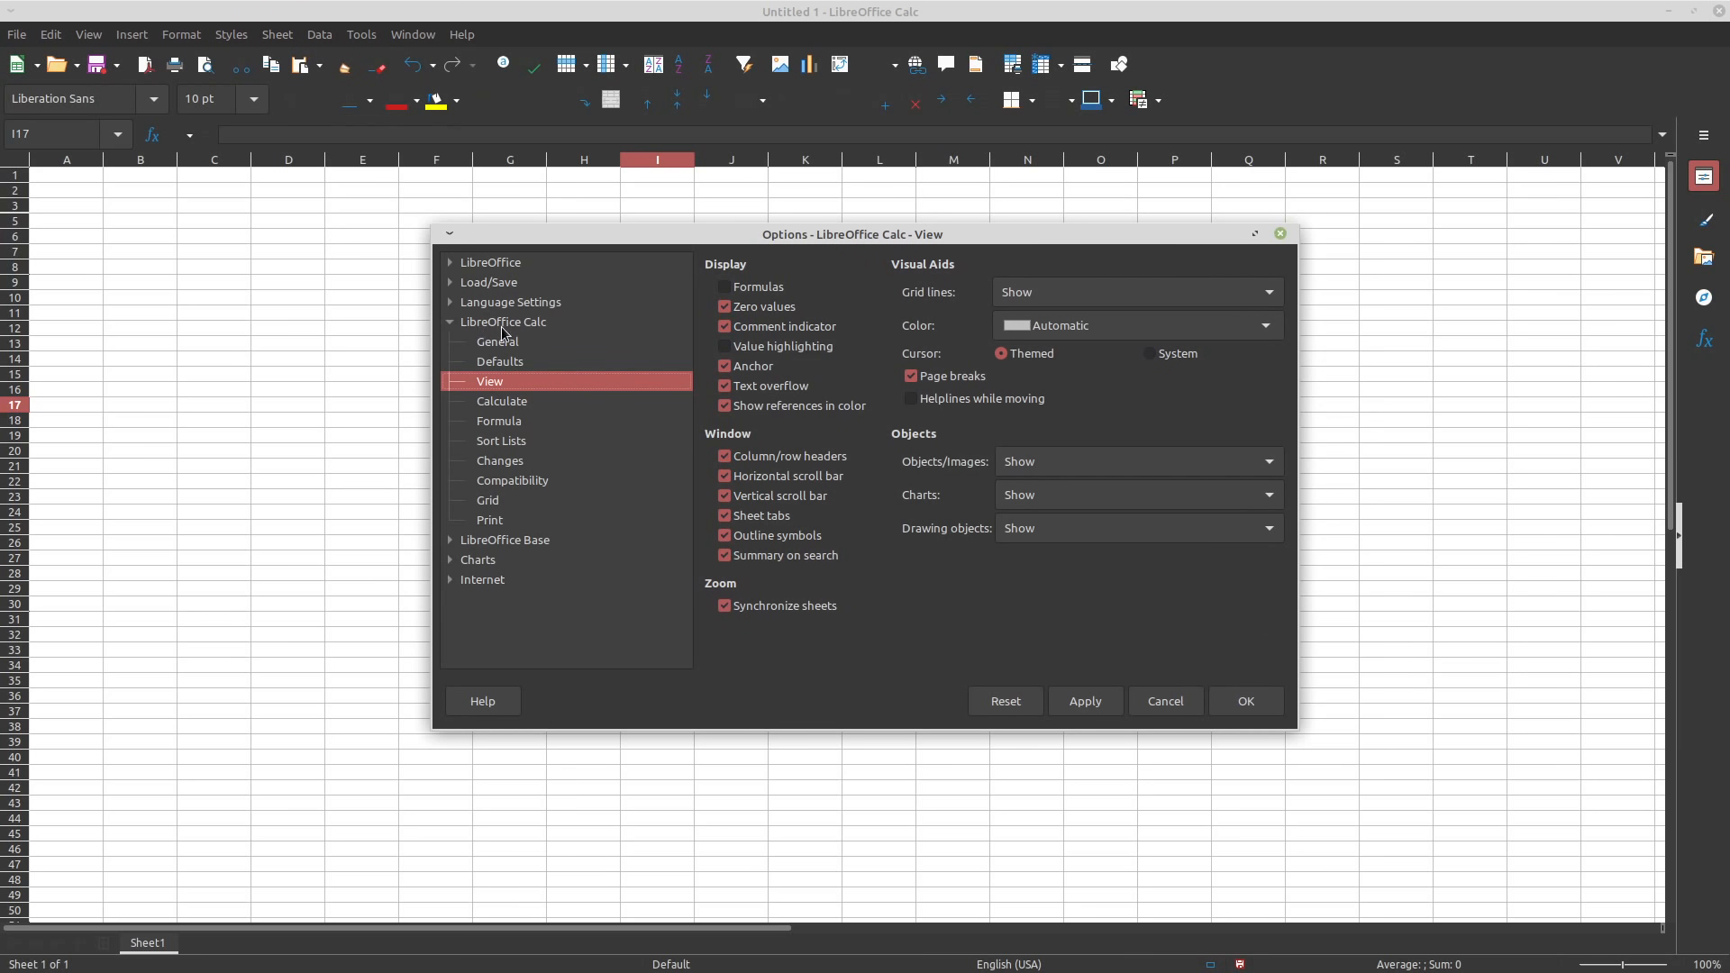
pyautogui.moveTo(1119, 395)
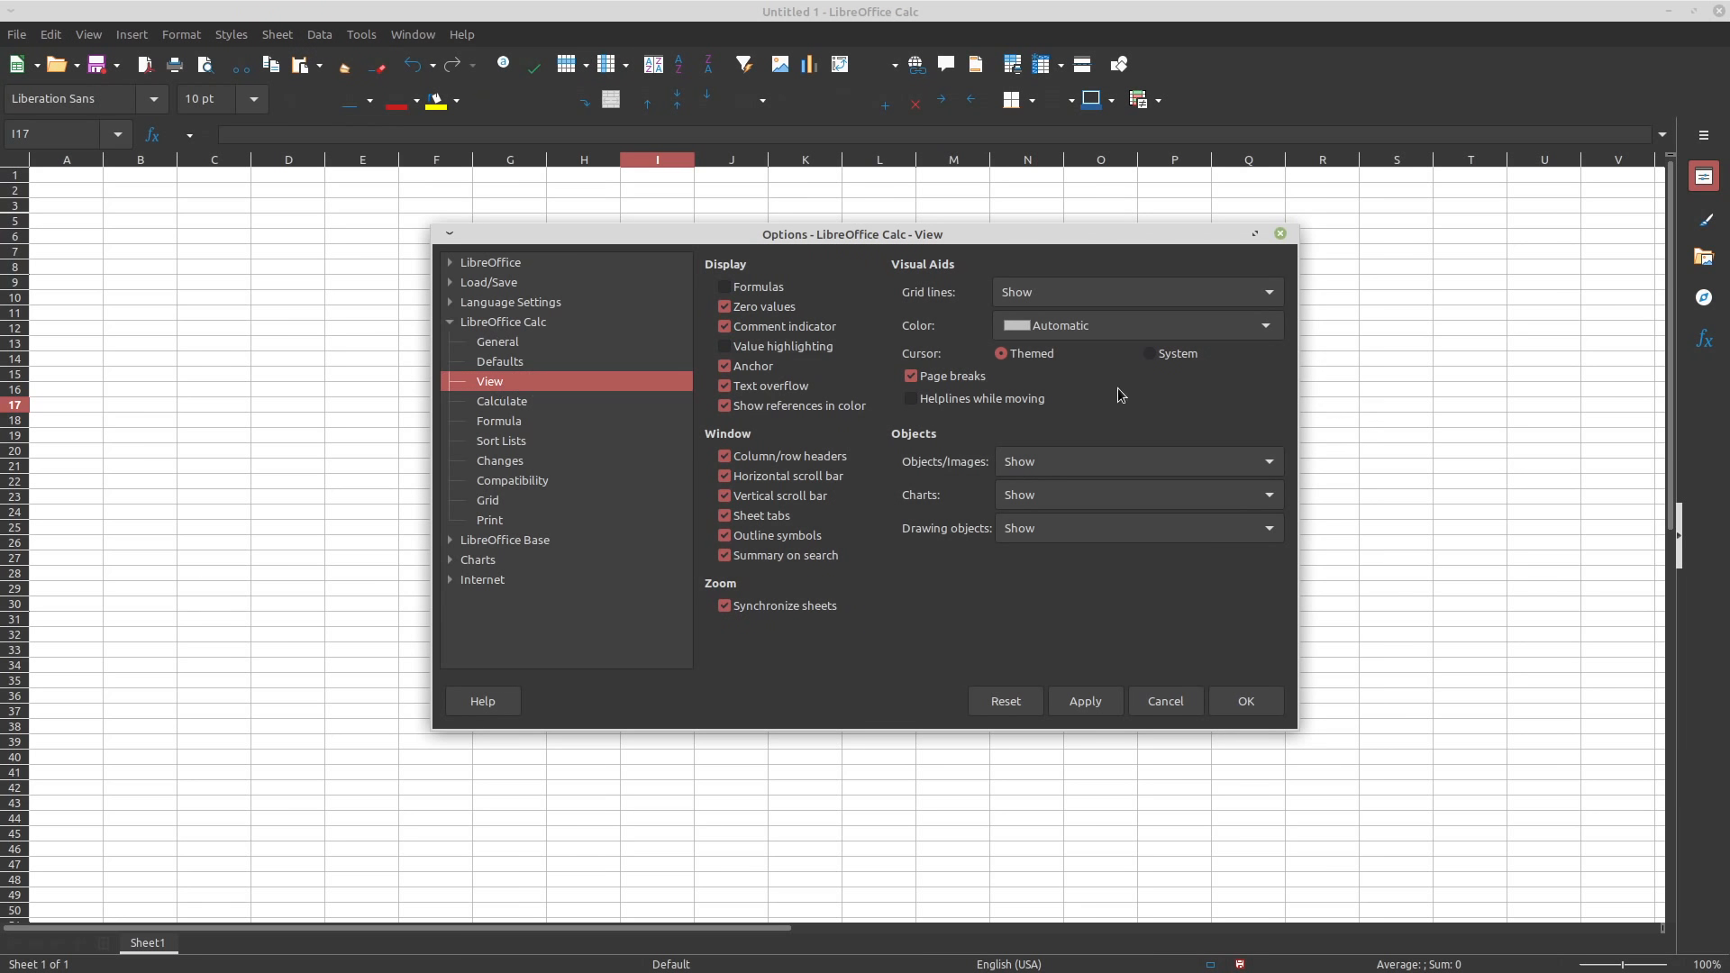
pyautogui.moveTo(1290, 302)
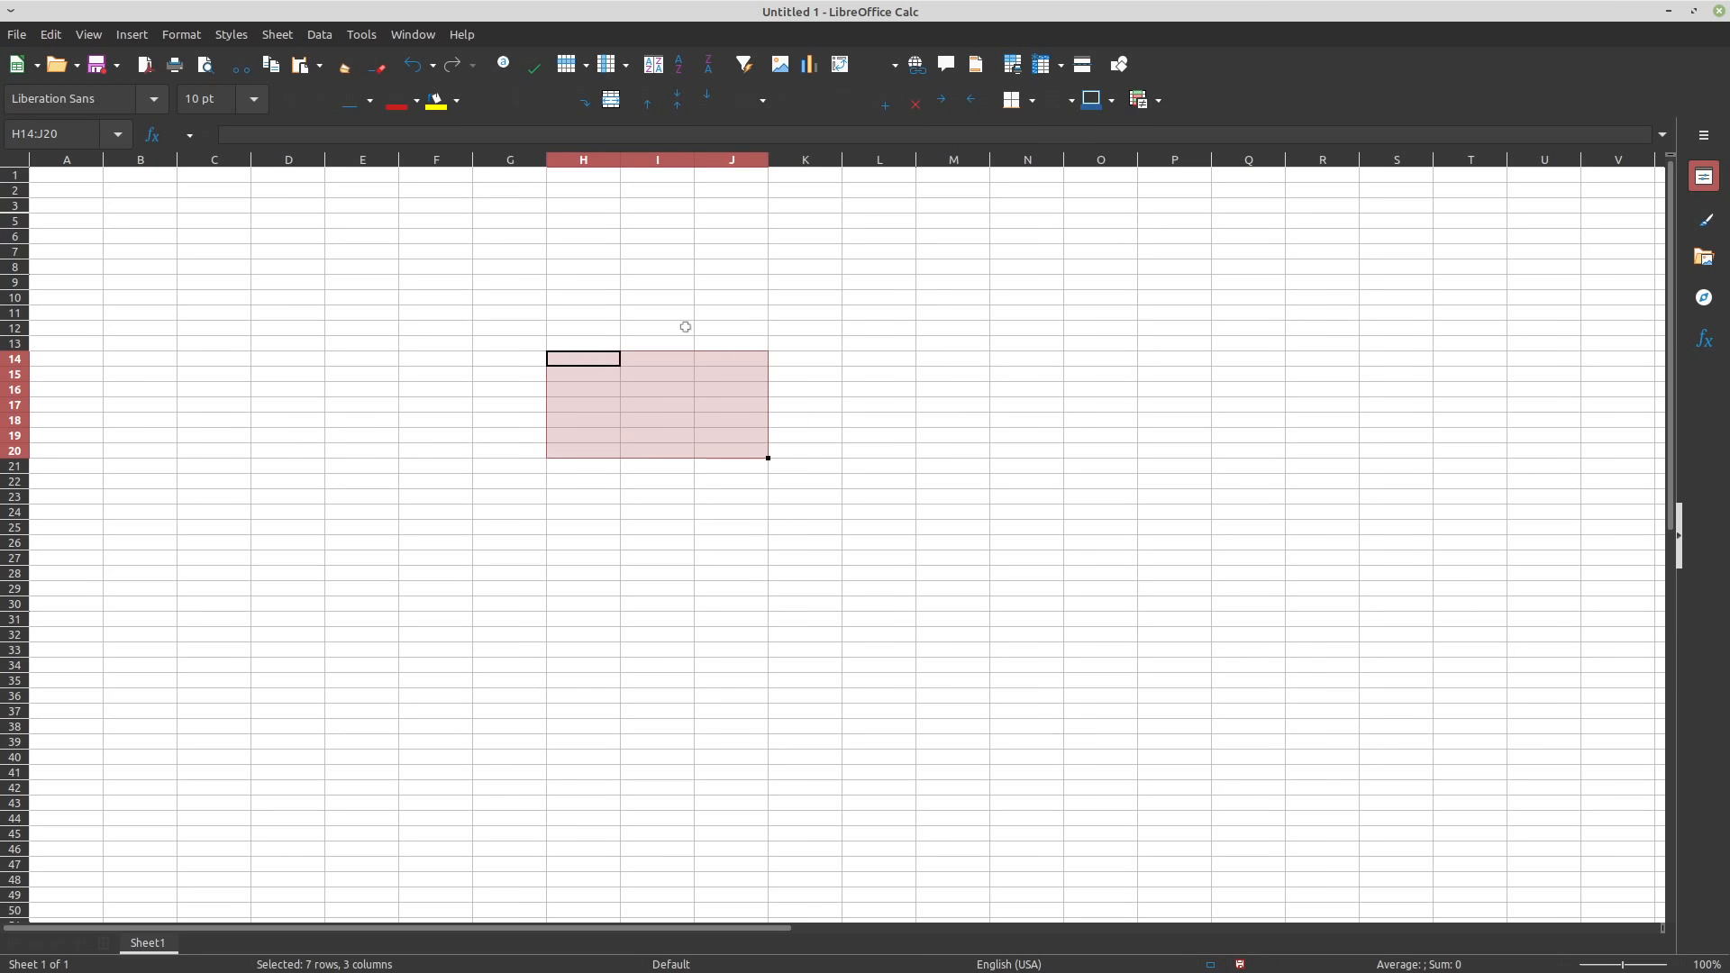
pyautogui.click(656, 327)
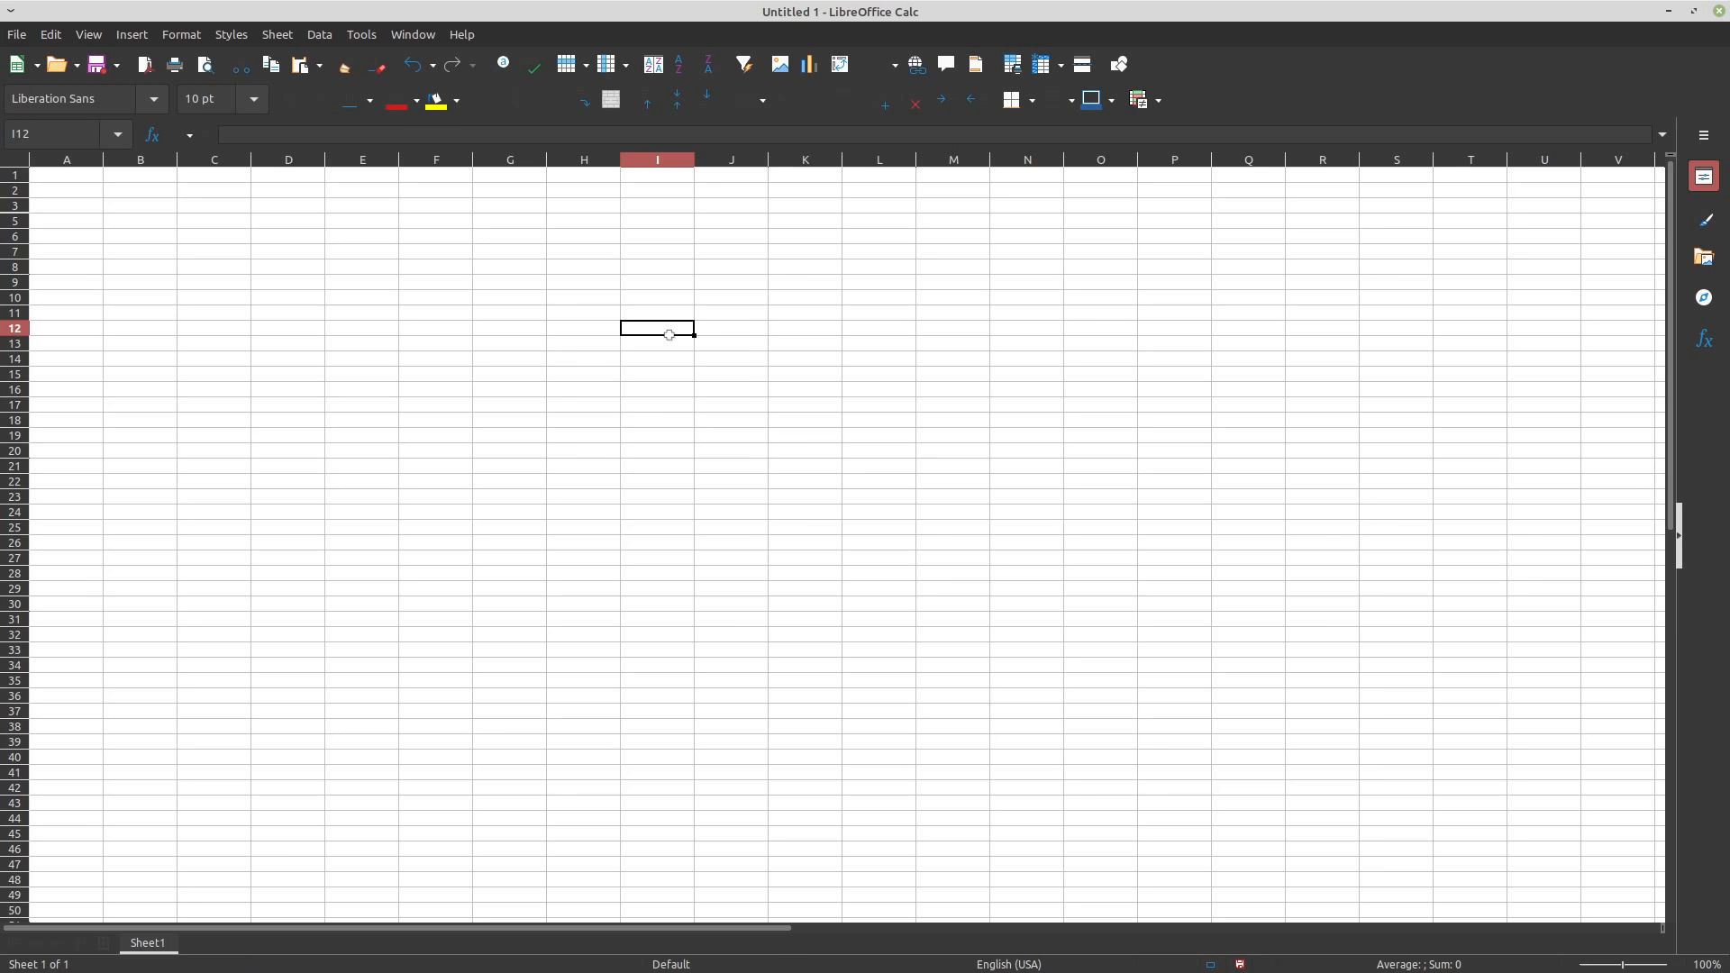
pyautogui.moveTo(640, 377)
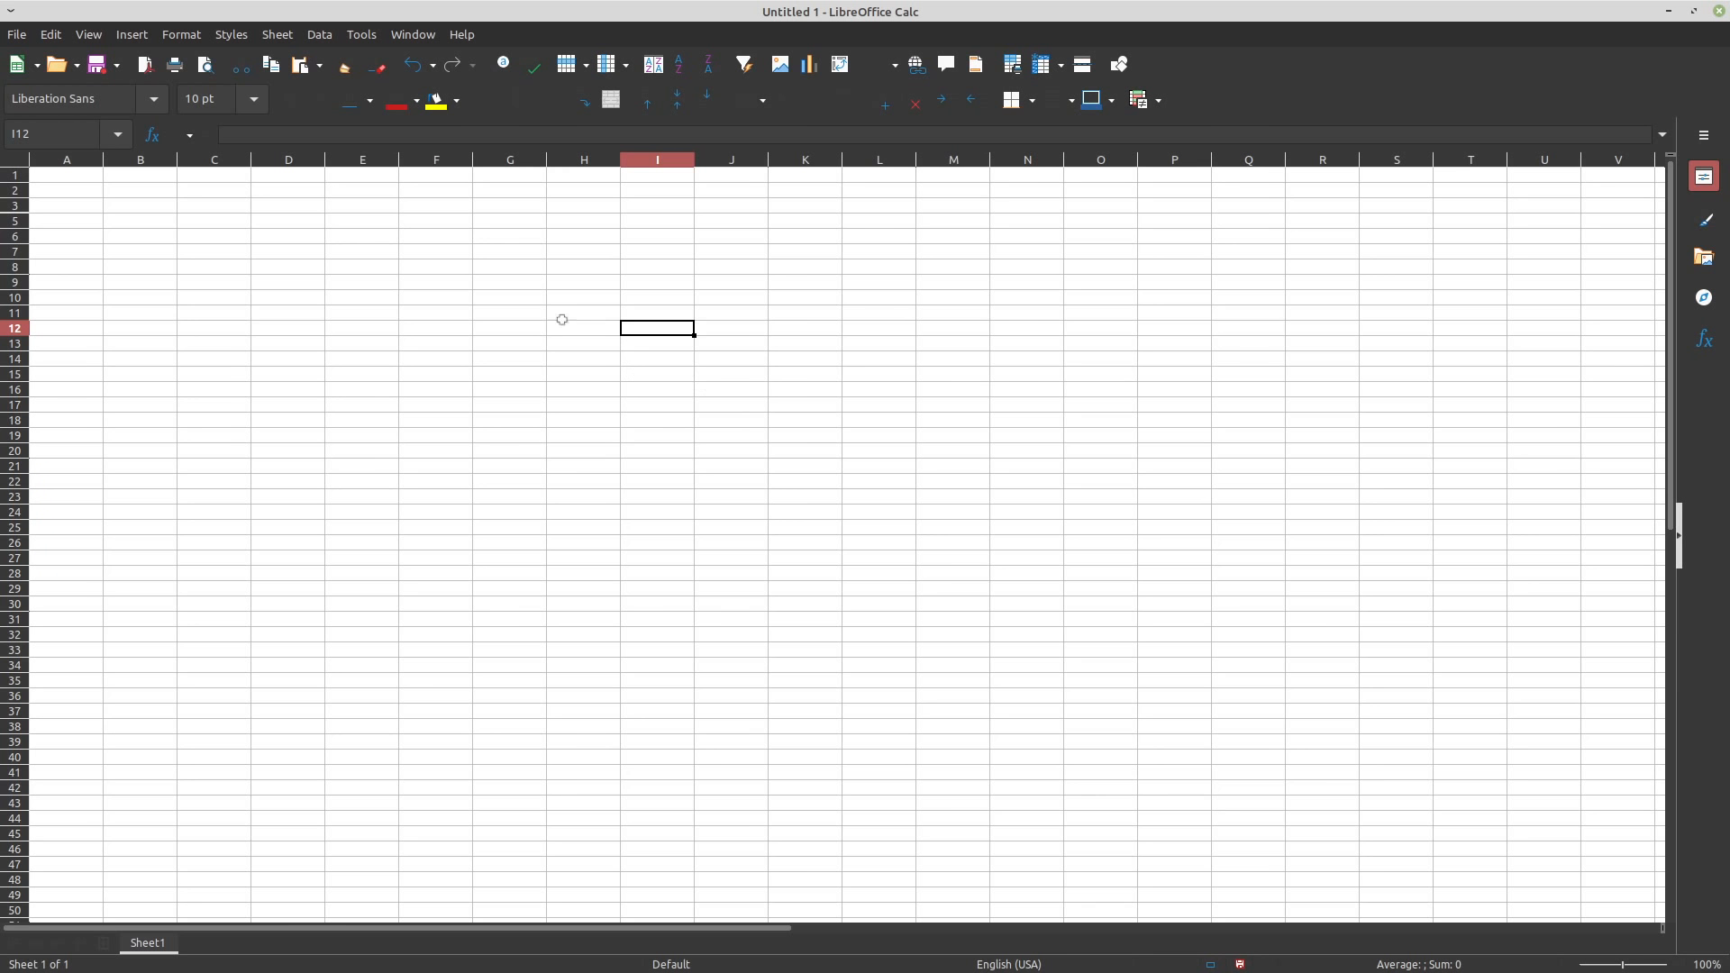
pyautogui.moveTo(431, 294)
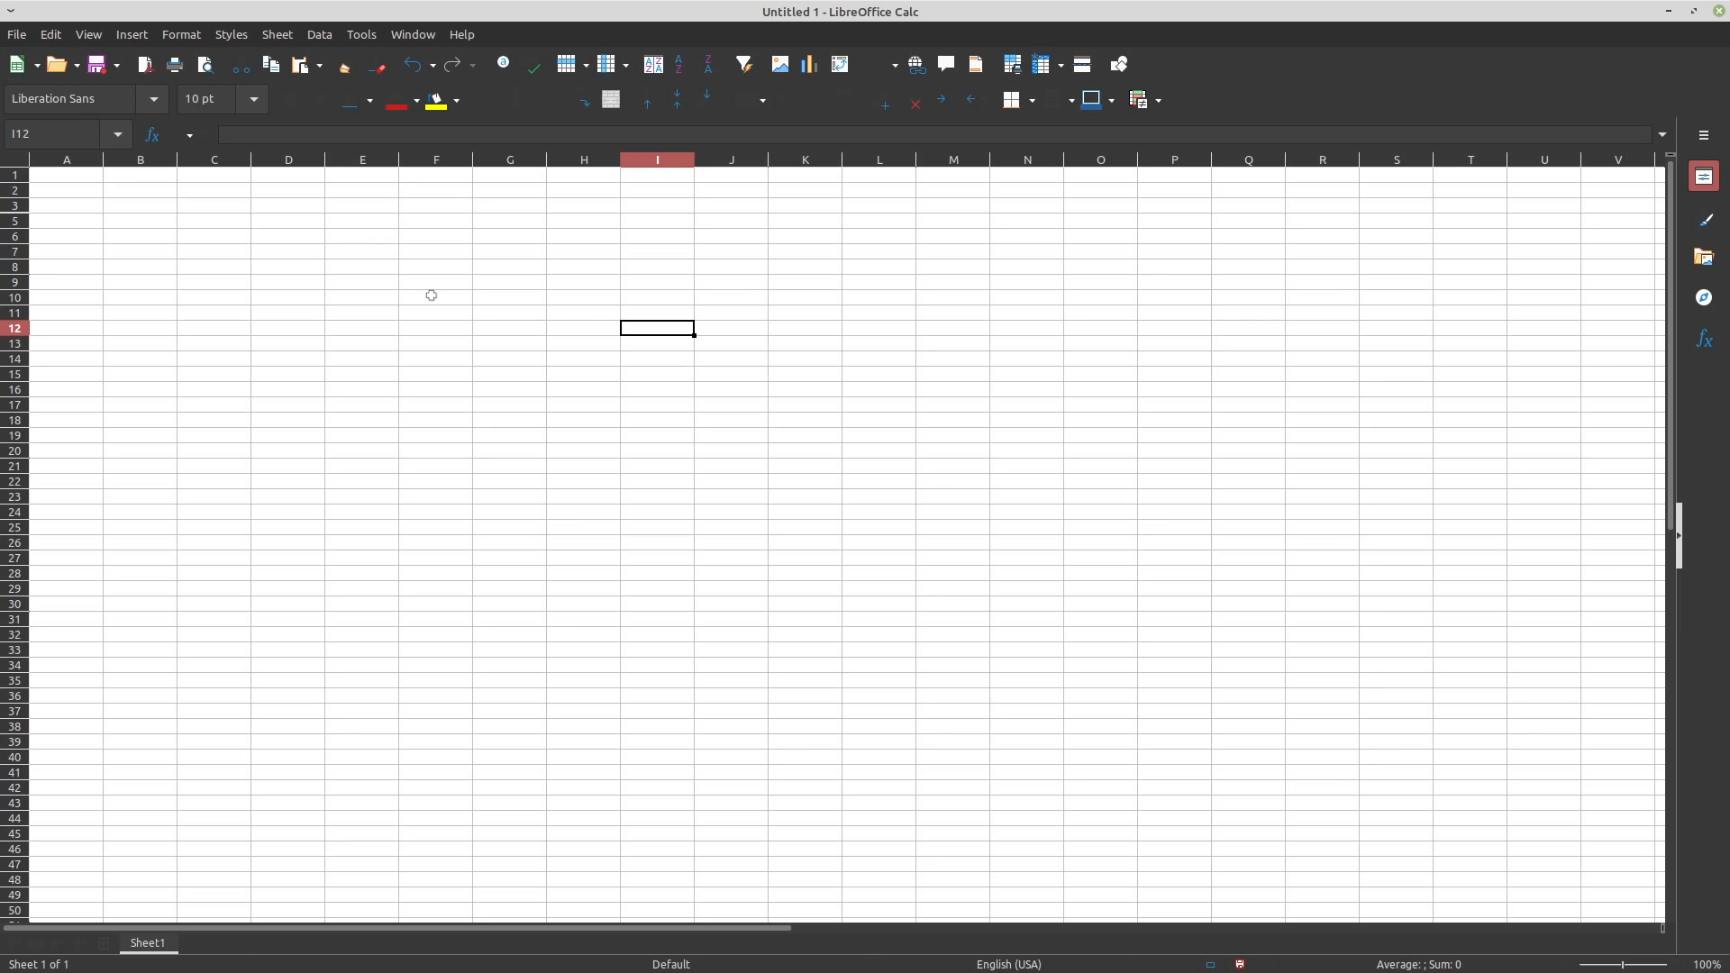
pyautogui.moveTo(51, 34)
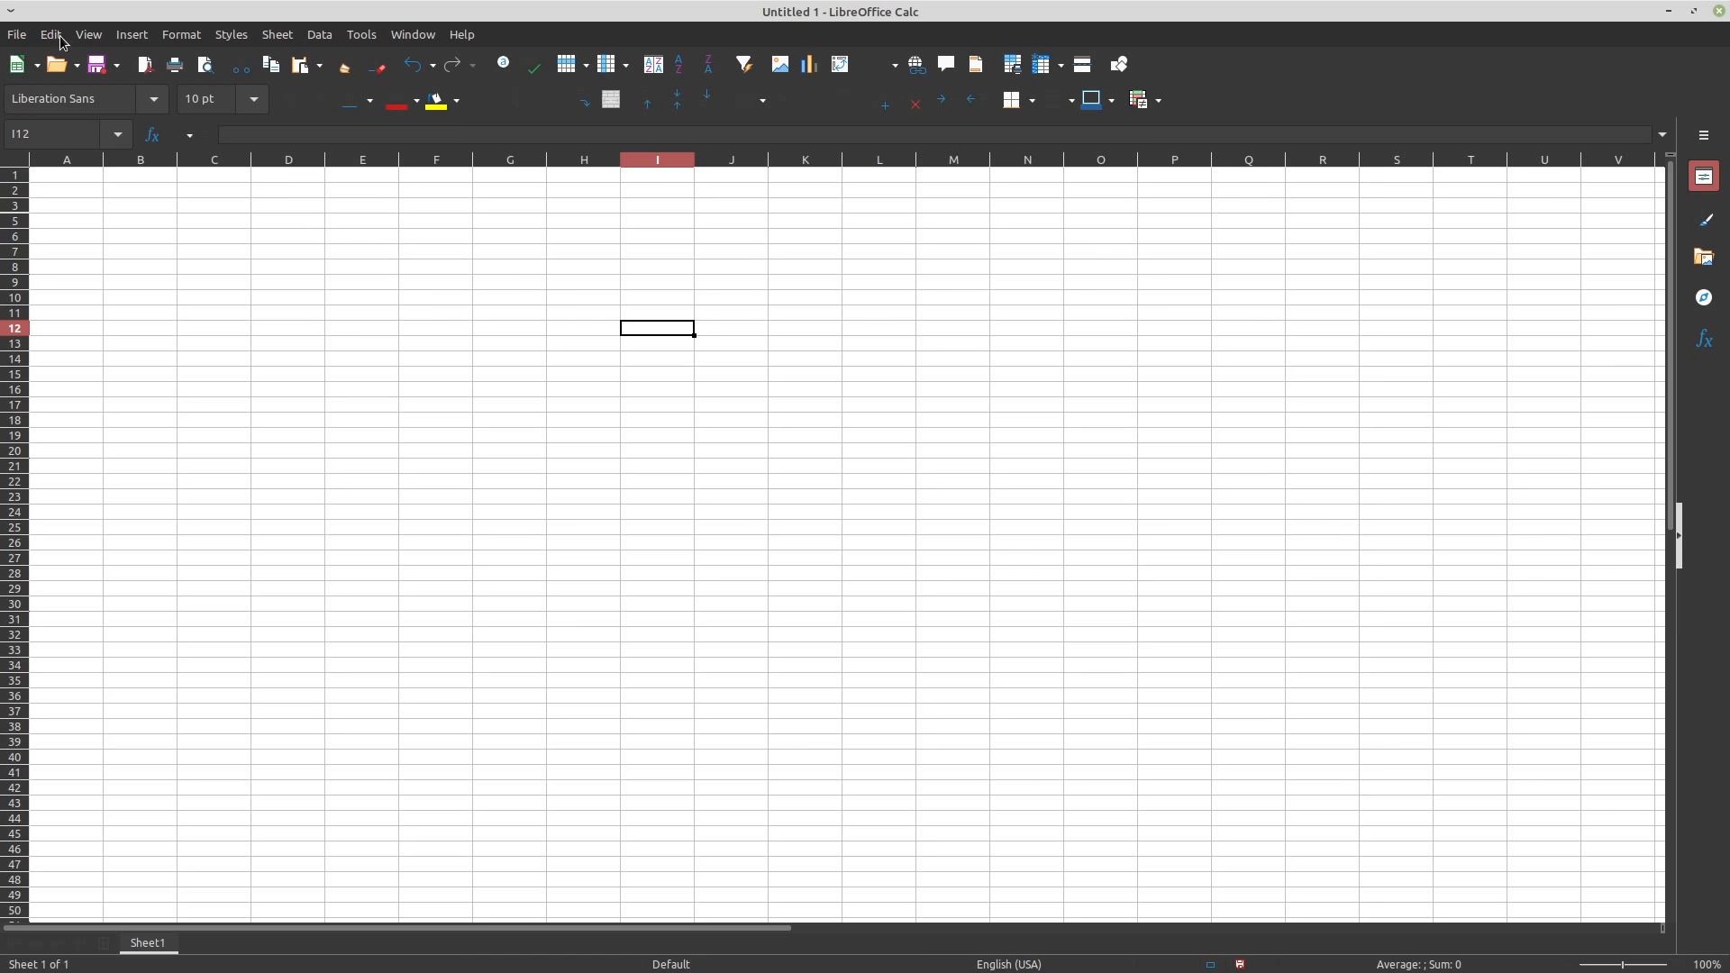
pyautogui.click(54, 35)
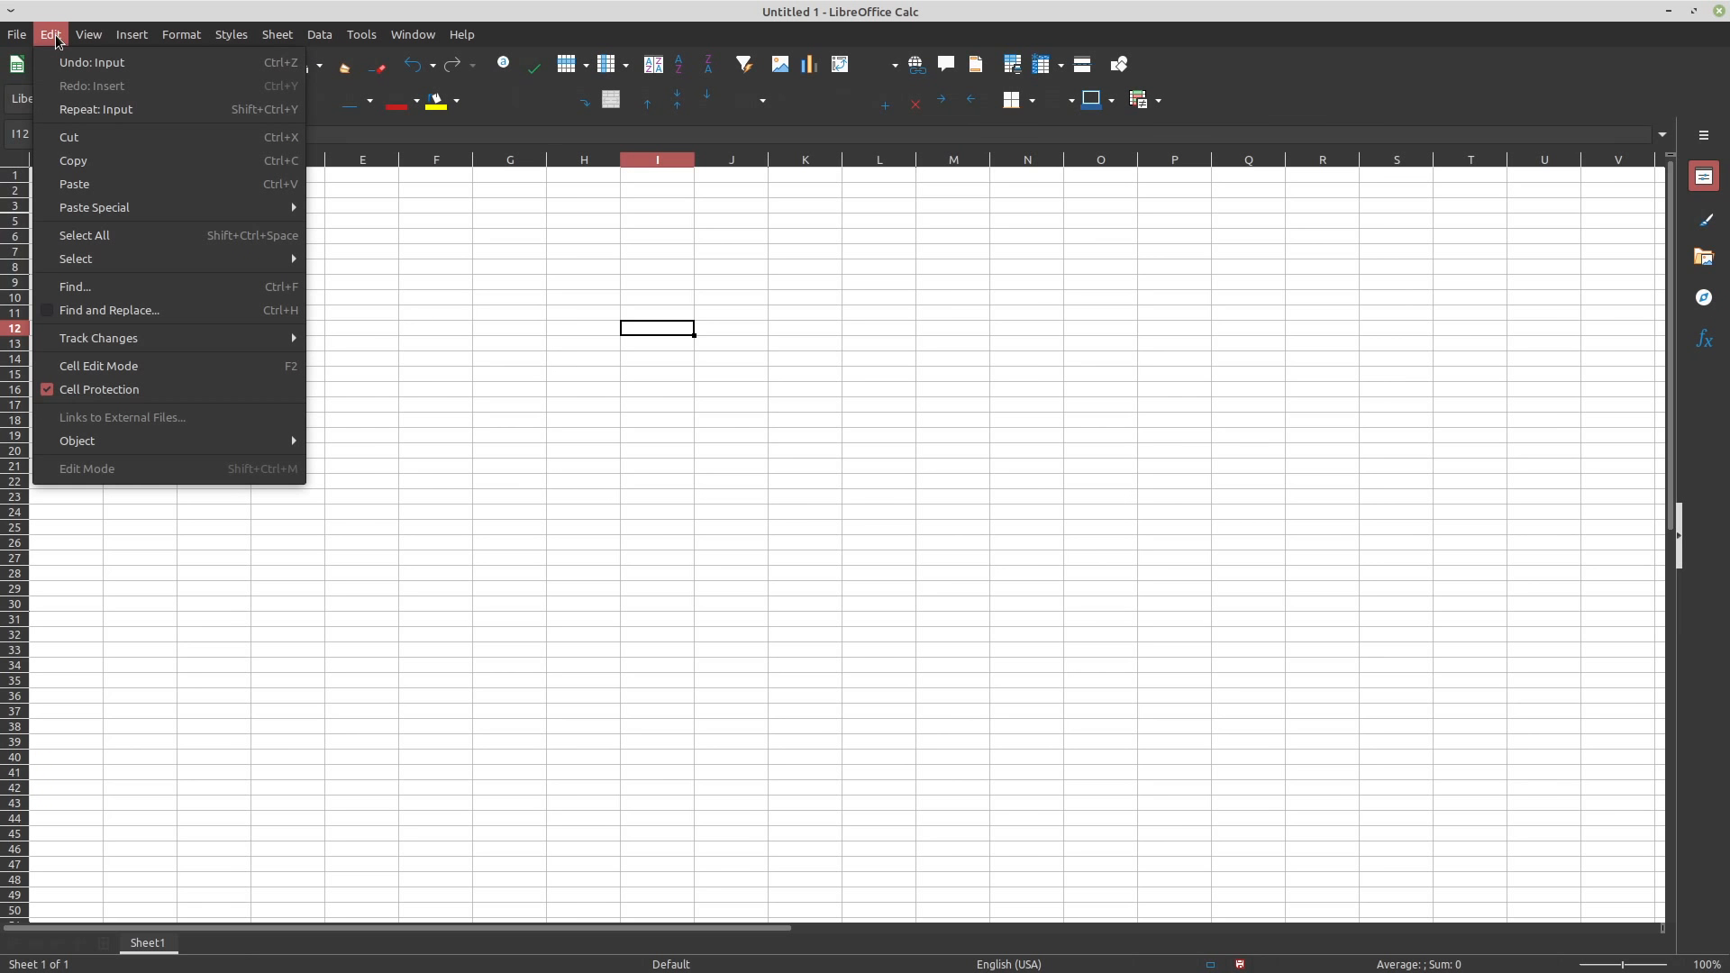
pyautogui.moveTo(76, 259)
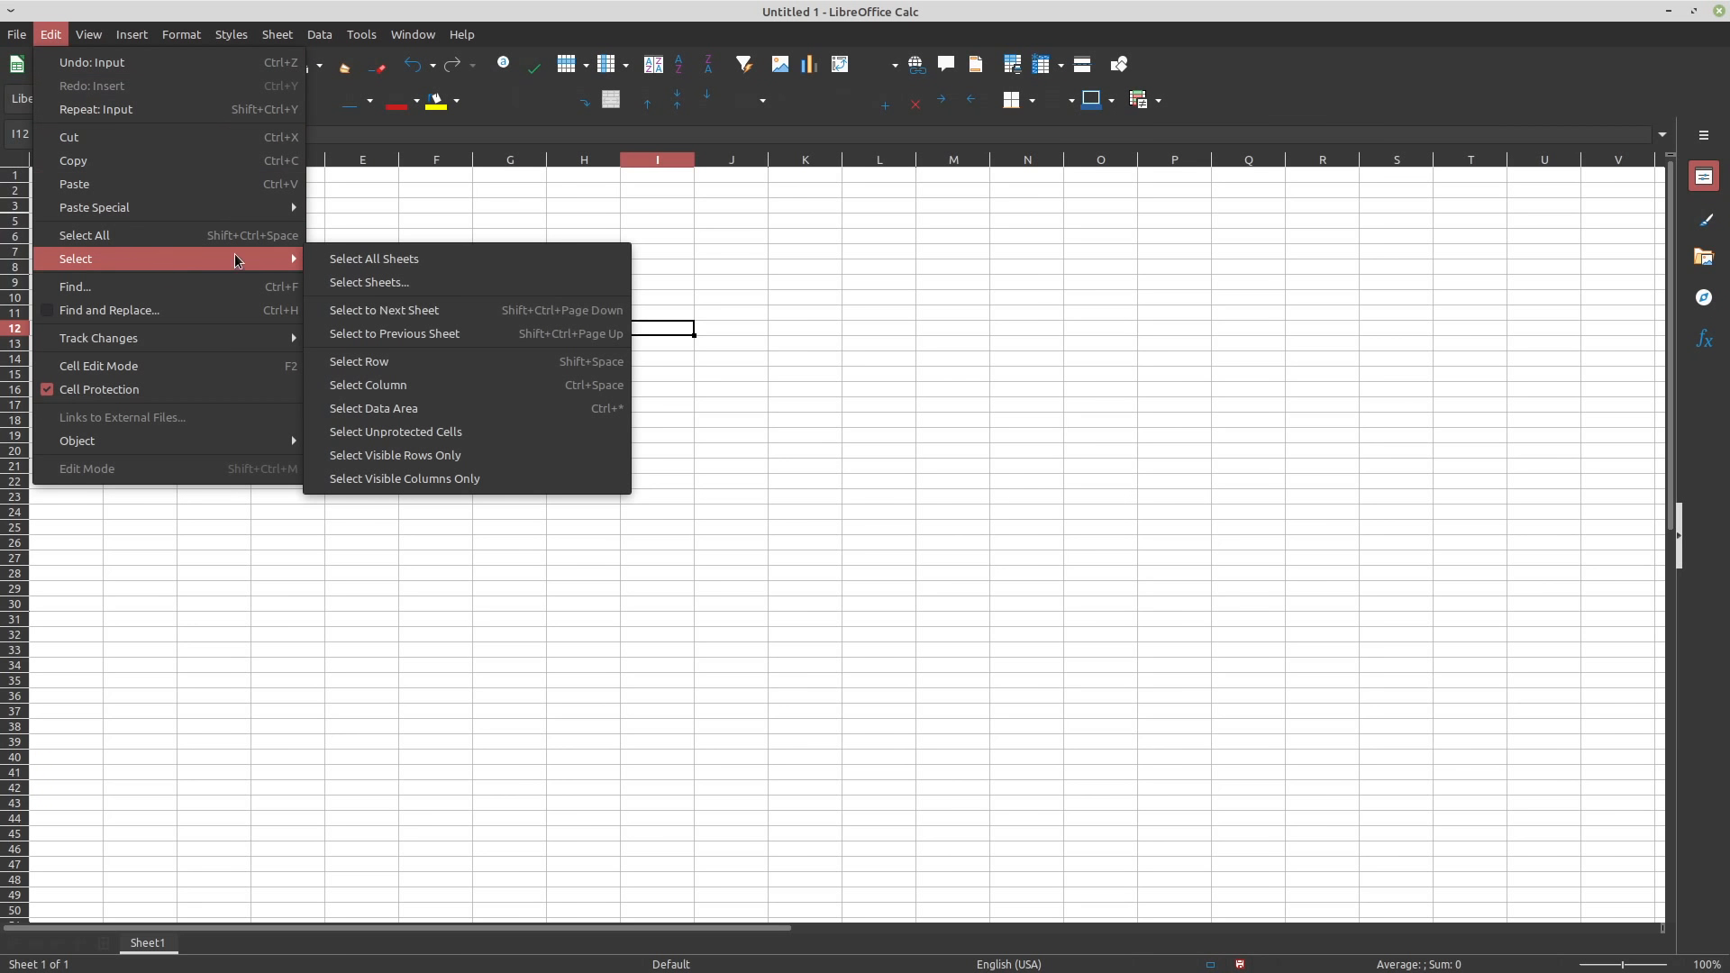
pyautogui.moveTo(473, 462)
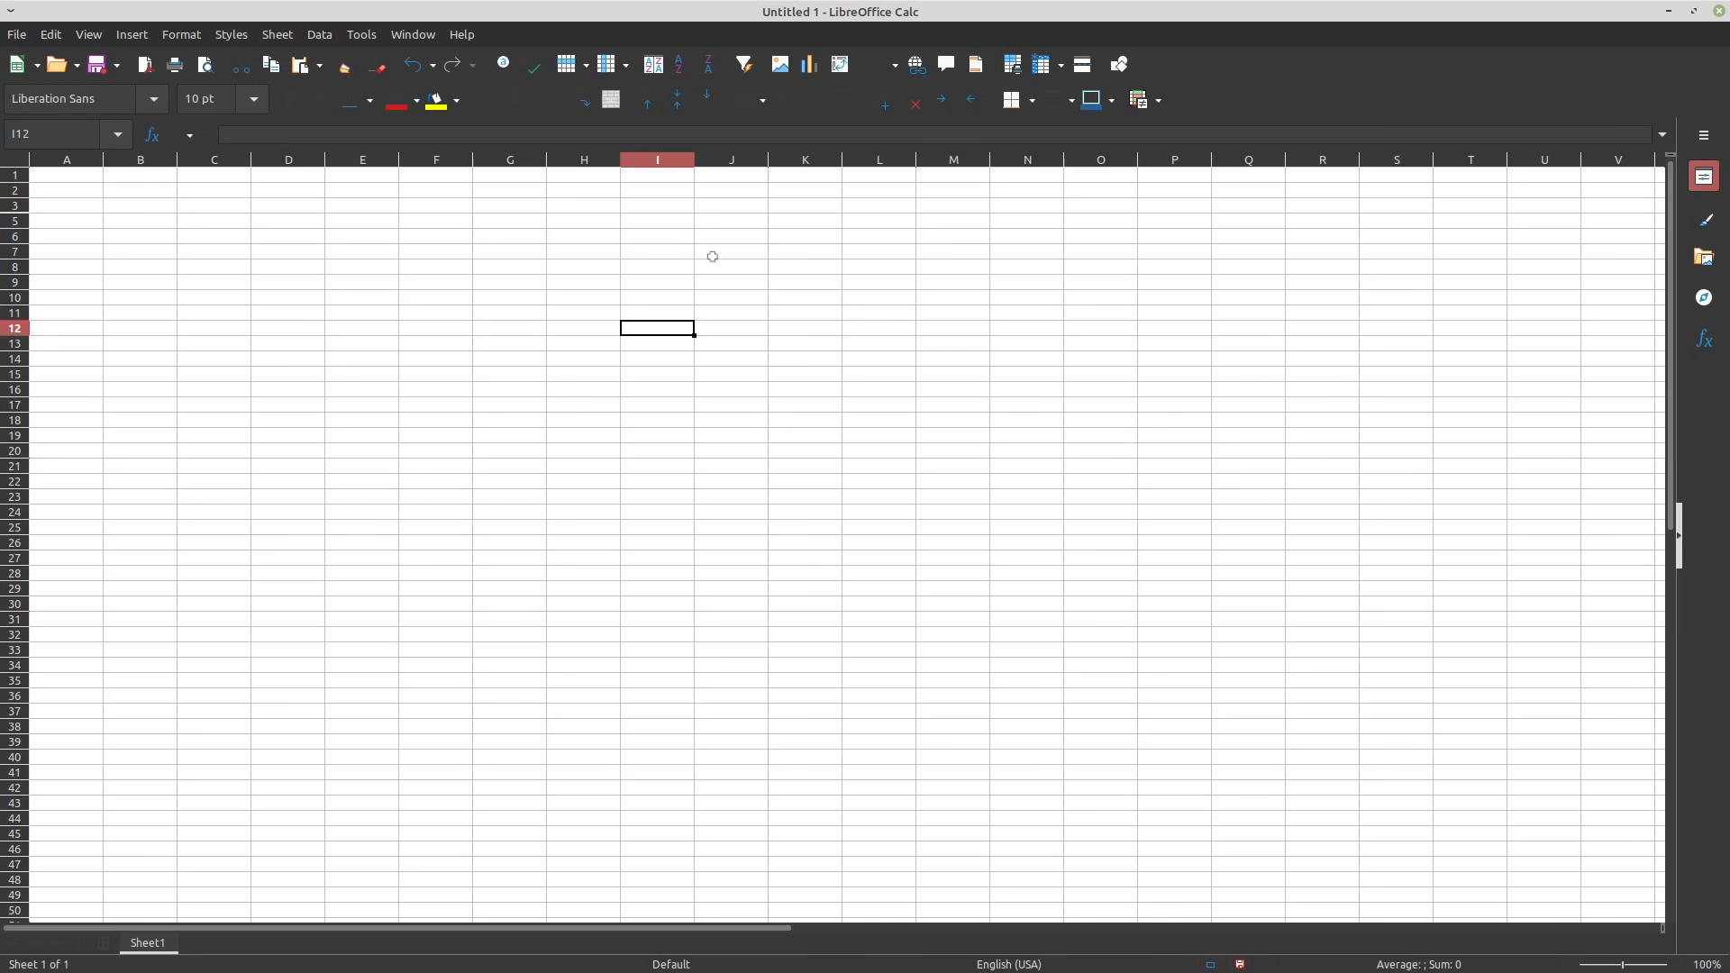
pyautogui.moveTo(676, 253)
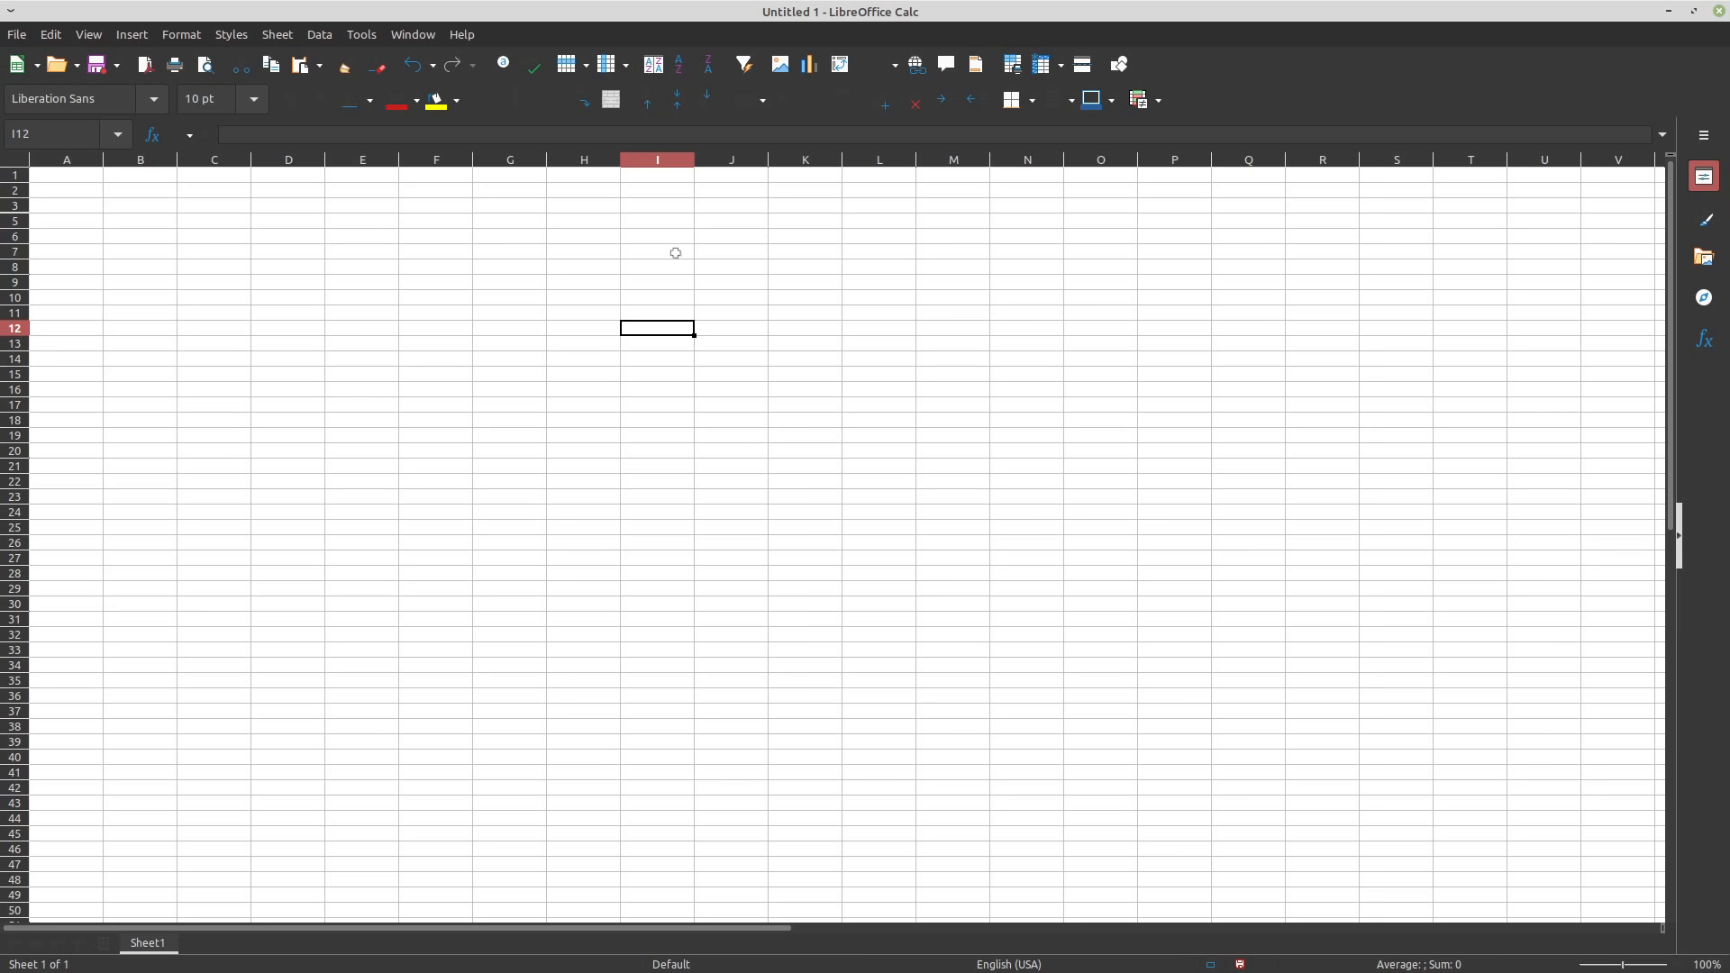
pyautogui.moveTo(690, 306)
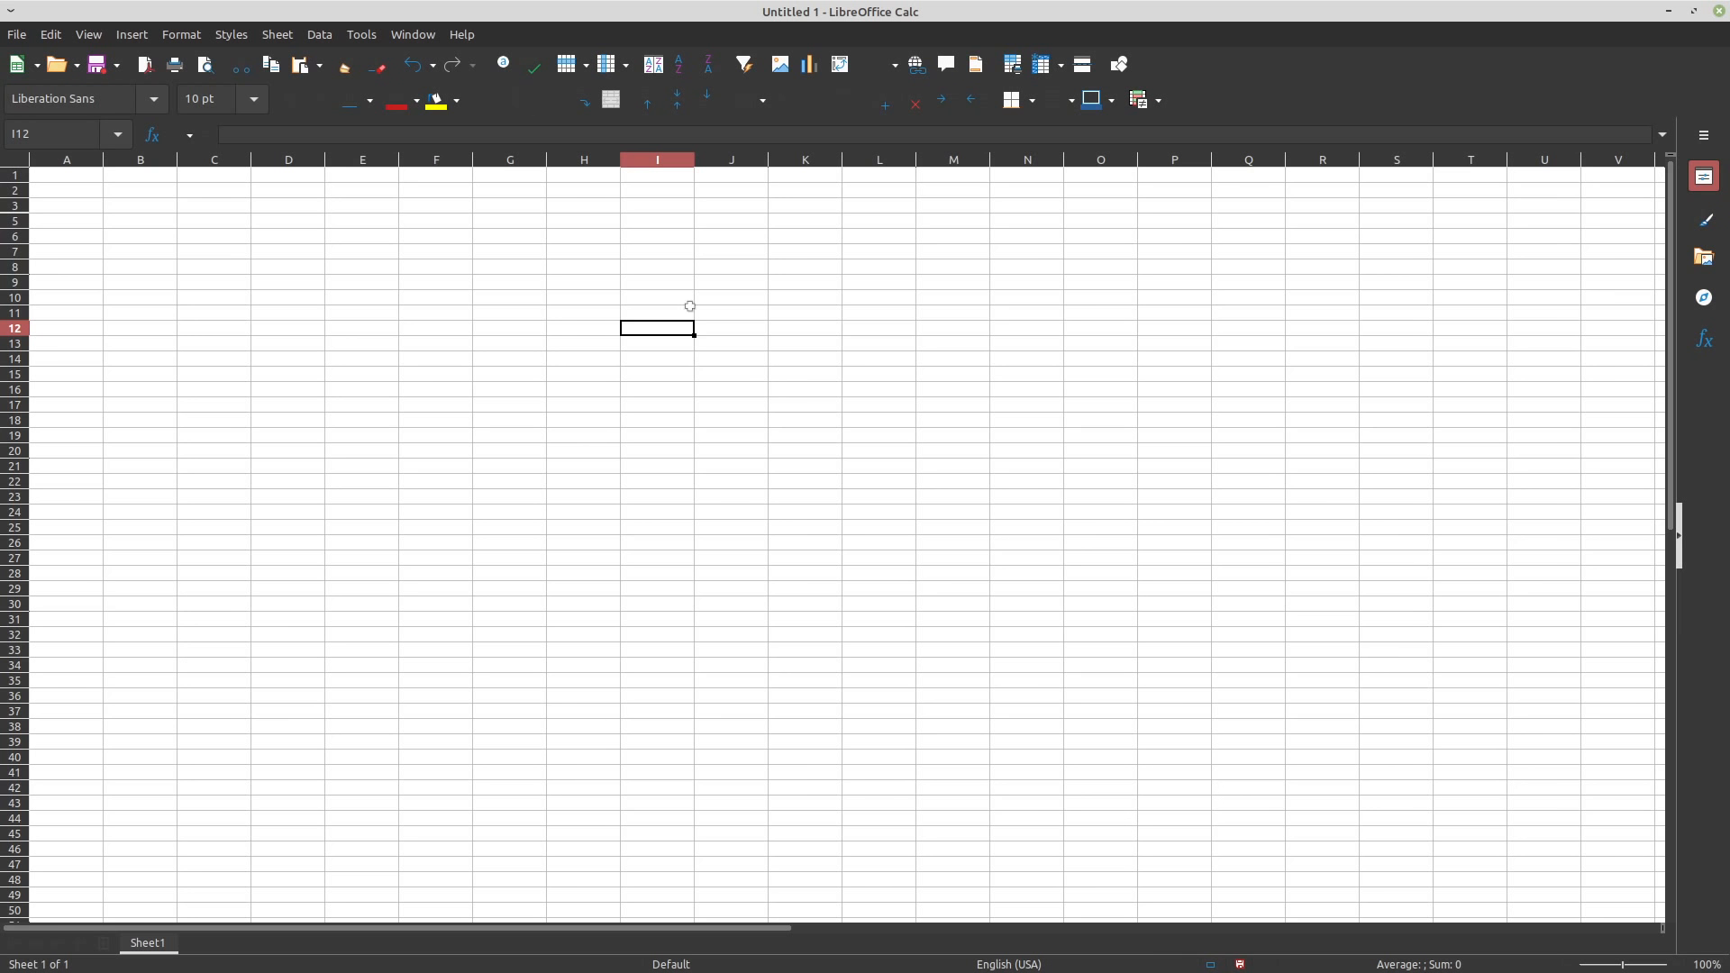
pyautogui.moveTo(512, 325)
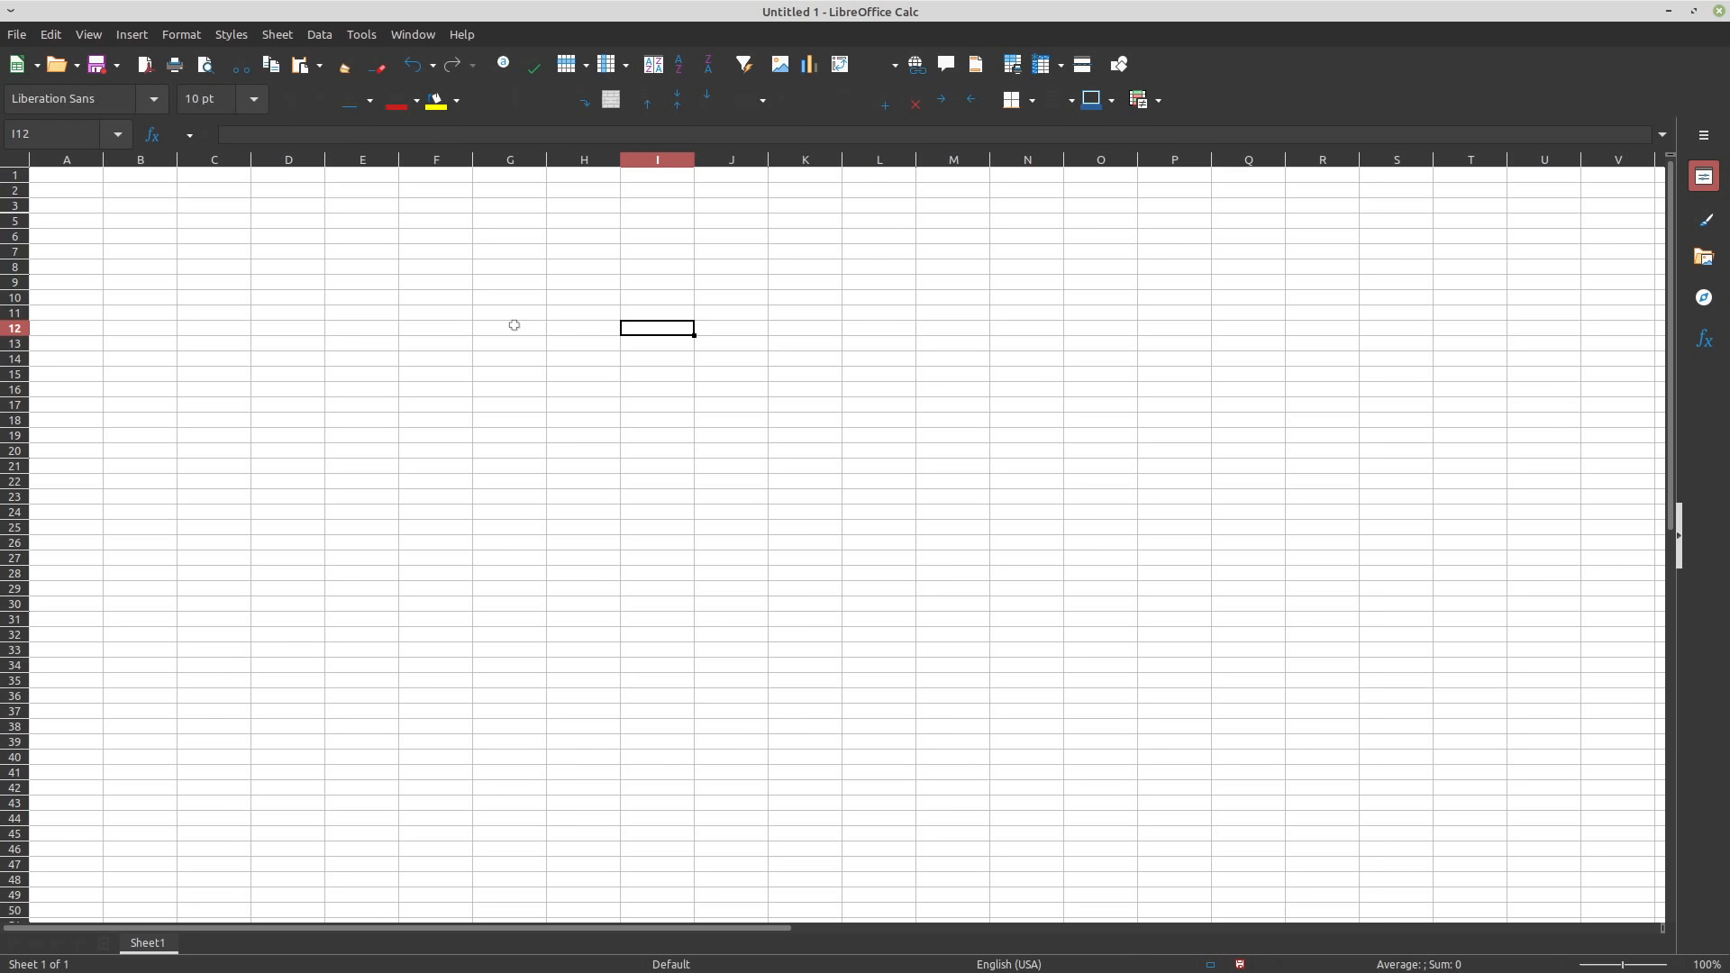
pyautogui.moveTo(292, 358)
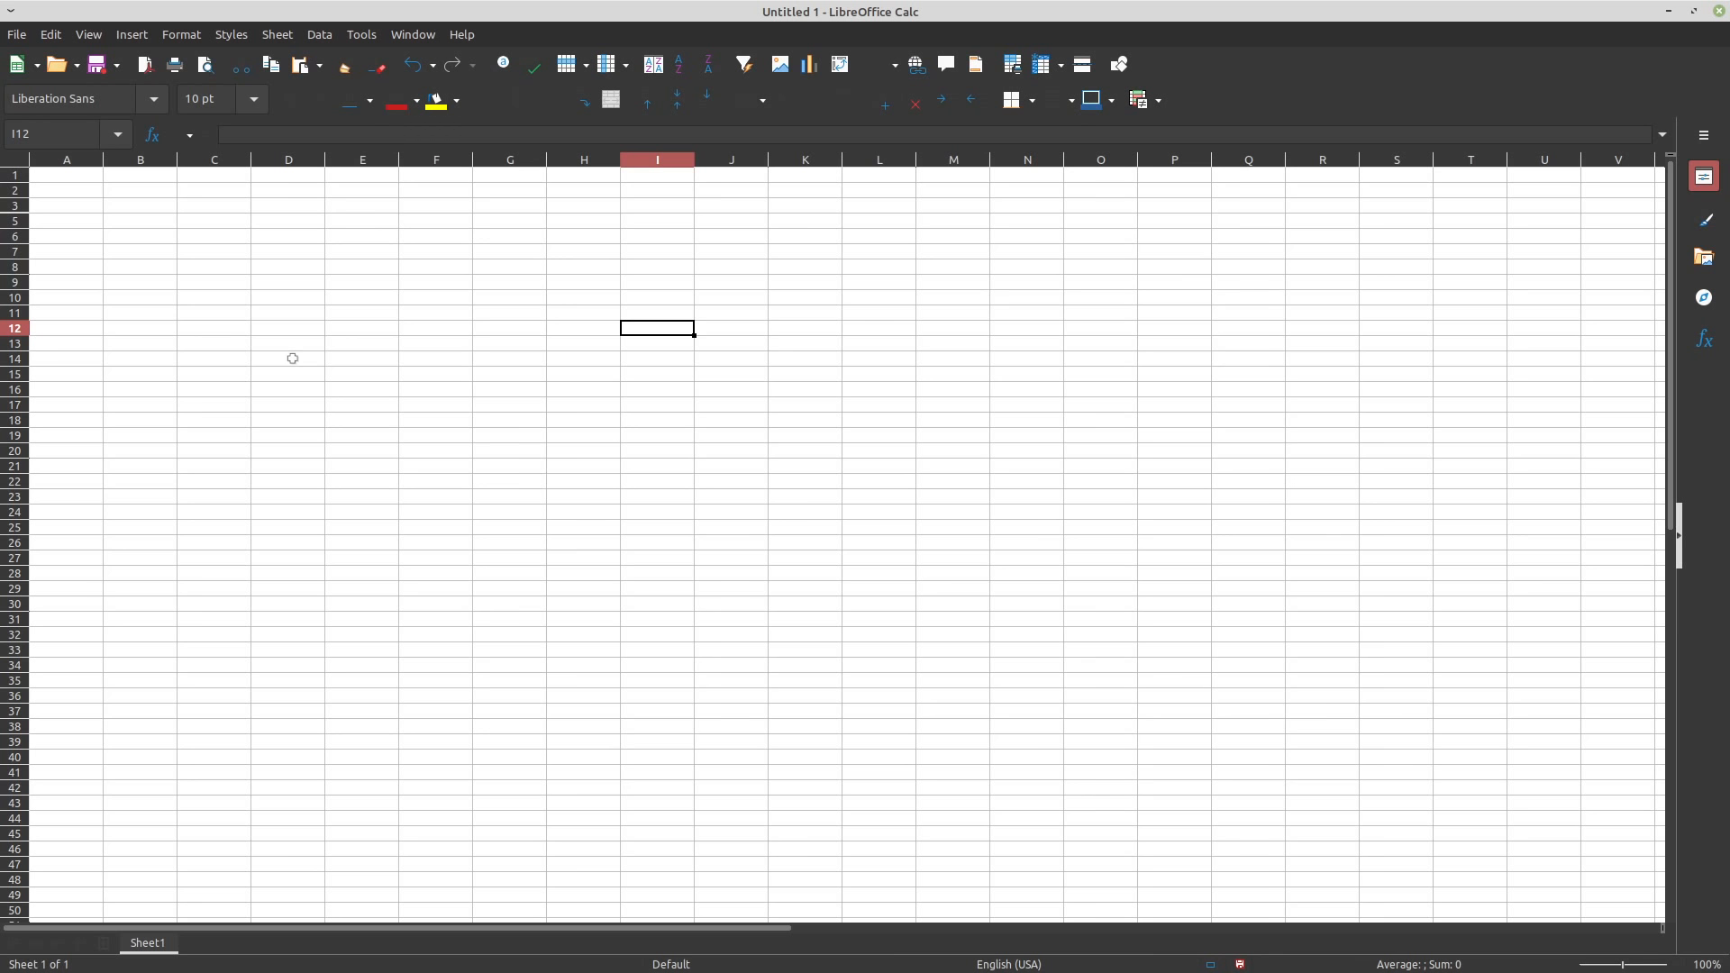
# Select a couple of different cells on the empty spreadsheet
pyautogui.click(435, 281)
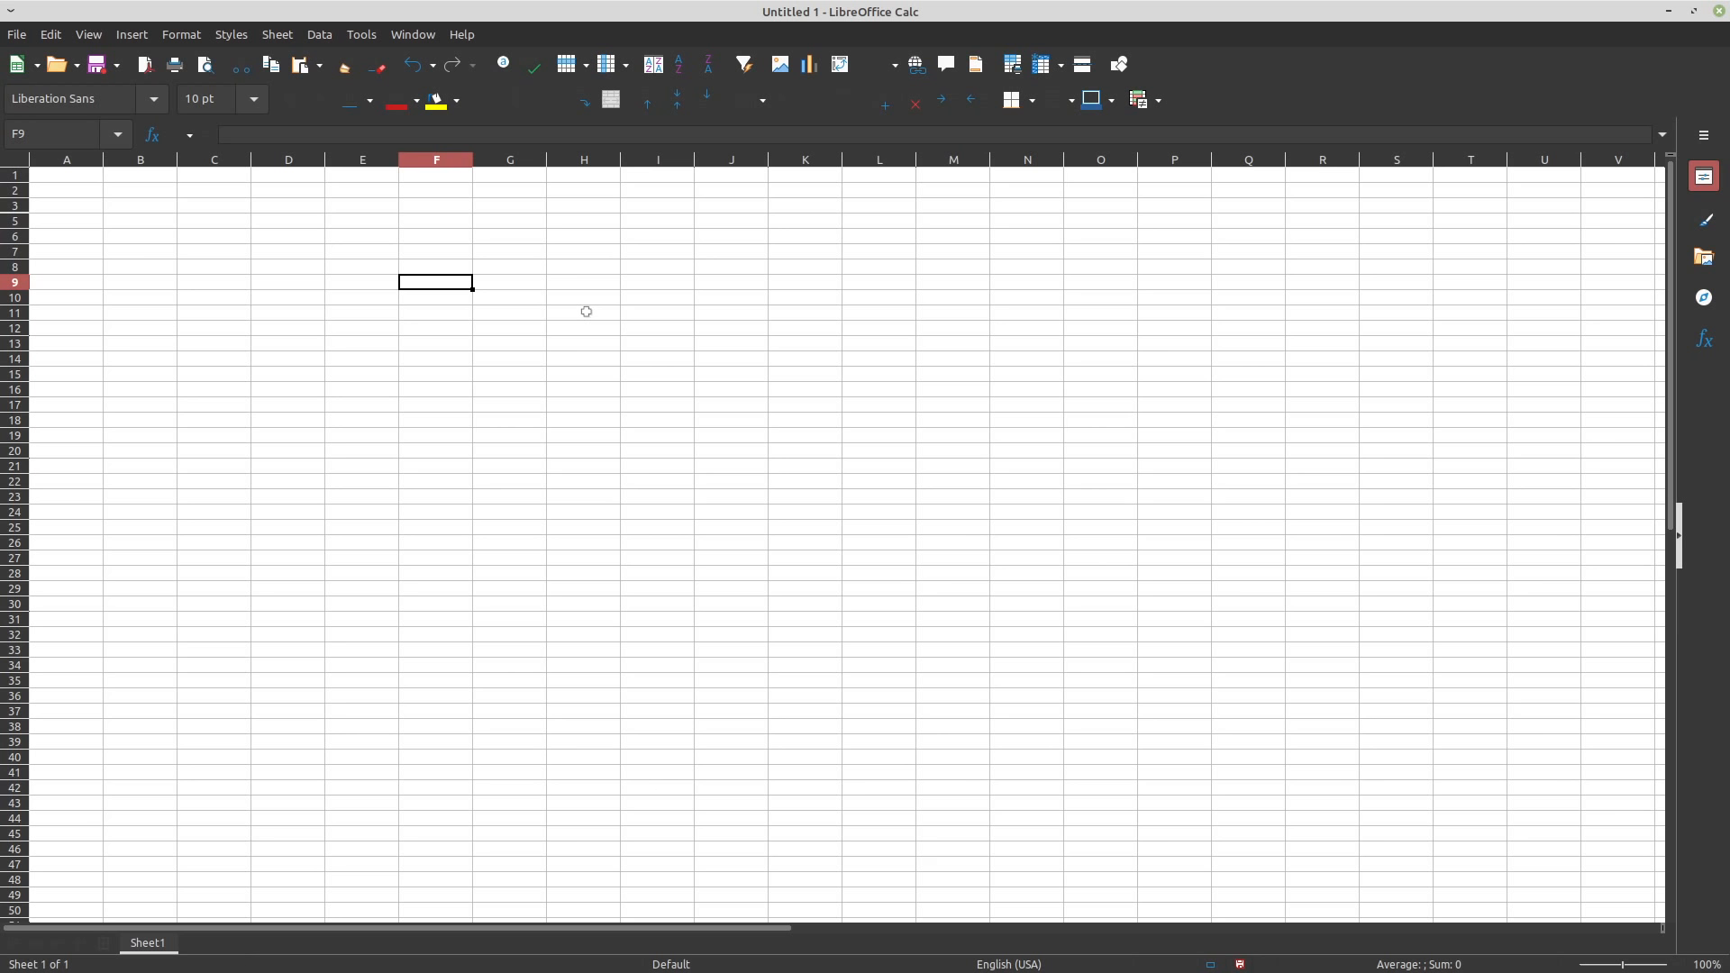
pyautogui.moveTo(394, 278)
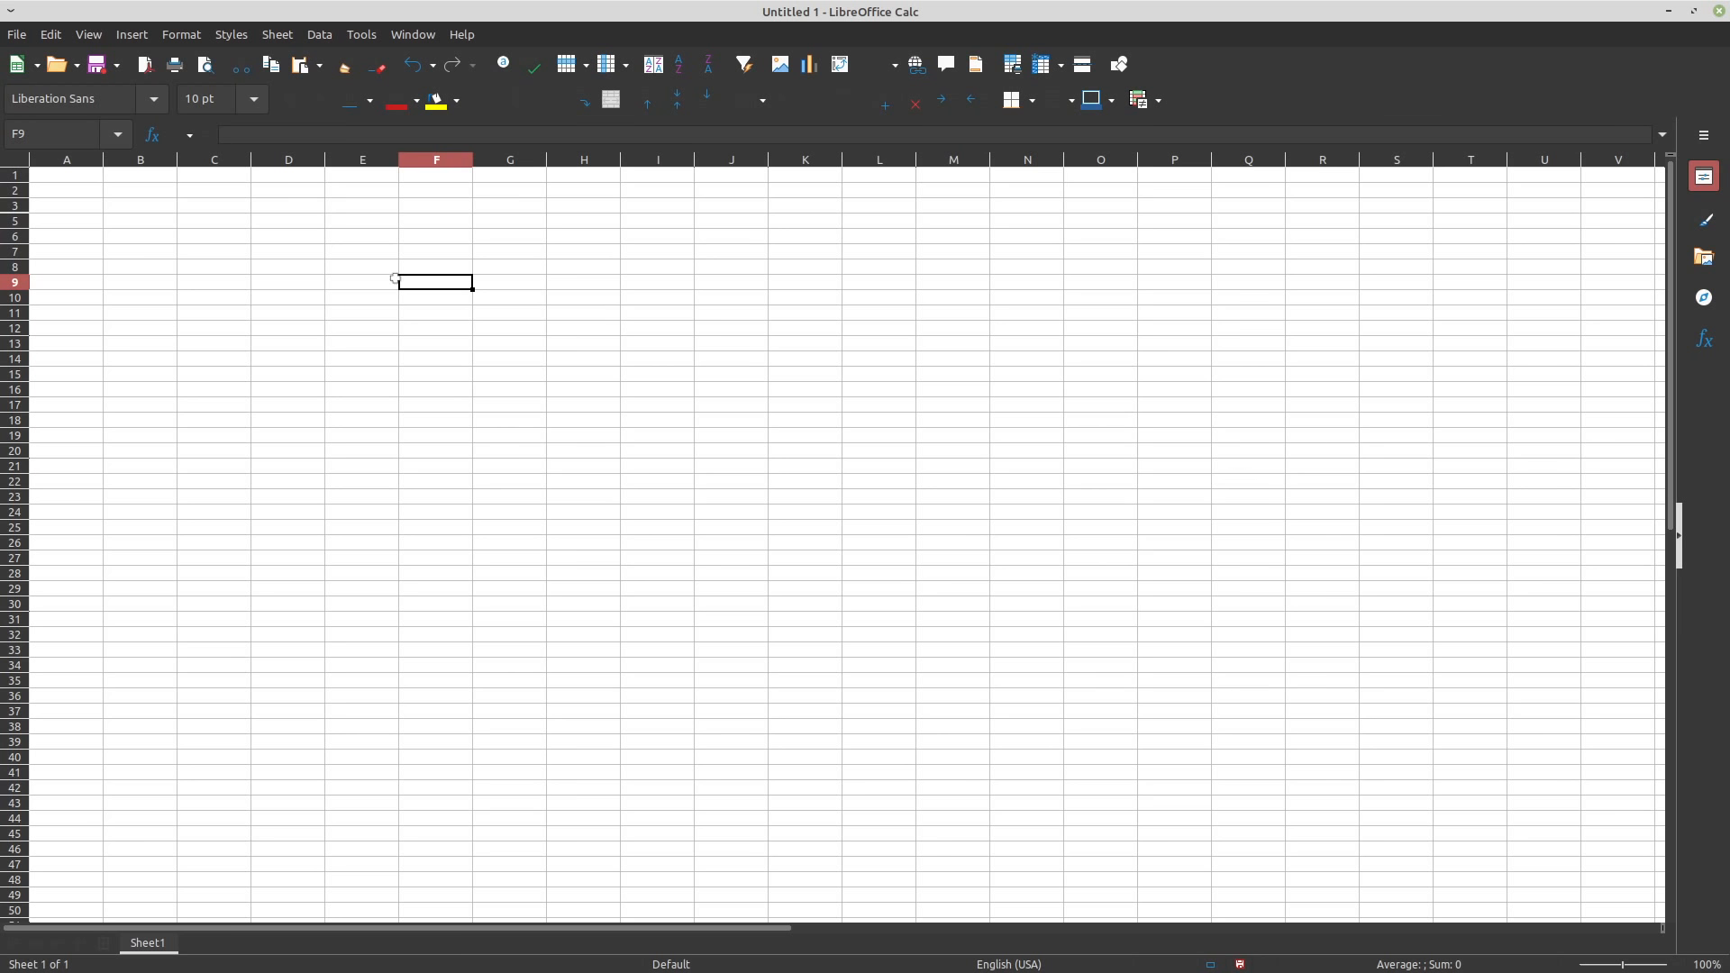
pyautogui.moveTo(563, 333)
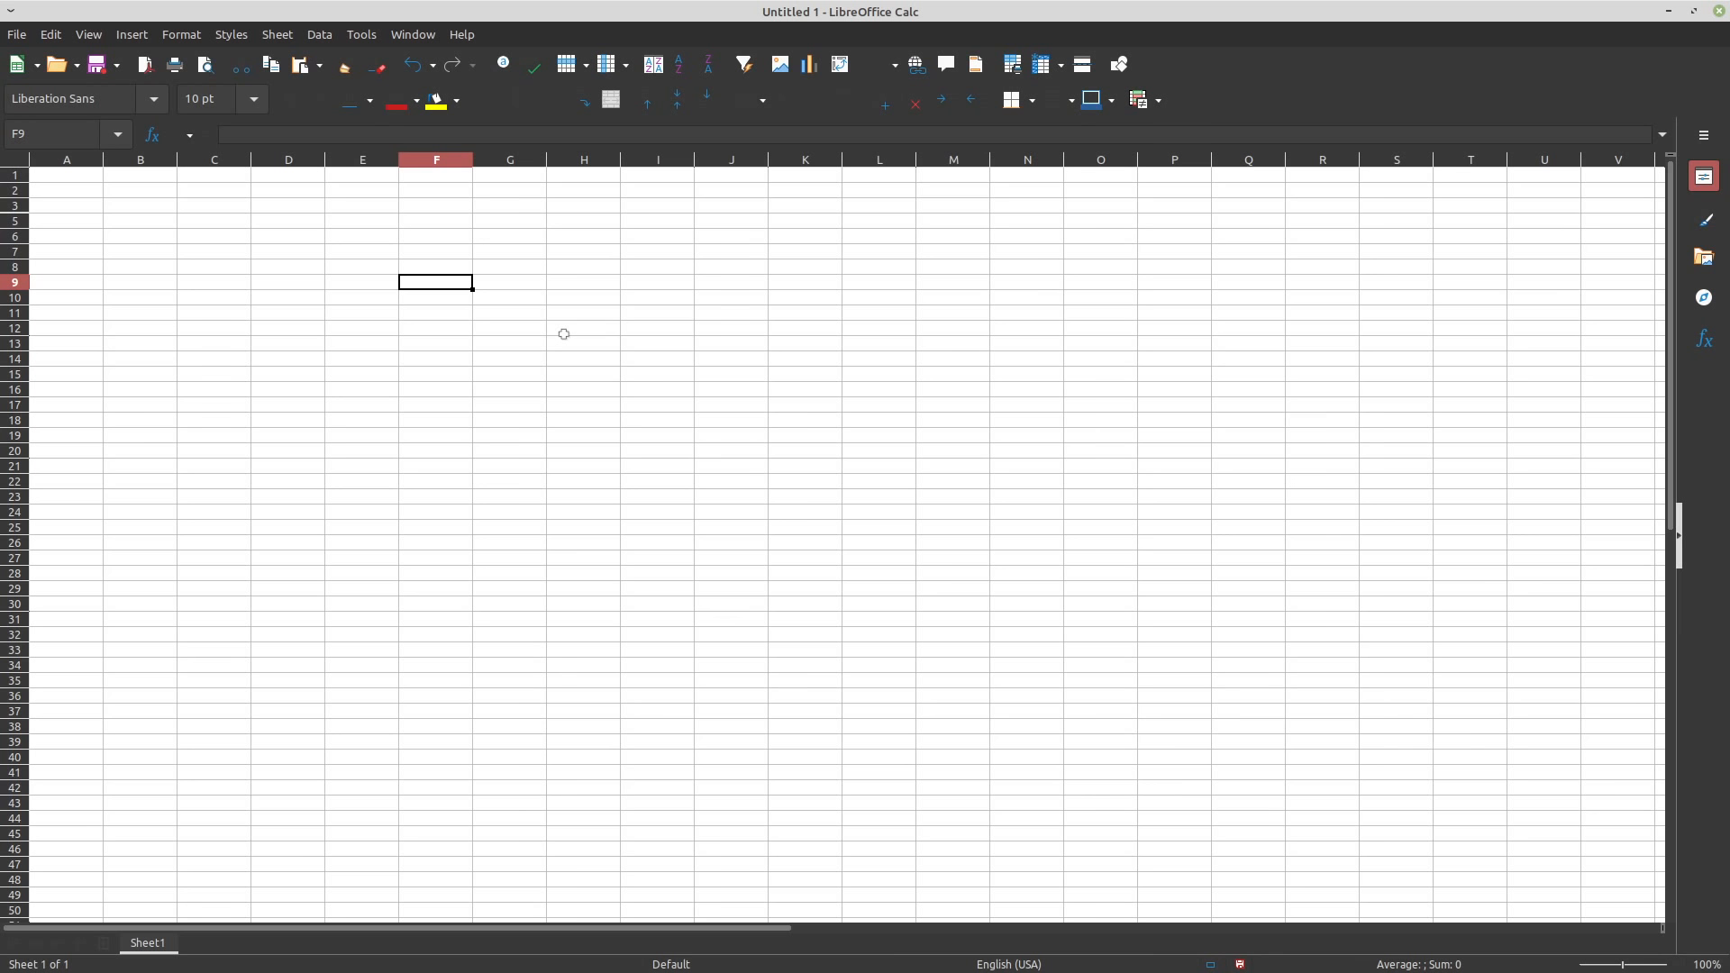
pyautogui.moveTo(541, 341)
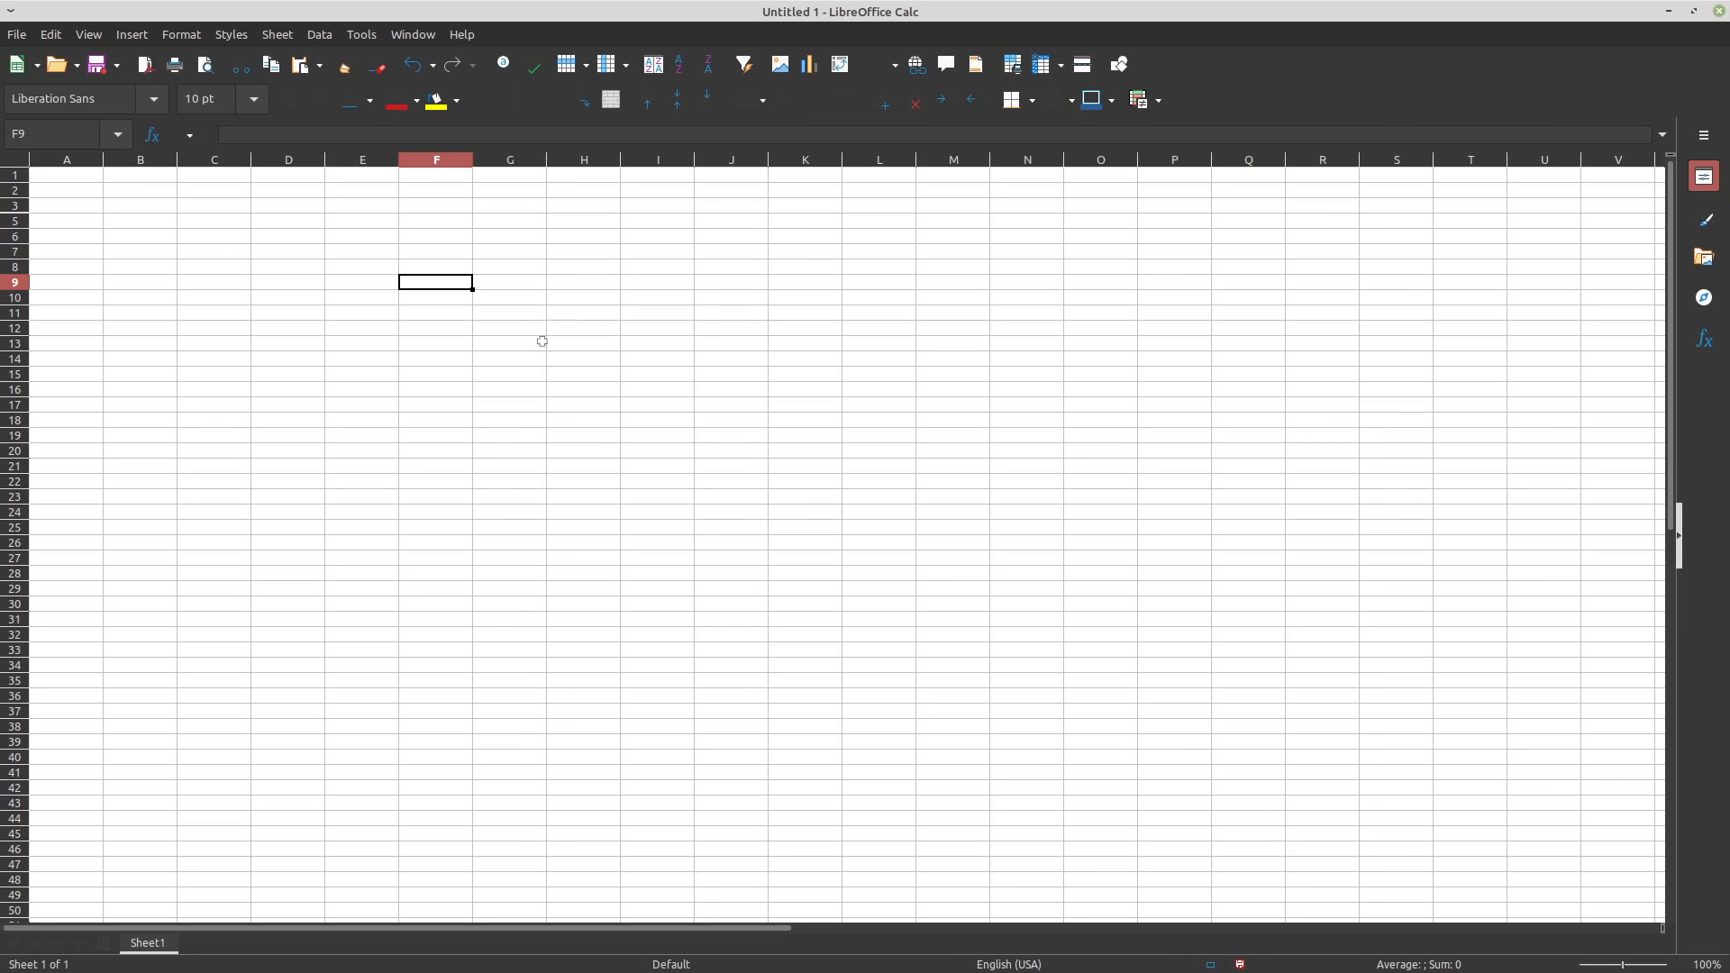
pyautogui.moveTo(145, 216)
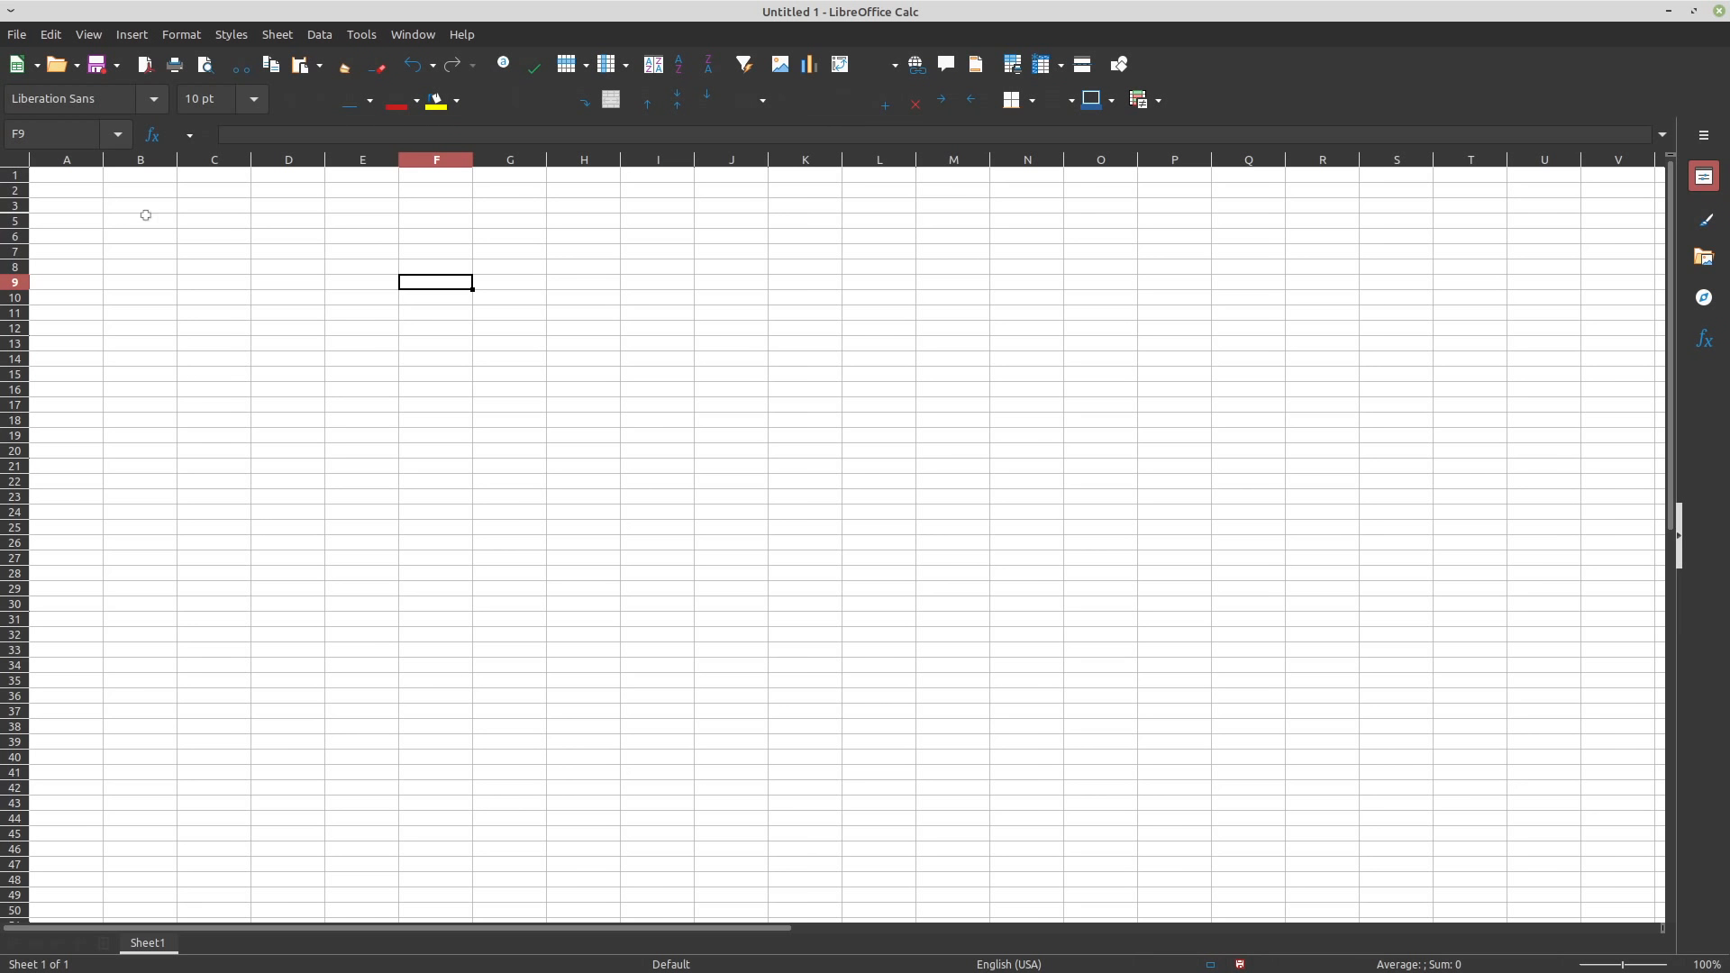
pyautogui.moveTo(90, 182)
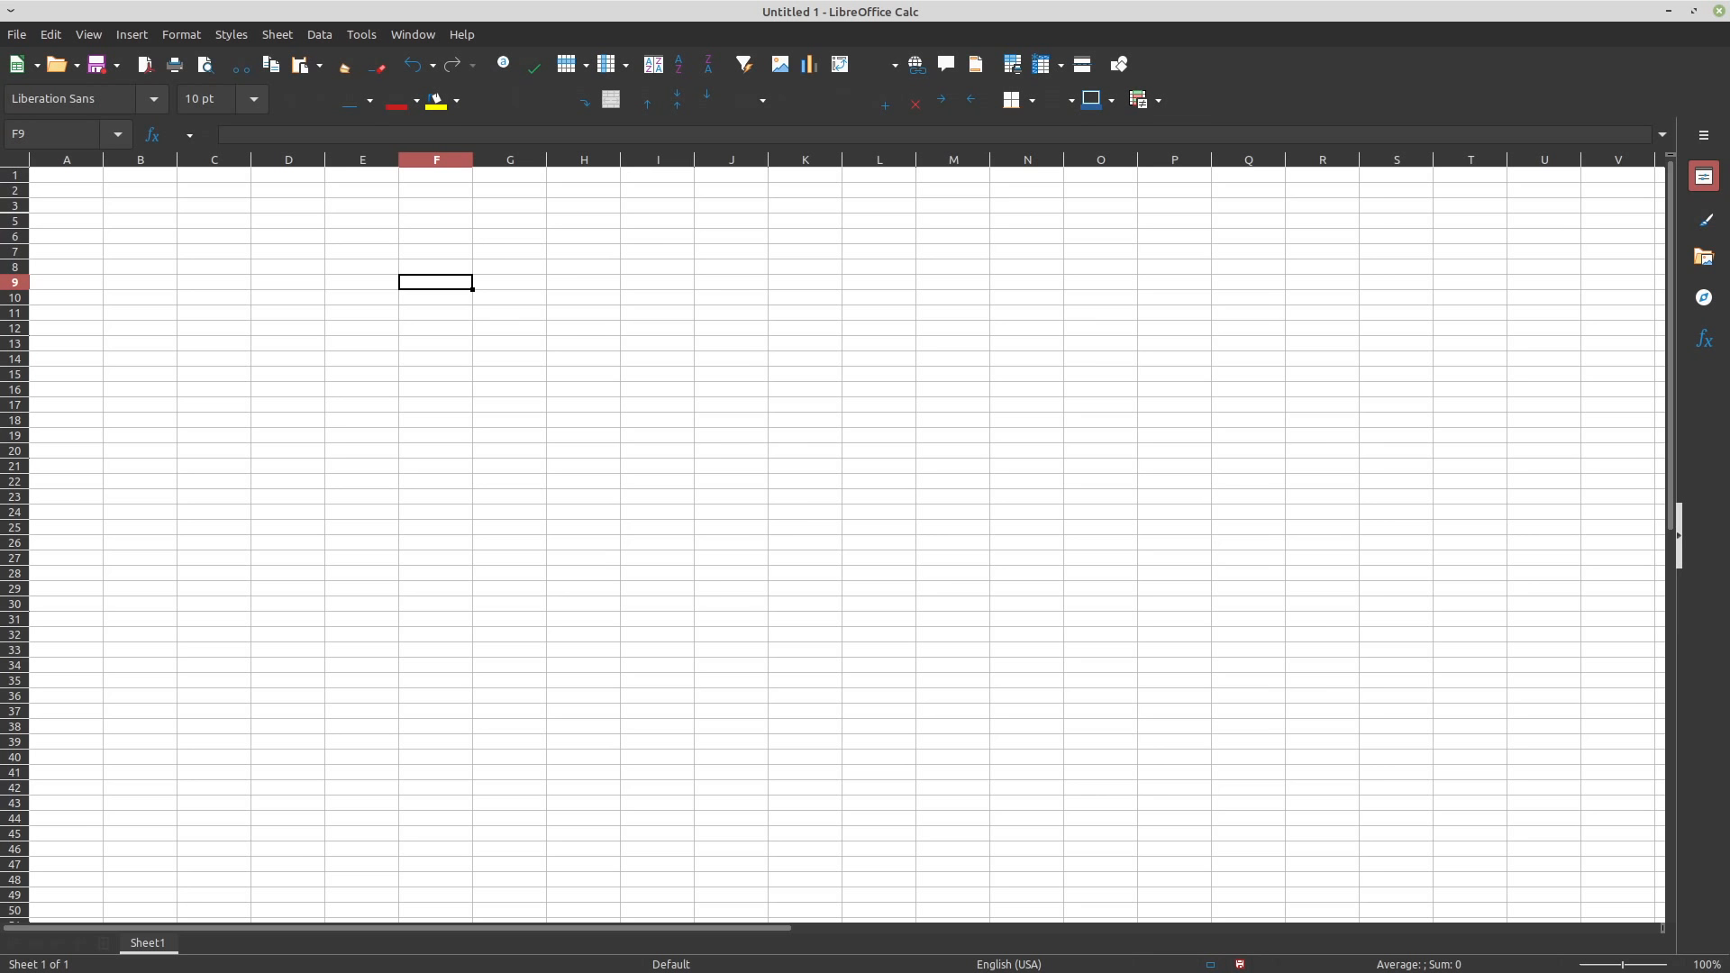
pyautogui.click(360, 235)
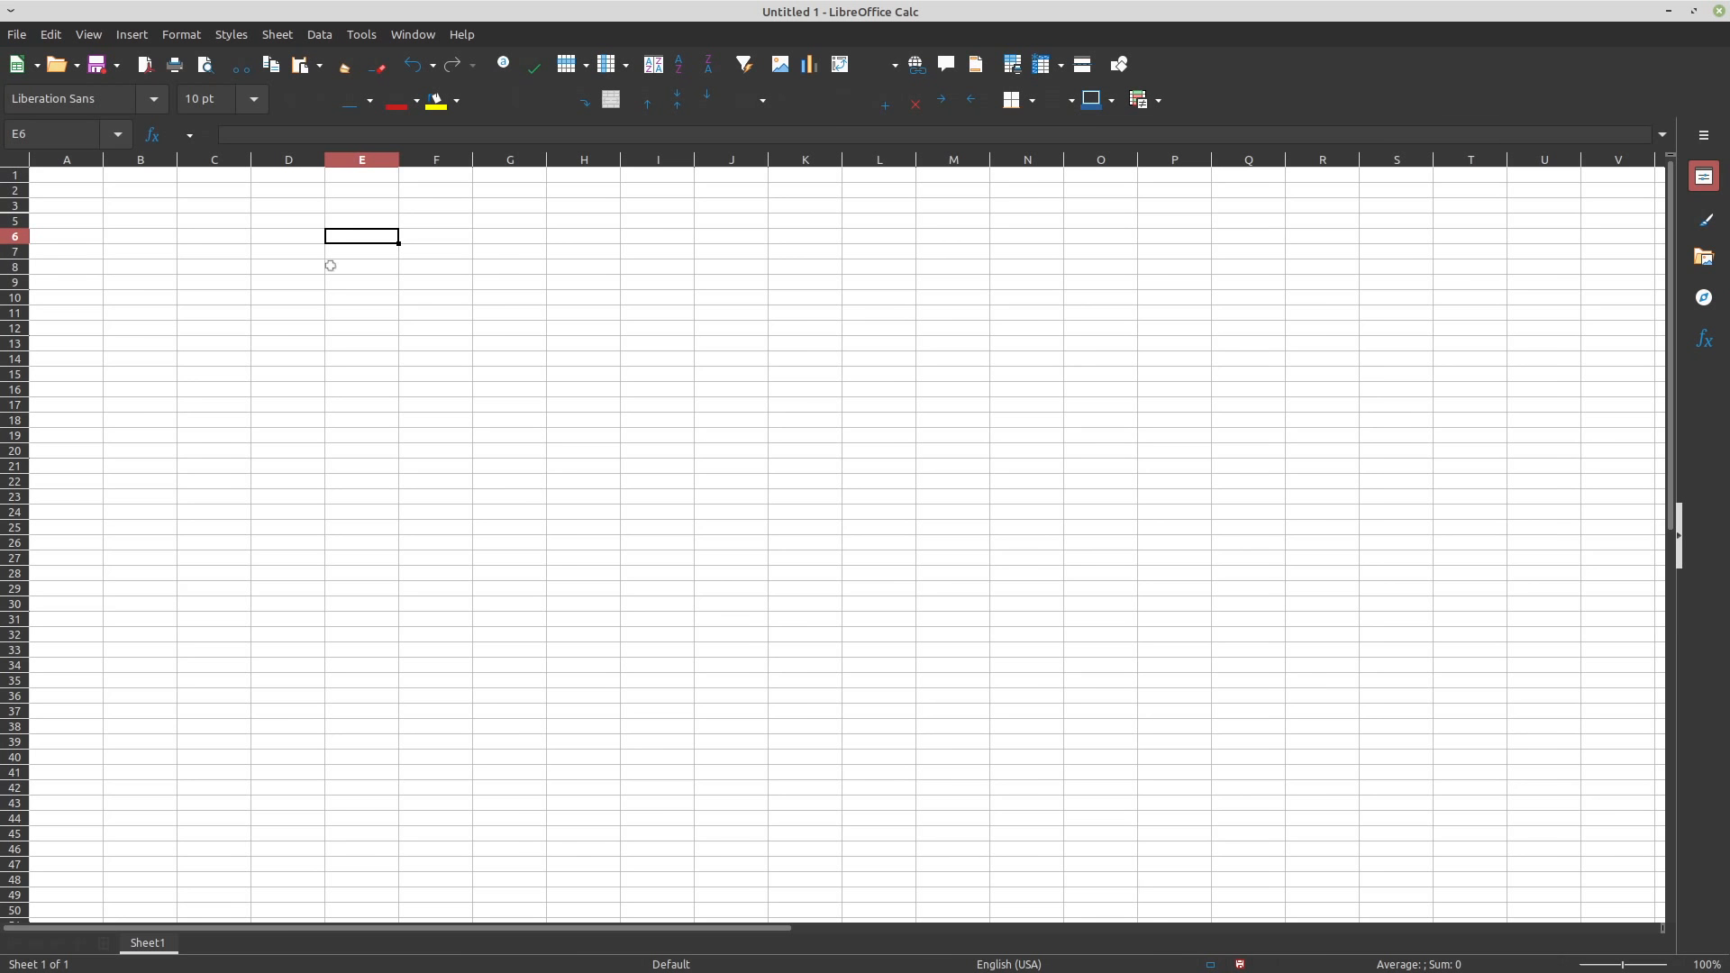
pyautogui.moveTo(308, 282)
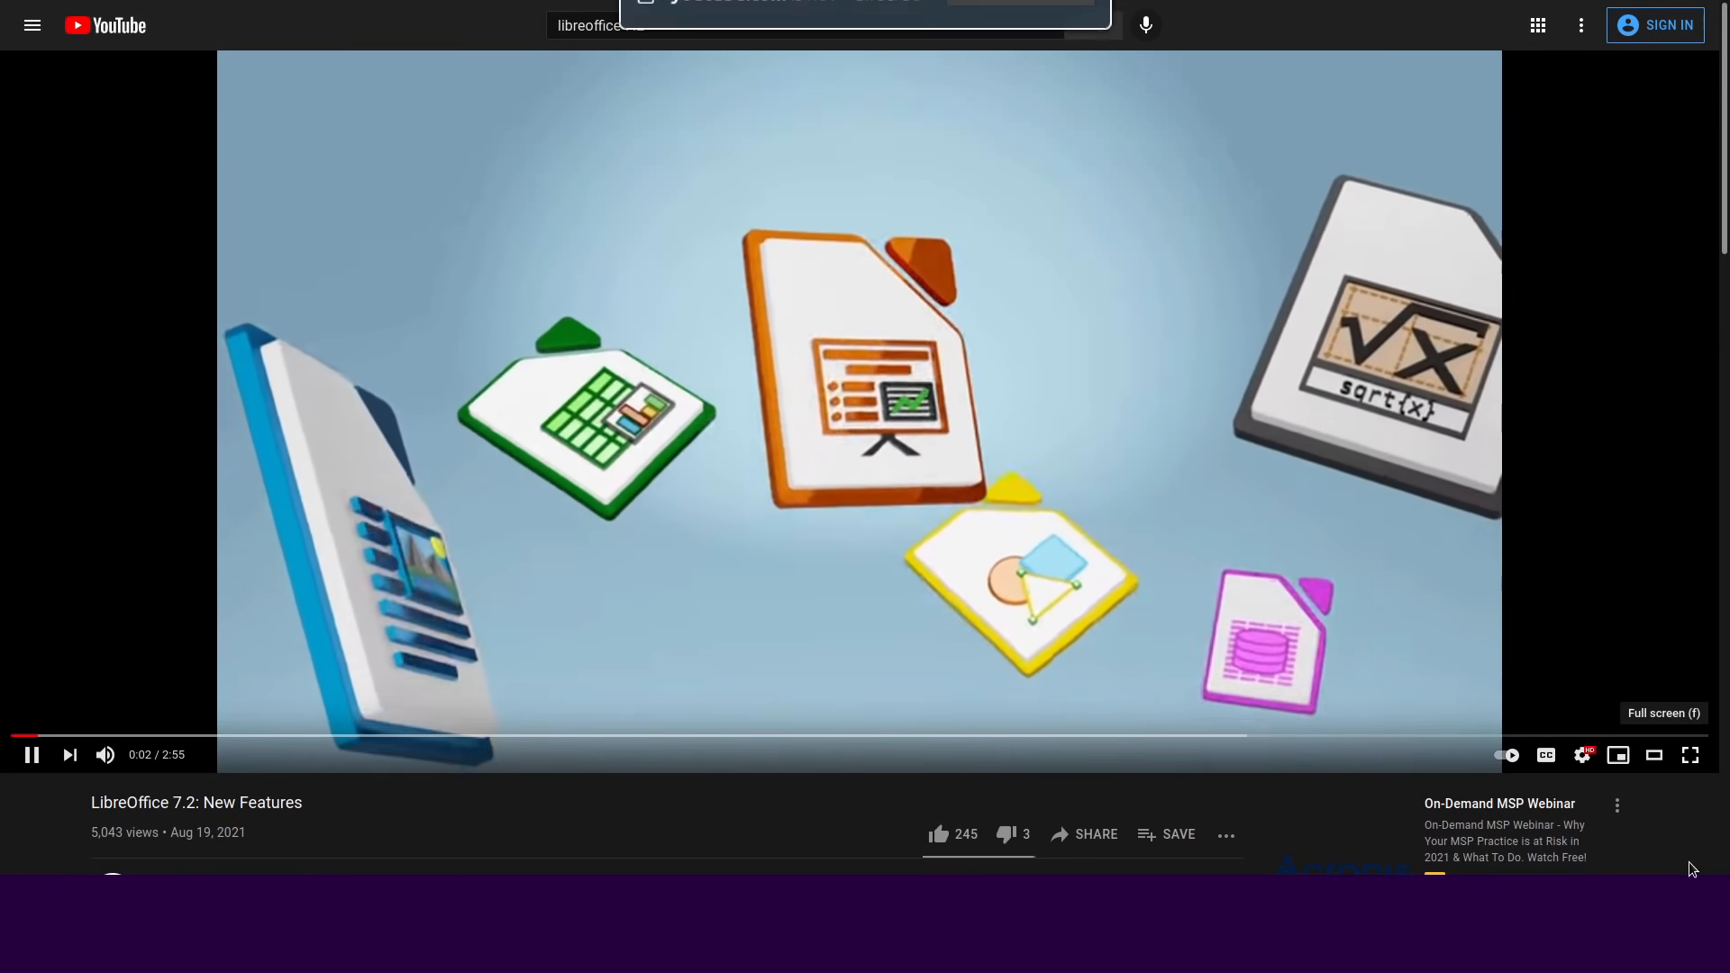
# Play the 7.2 video from General Updates into the Writer gutter margin clip
pyautogui.click(1690, 755)
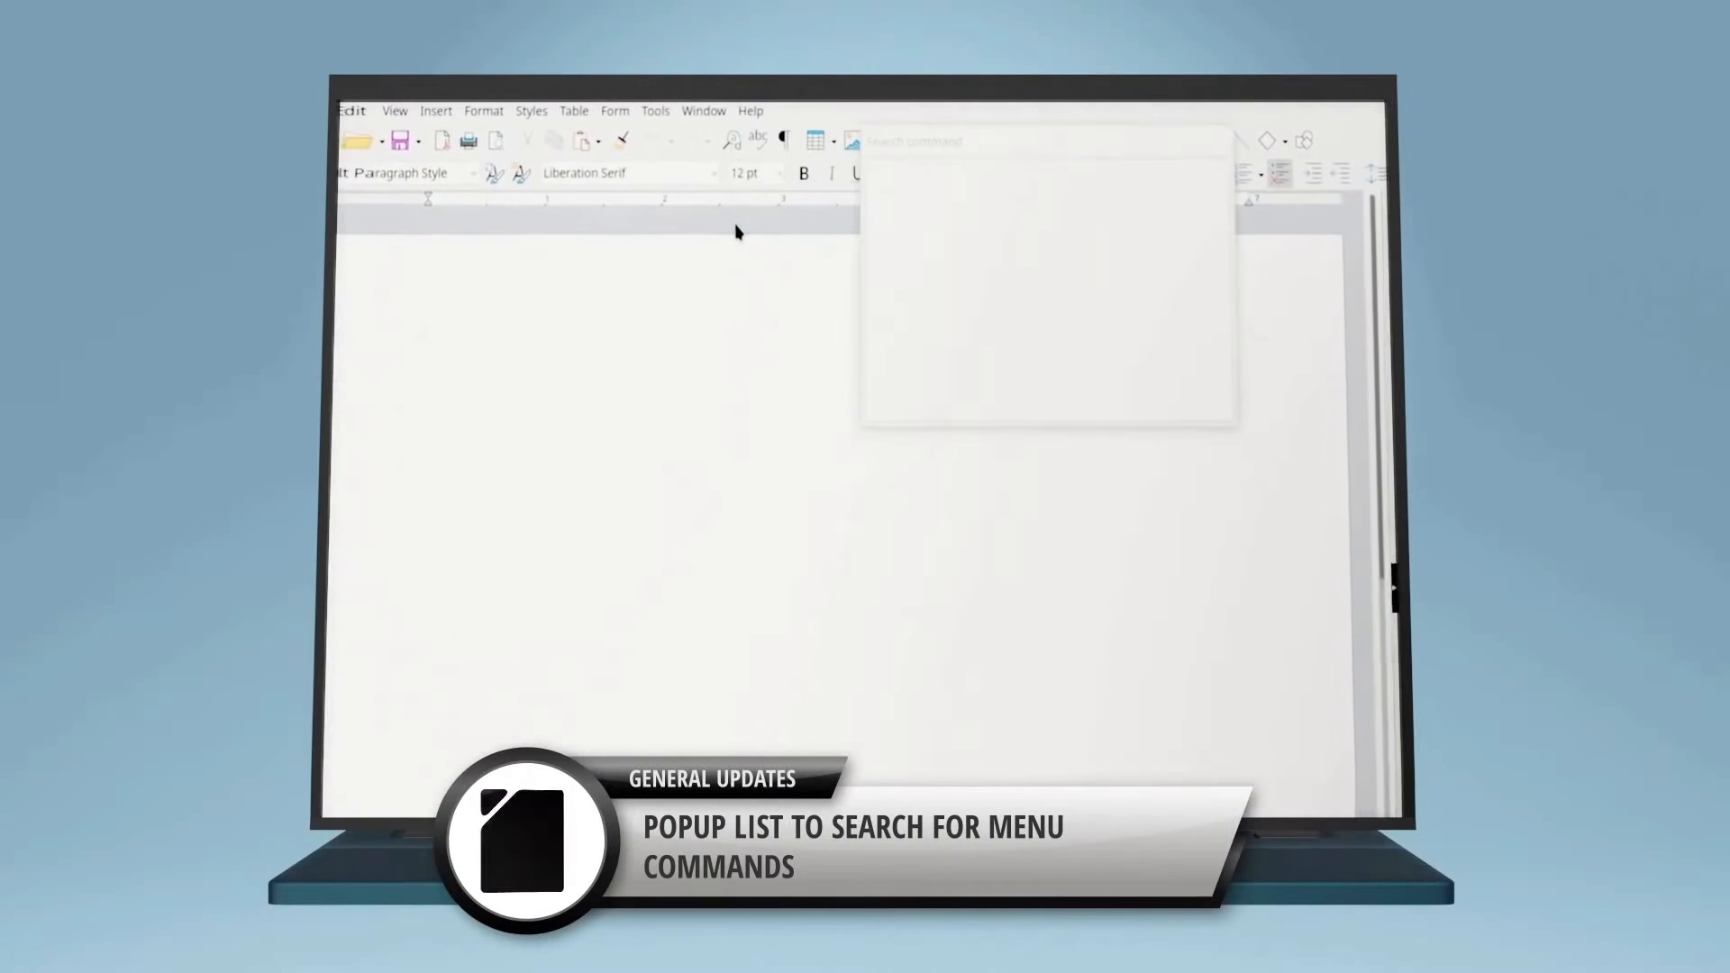
pyautogui.write('image')
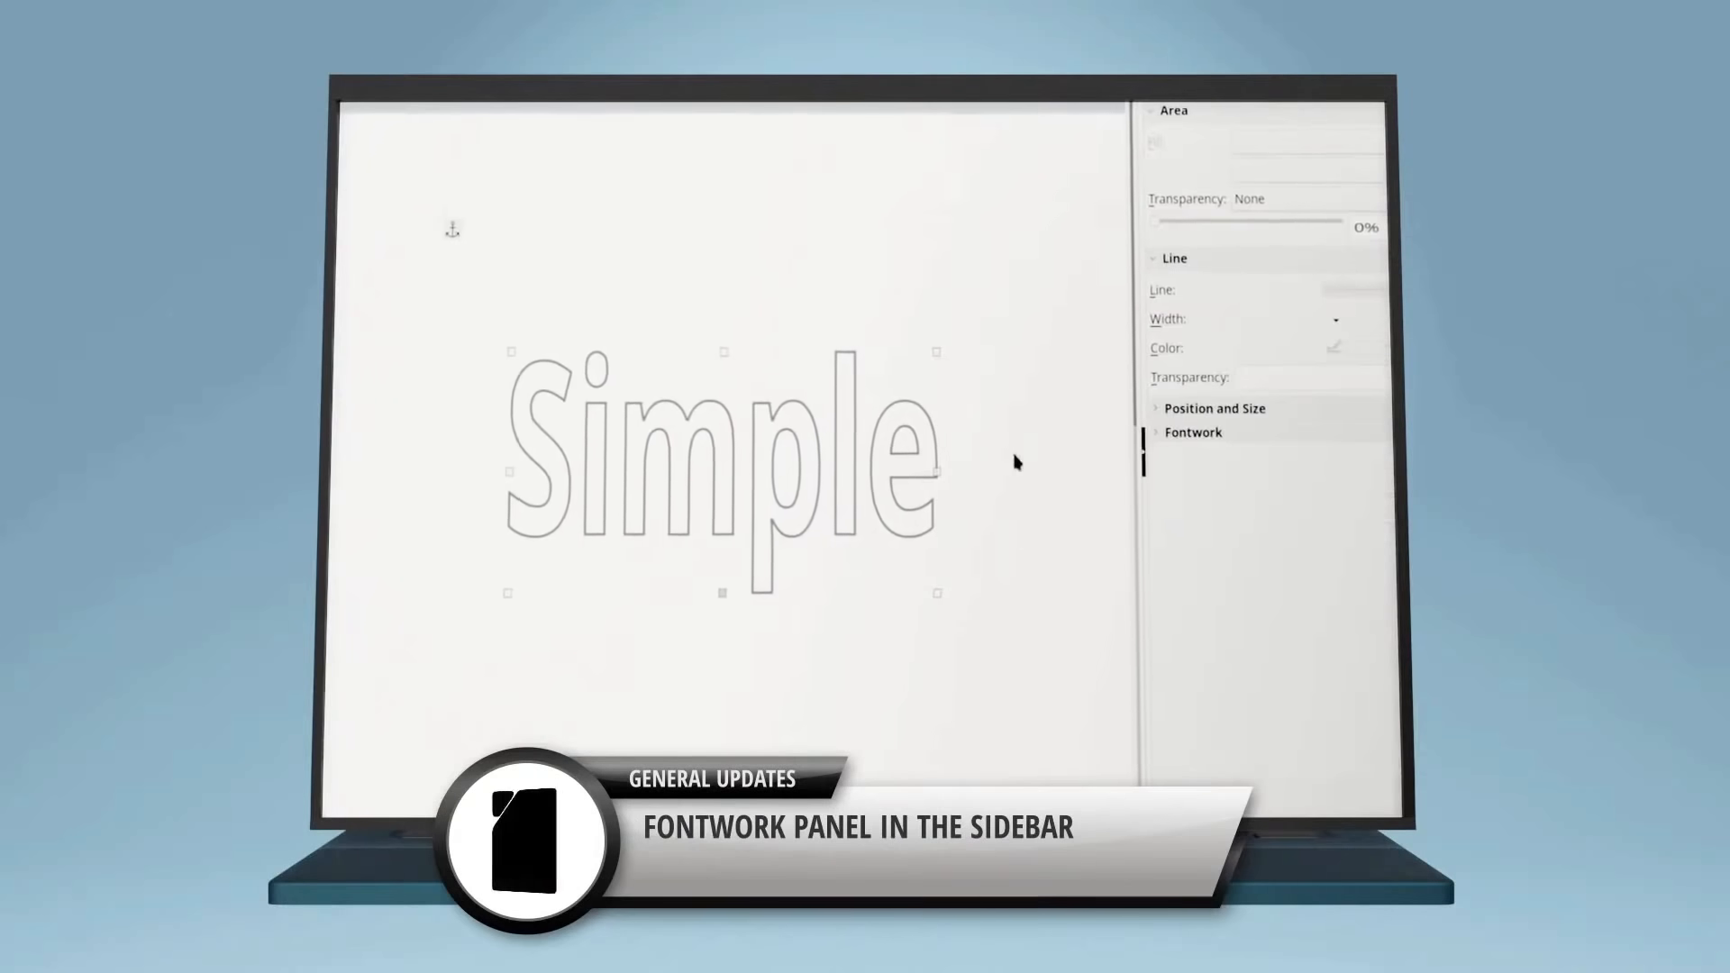
pyautogui.click(1193, 432)
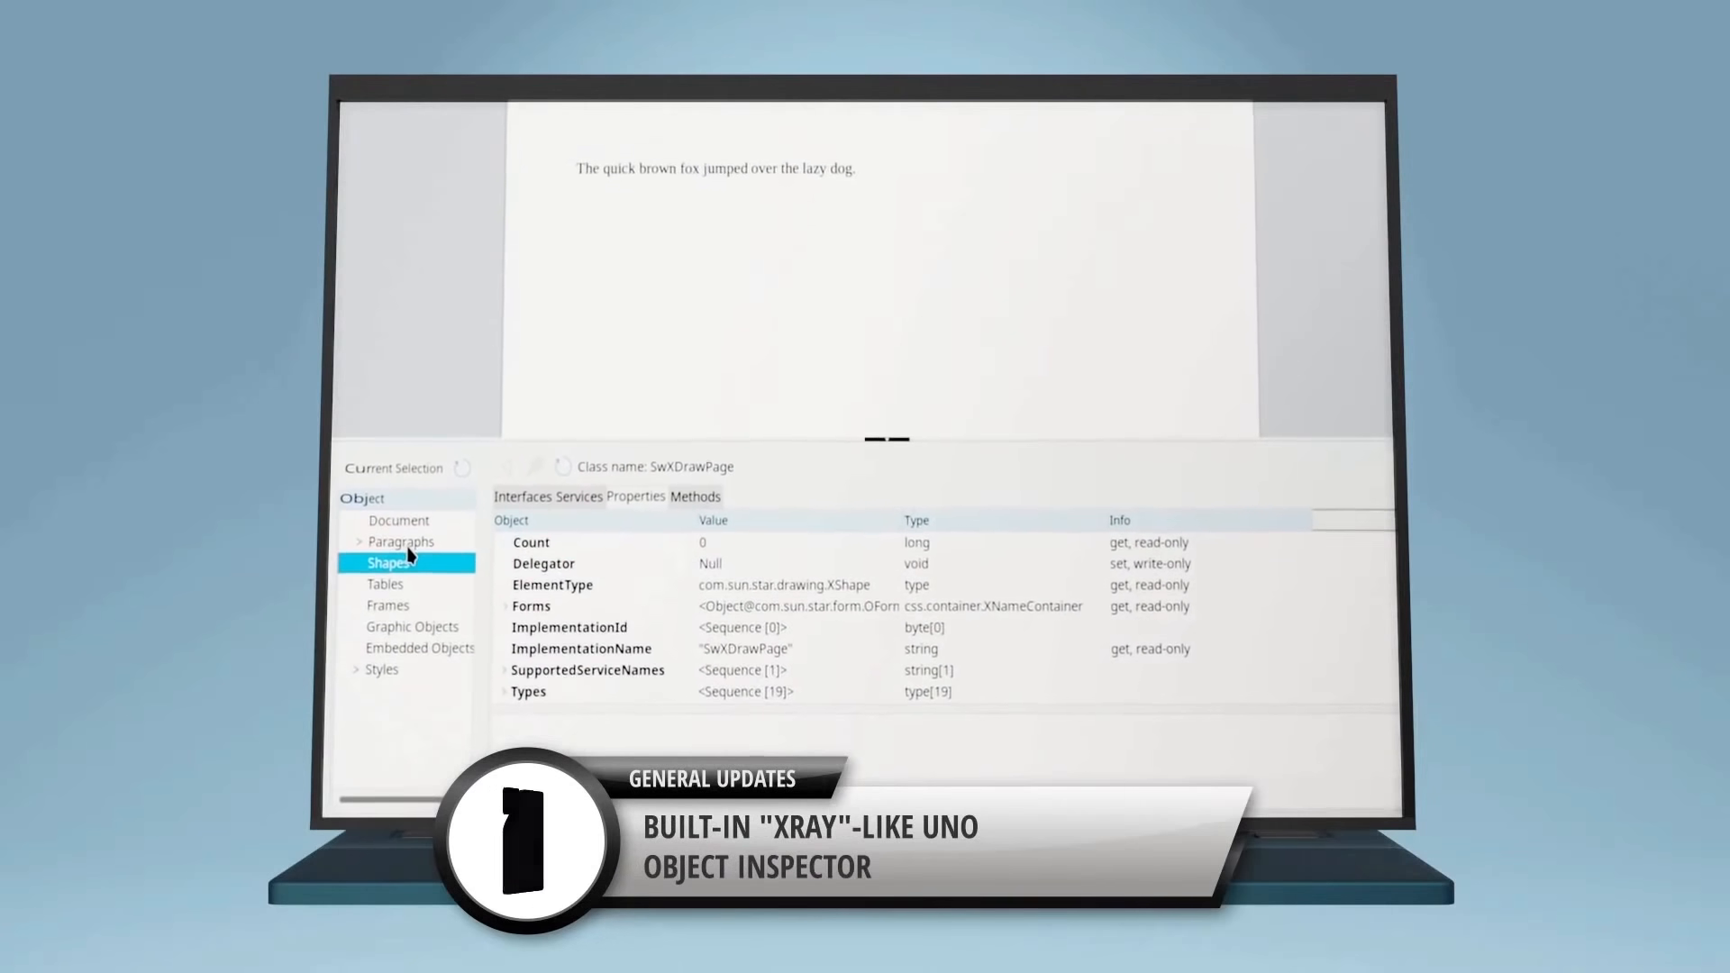
pyautogui.click(384, 650)
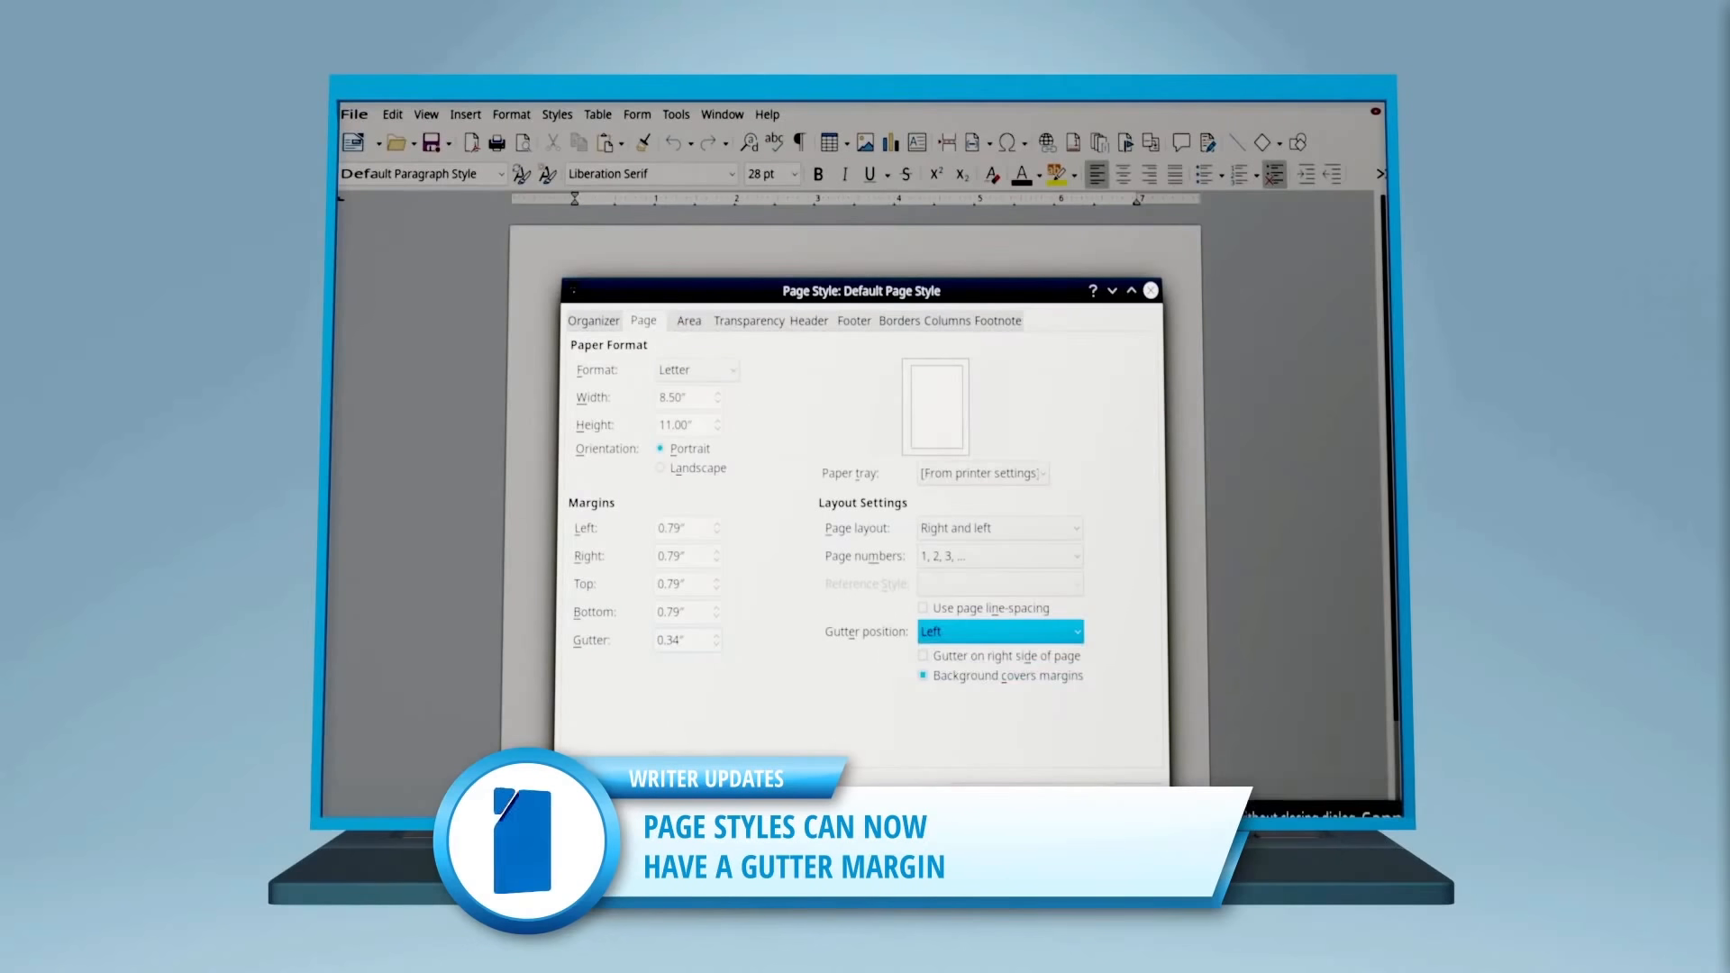
# Watch the Calc updates, including colour filtering and trend-line types
pyautogui.click(1151, 291)
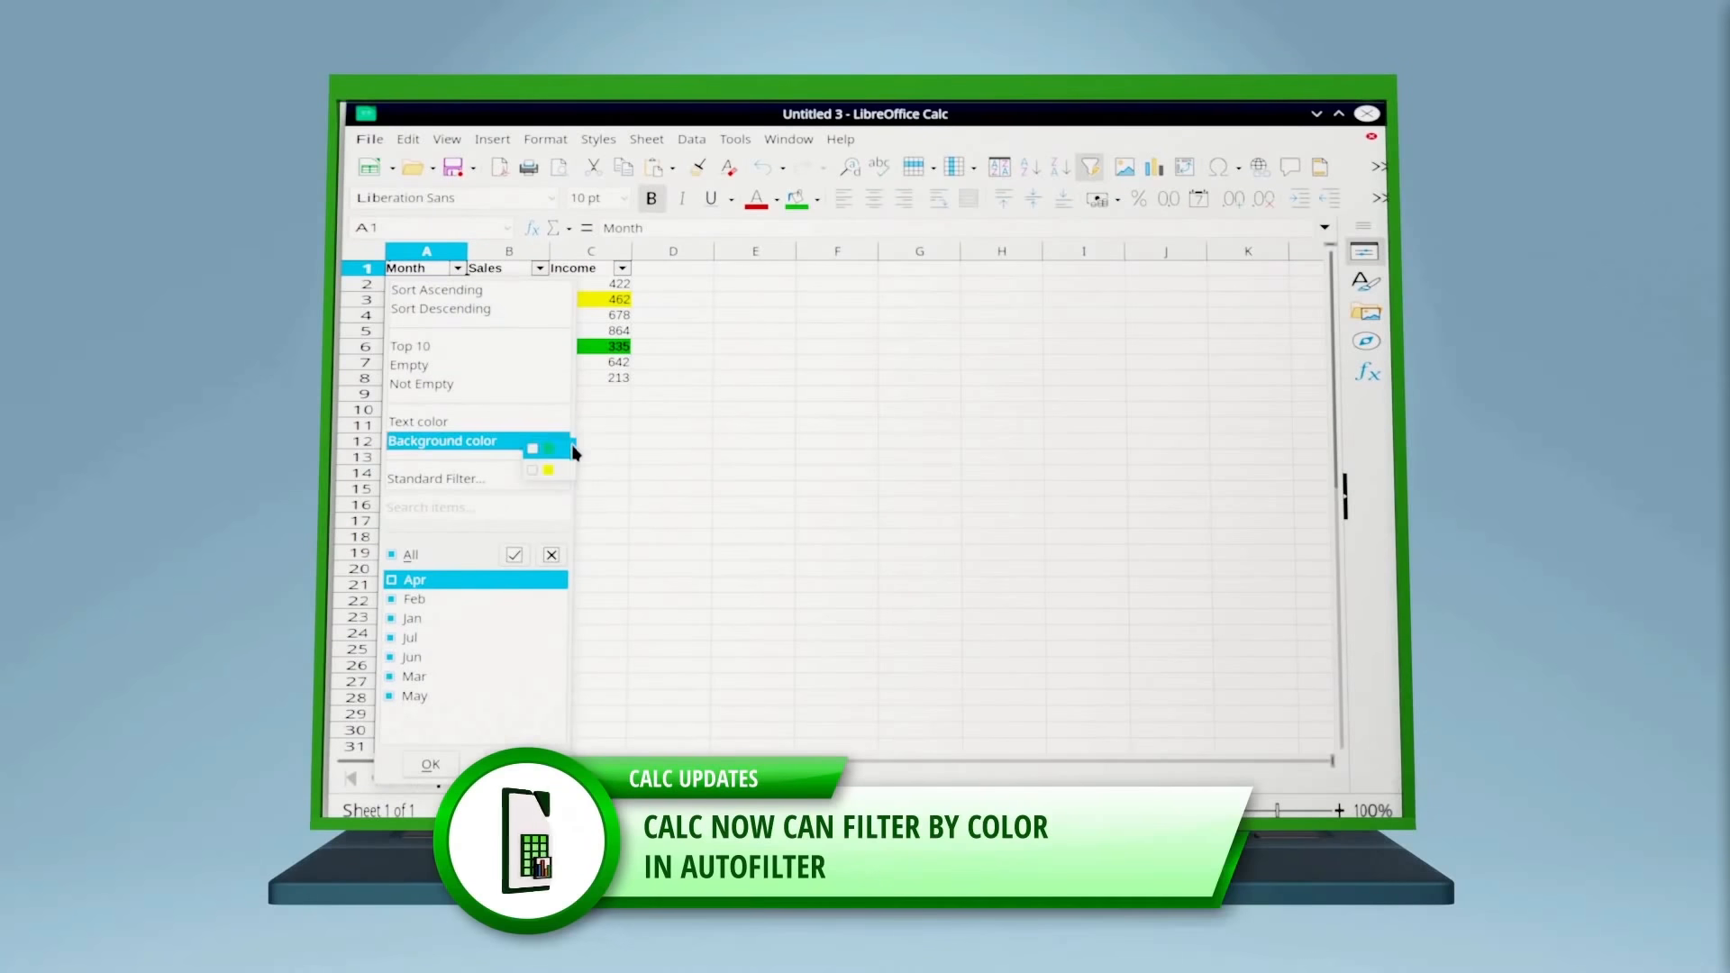
pyautogui.click(430, 763)
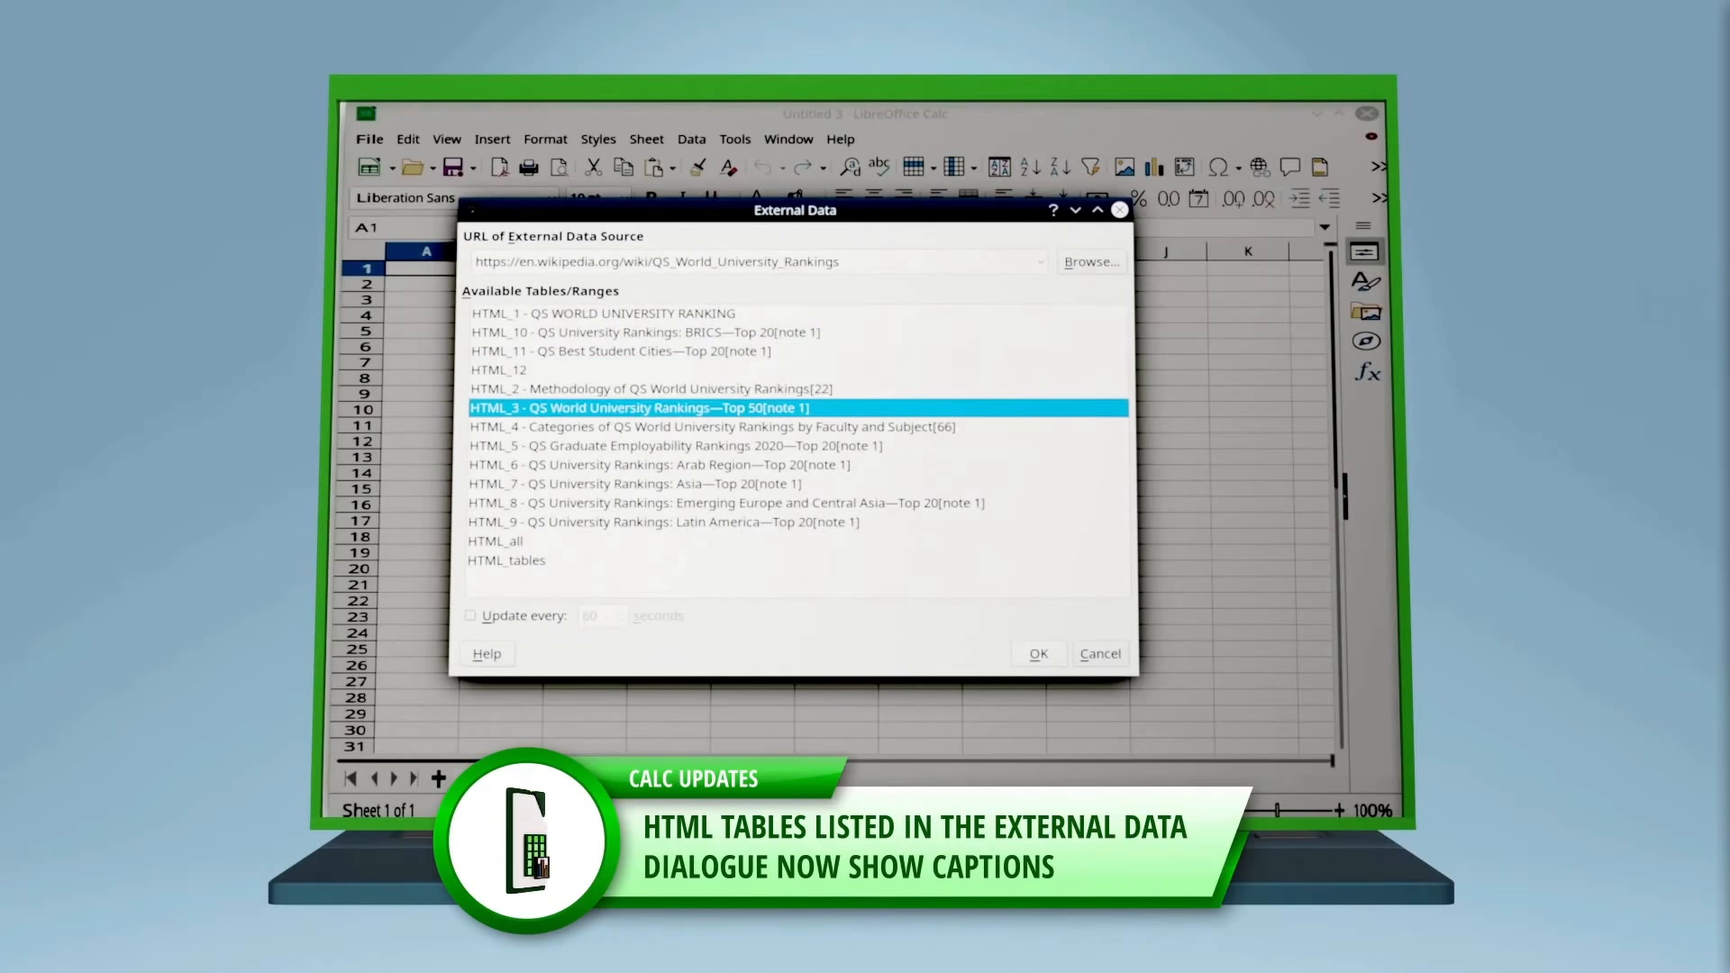
pyautogui.click(654, 465)
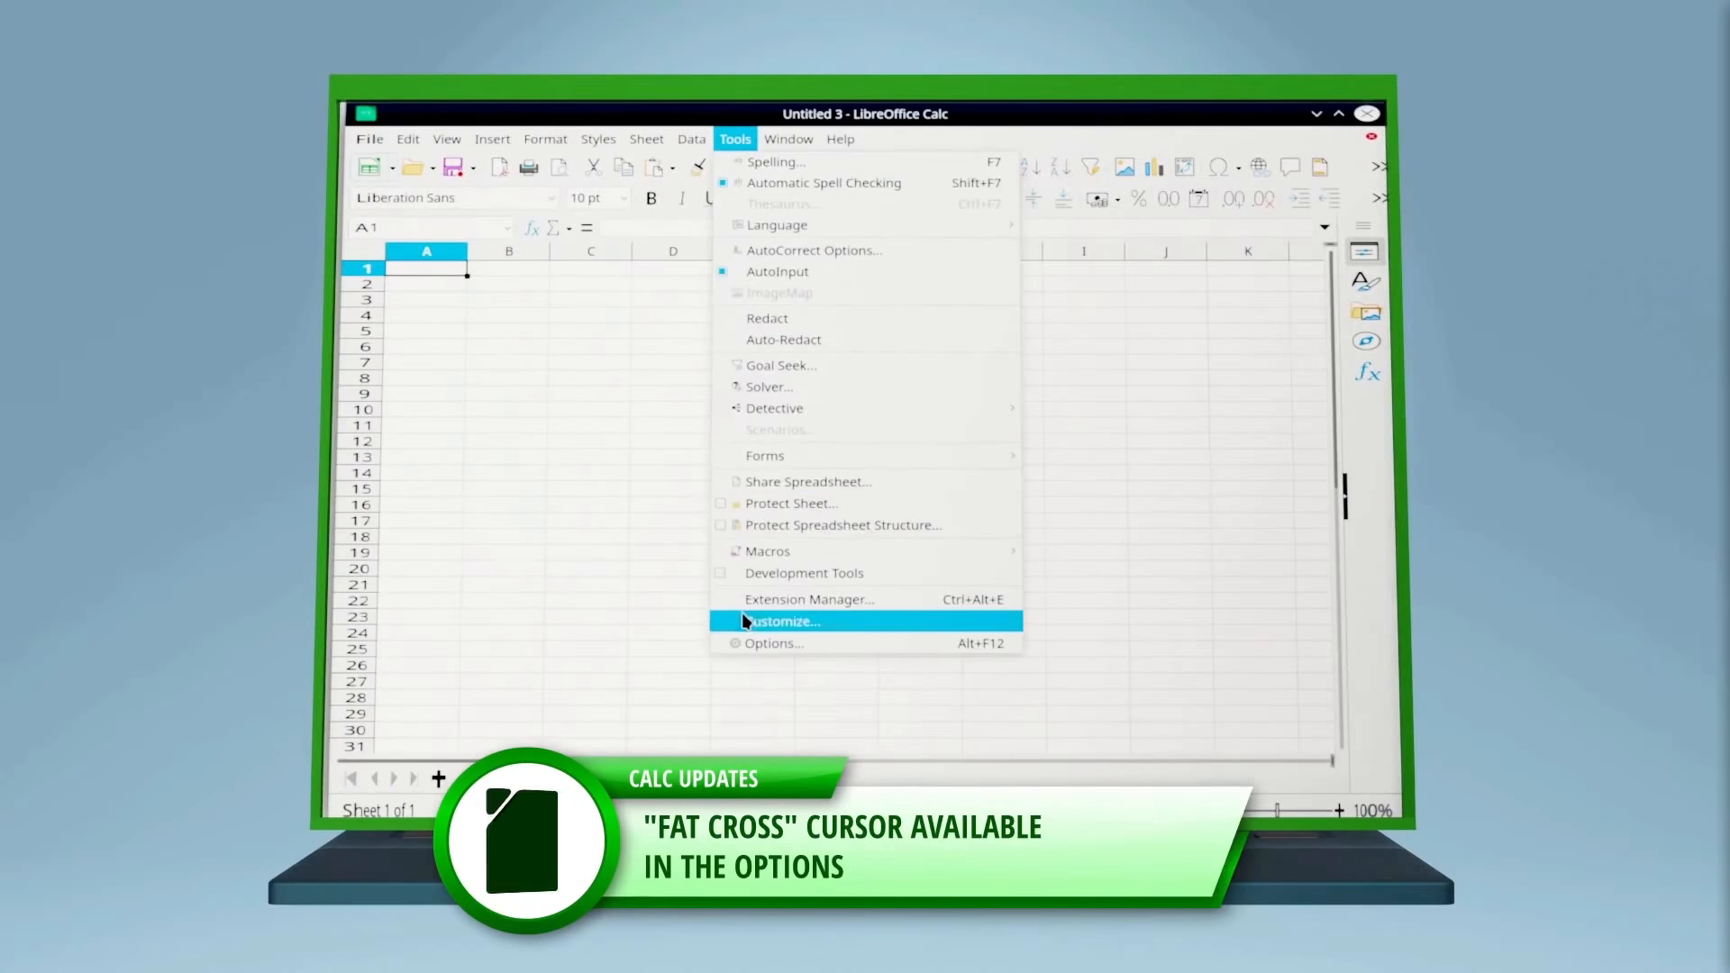
pyautogui.click(774, 643)
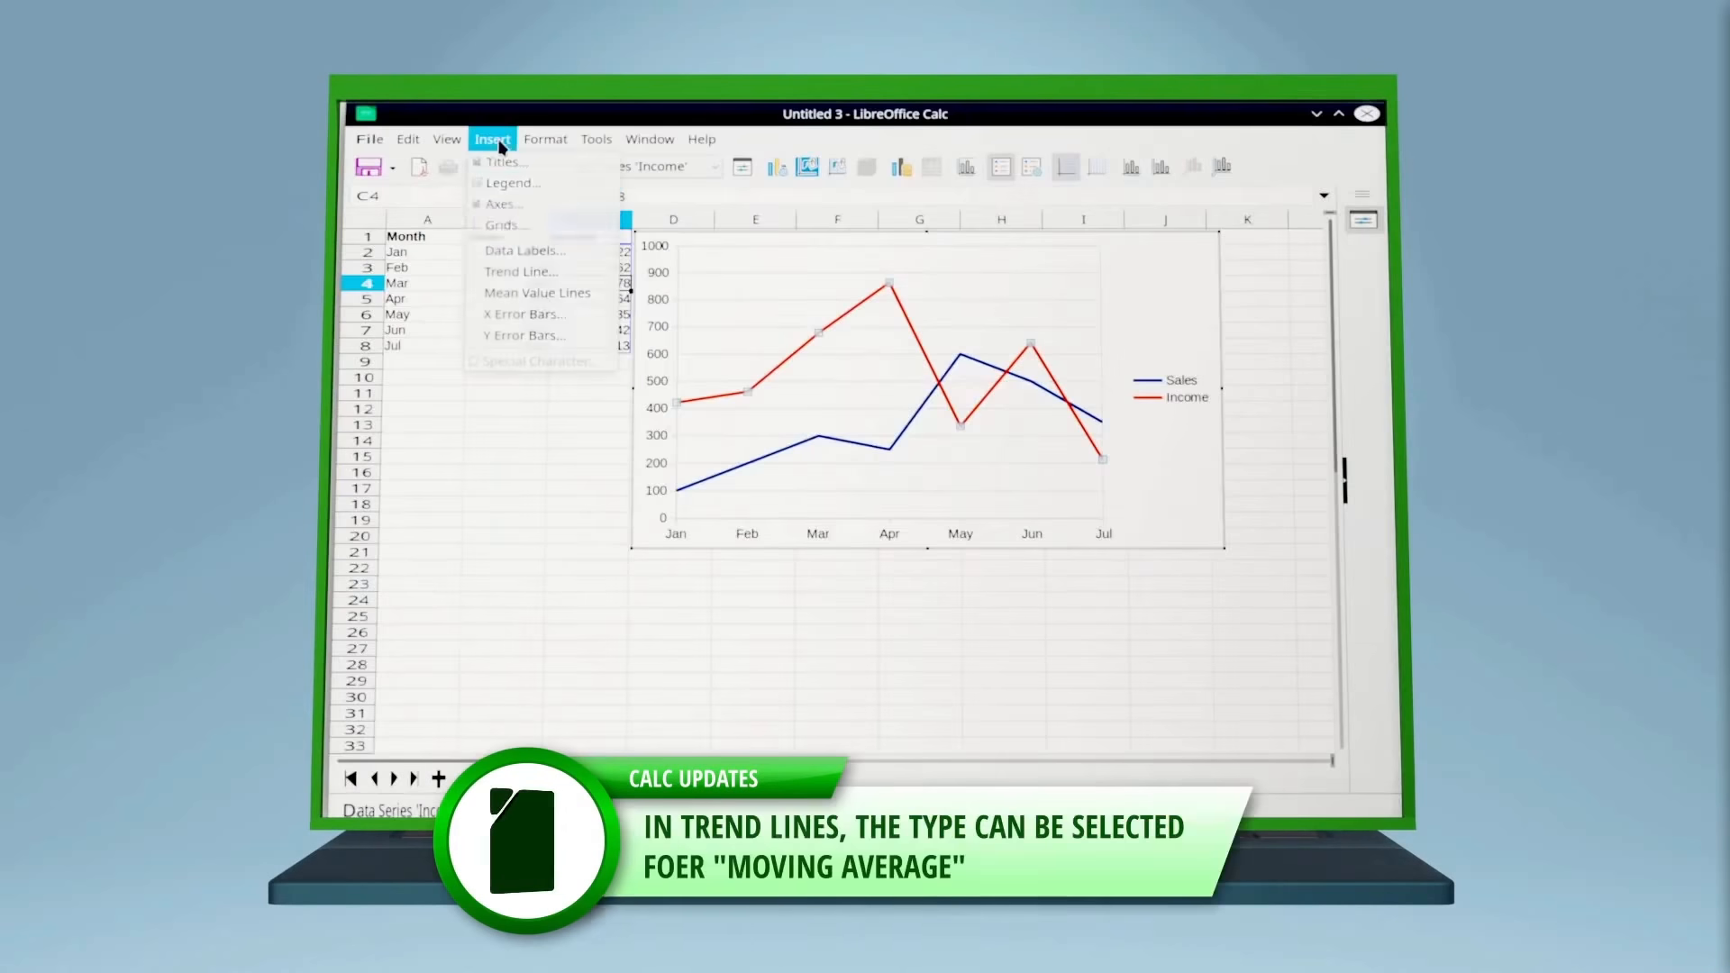
pyautogui.click(521, 271)
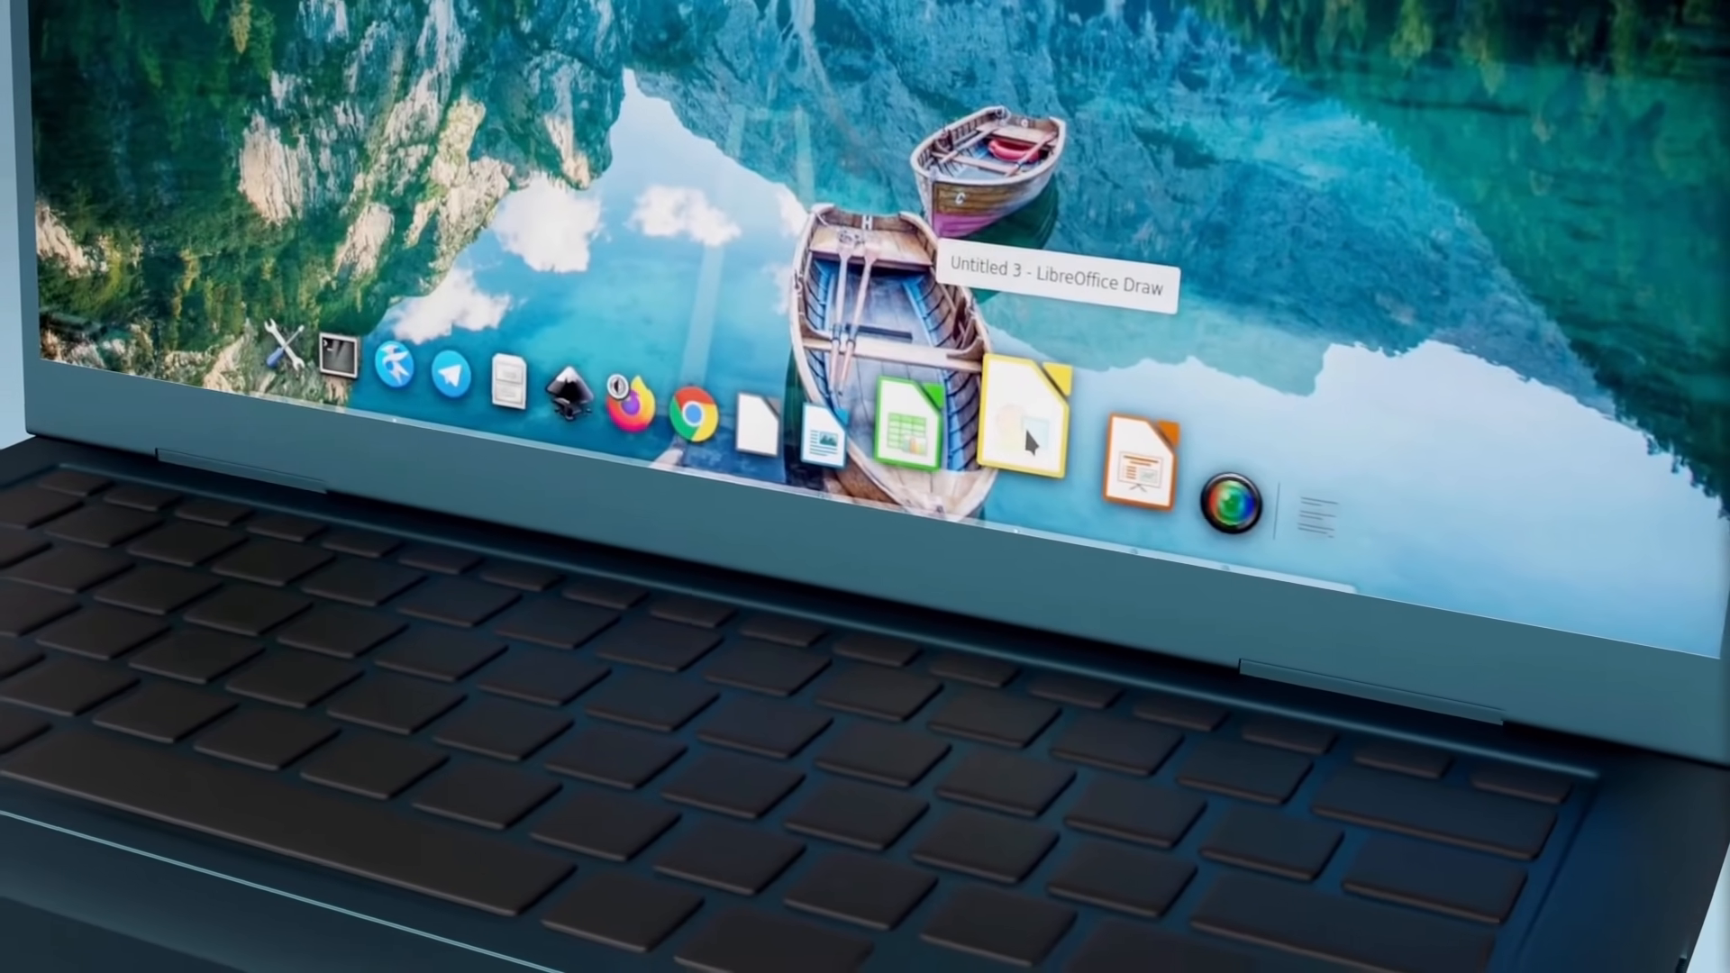
# Watch the Impress and Draw updates until the feature credits appear
pyautogui.click(1133, 465)
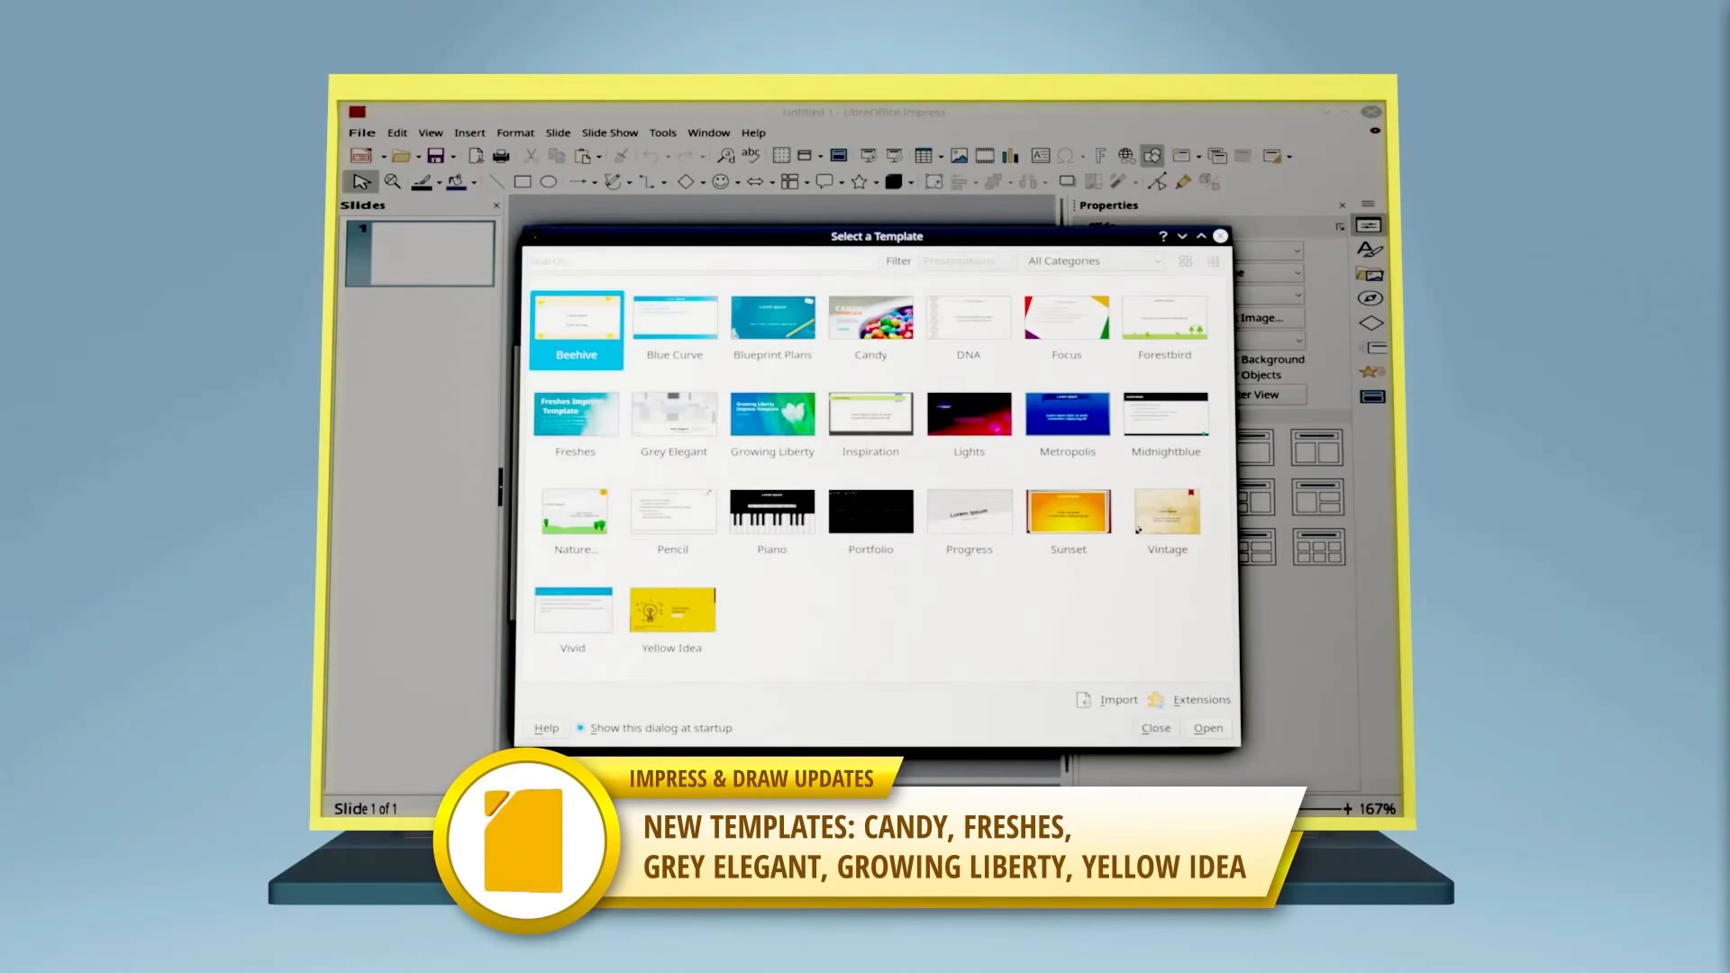
pyautogui.click(1164, 317)
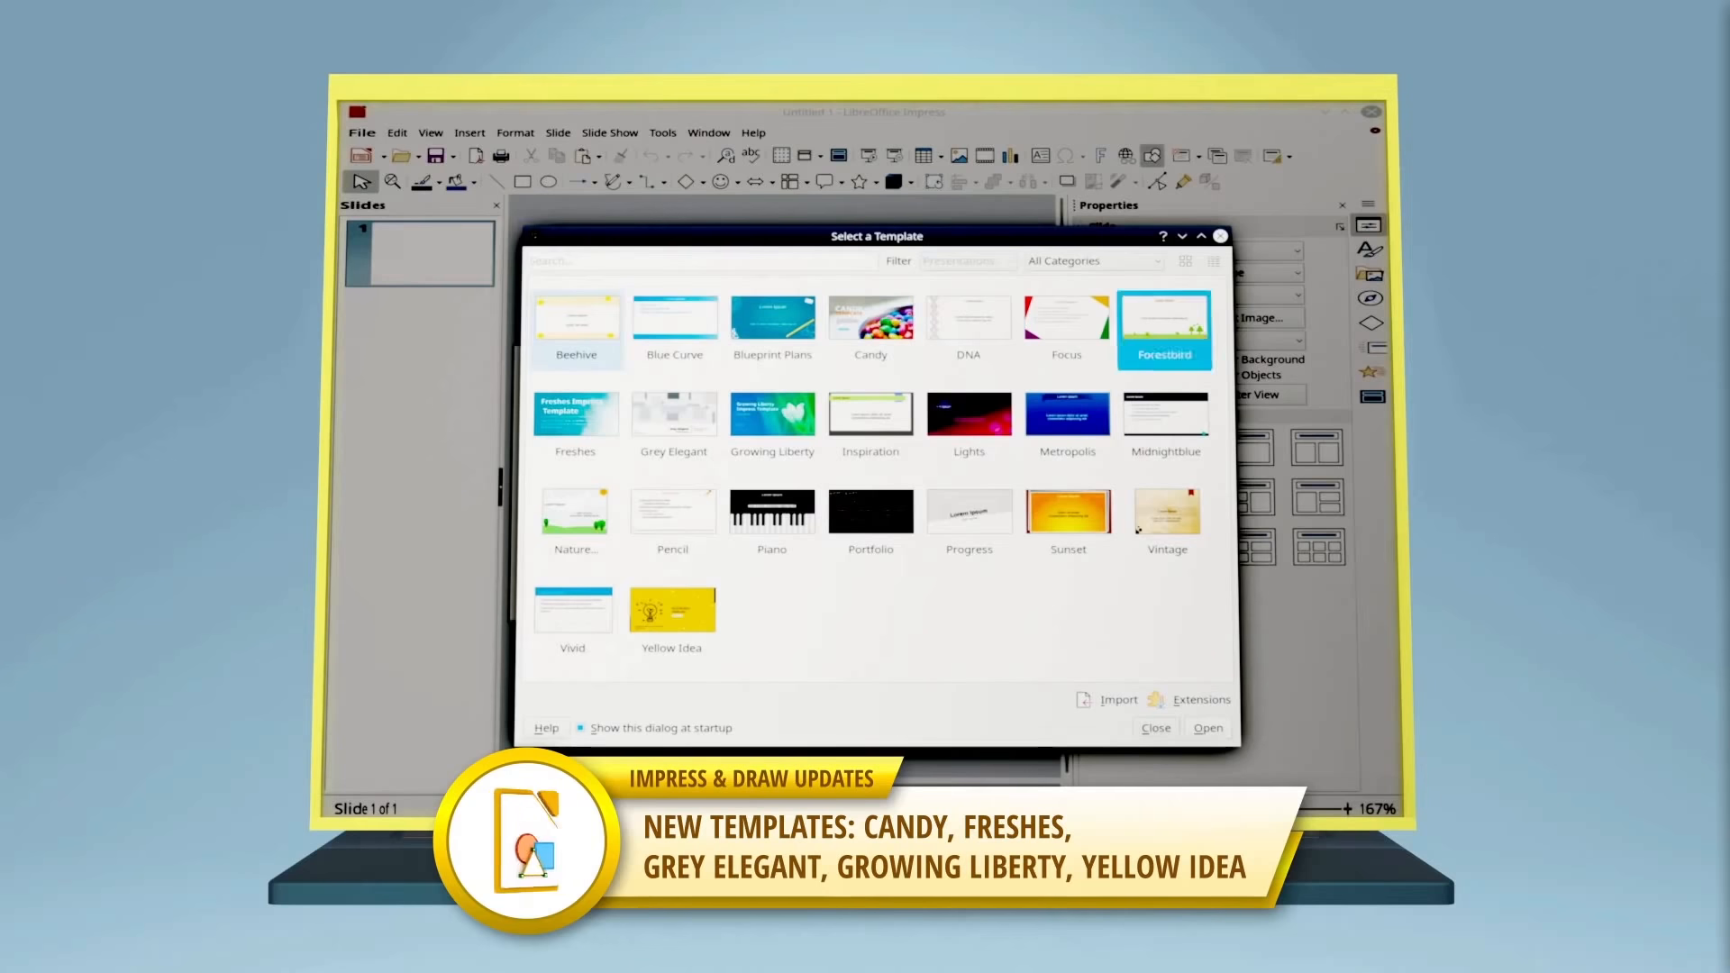
pyautogui.click(1165, 413)
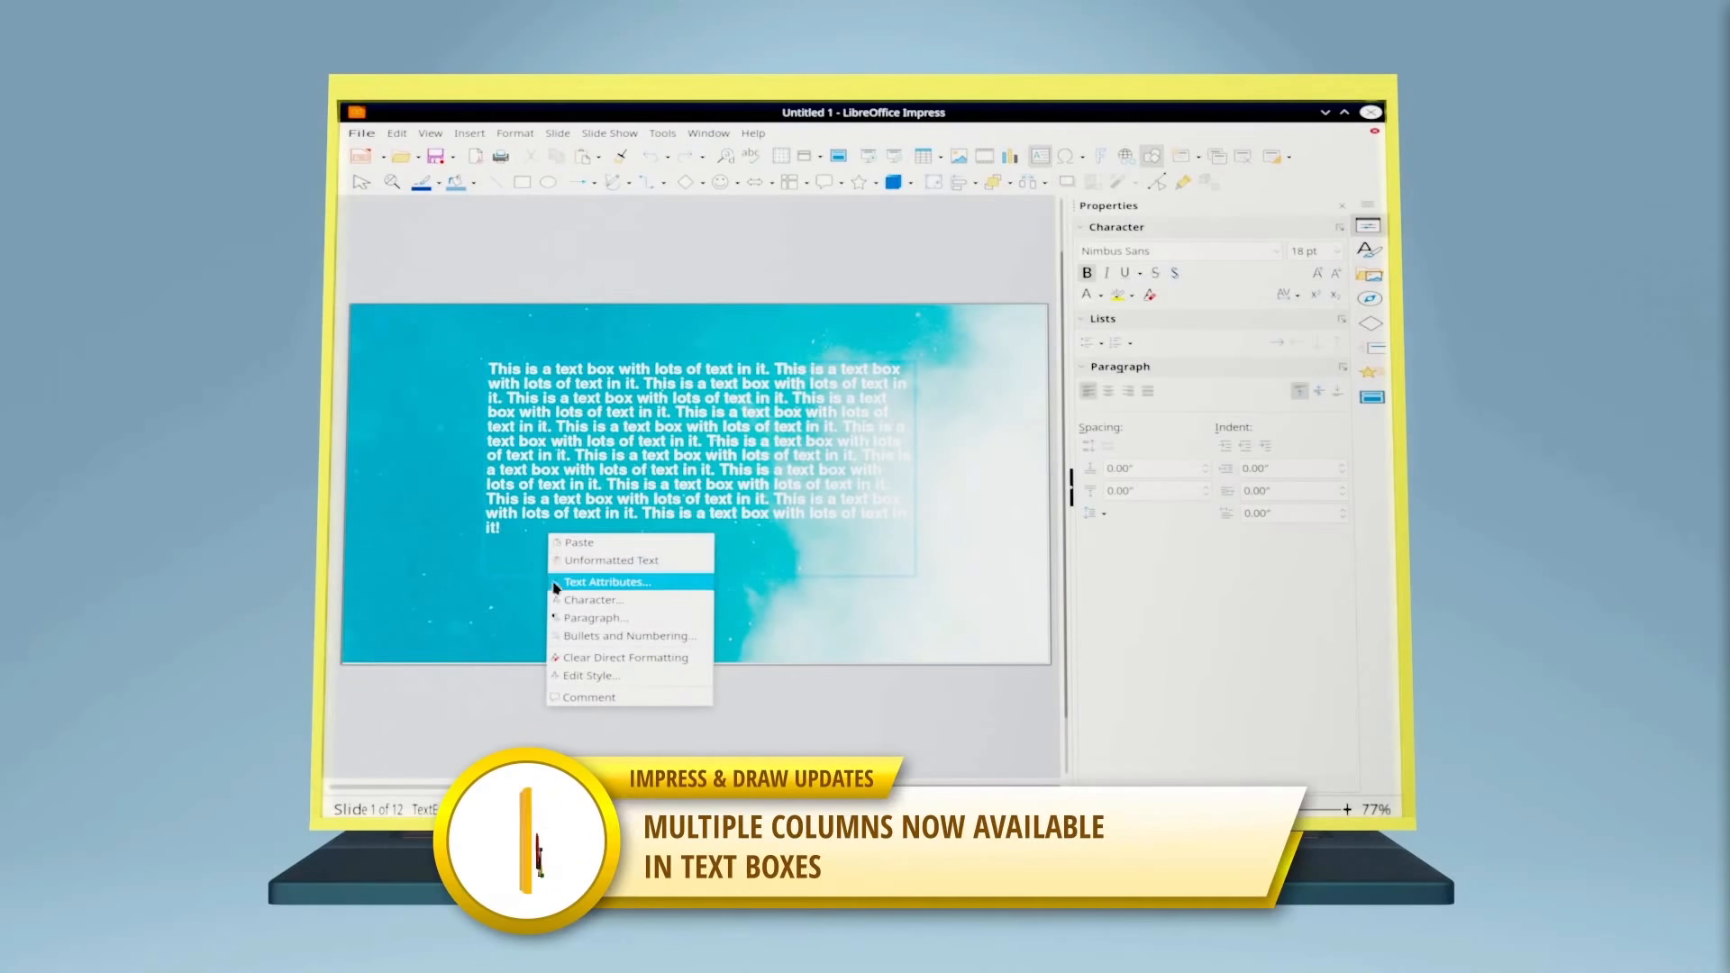
pyautogui.click(607, 582)
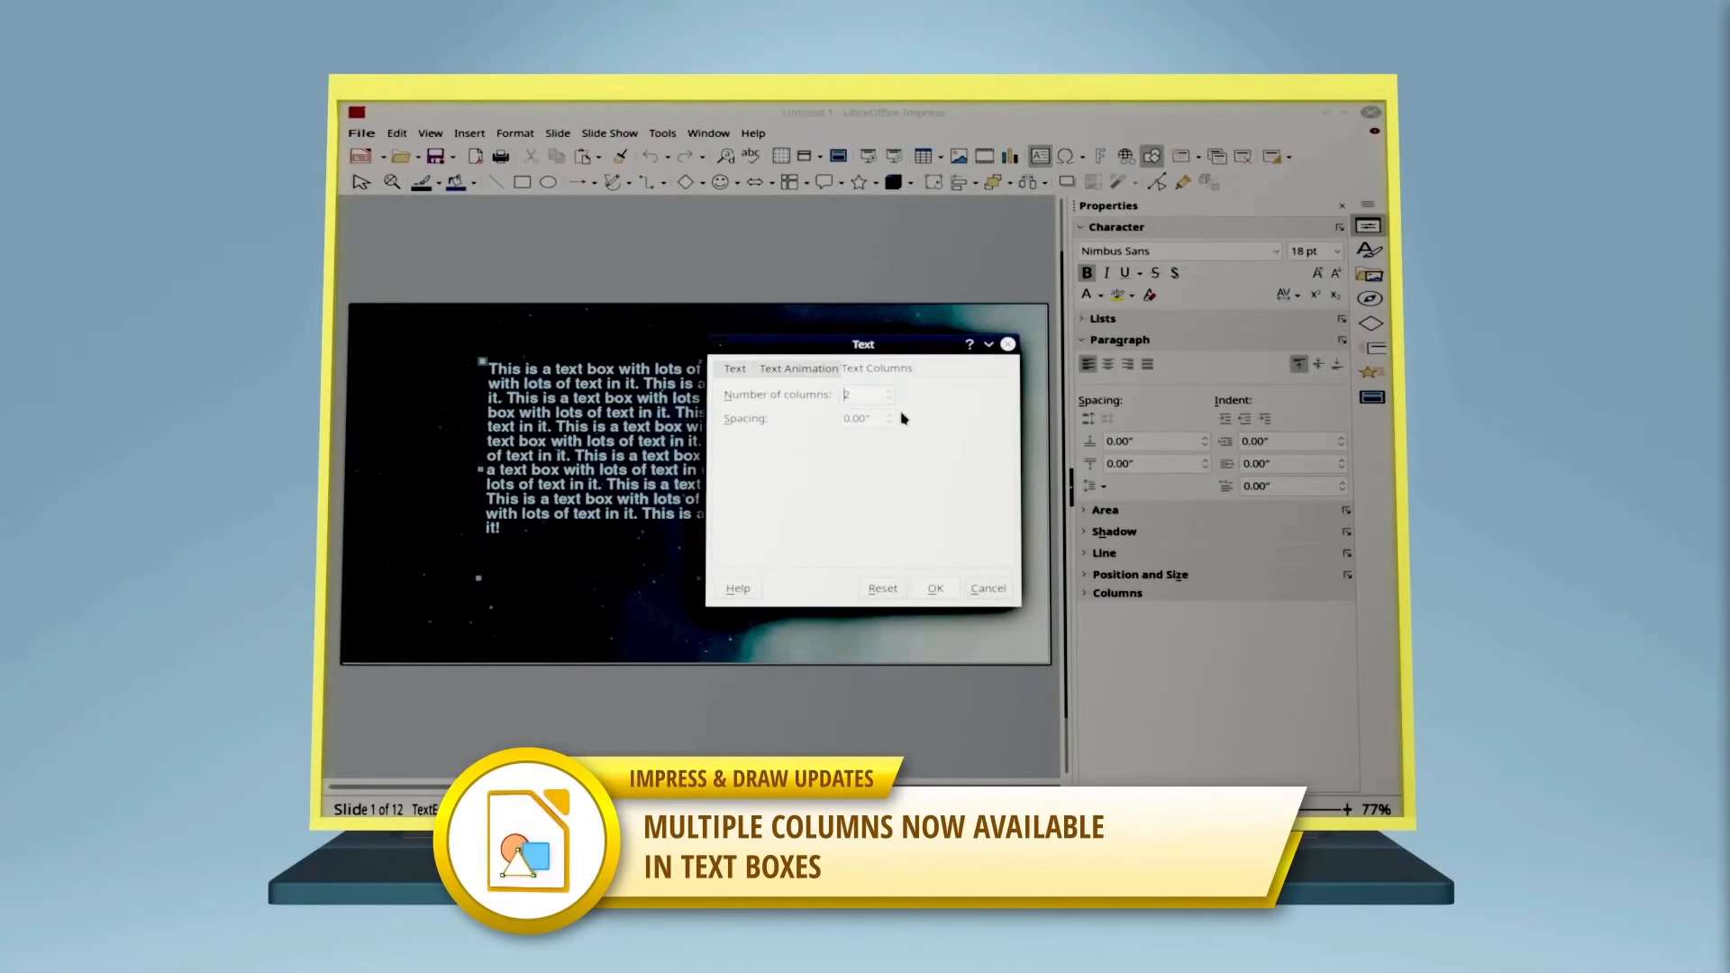
pyautogui.click(936, 587)
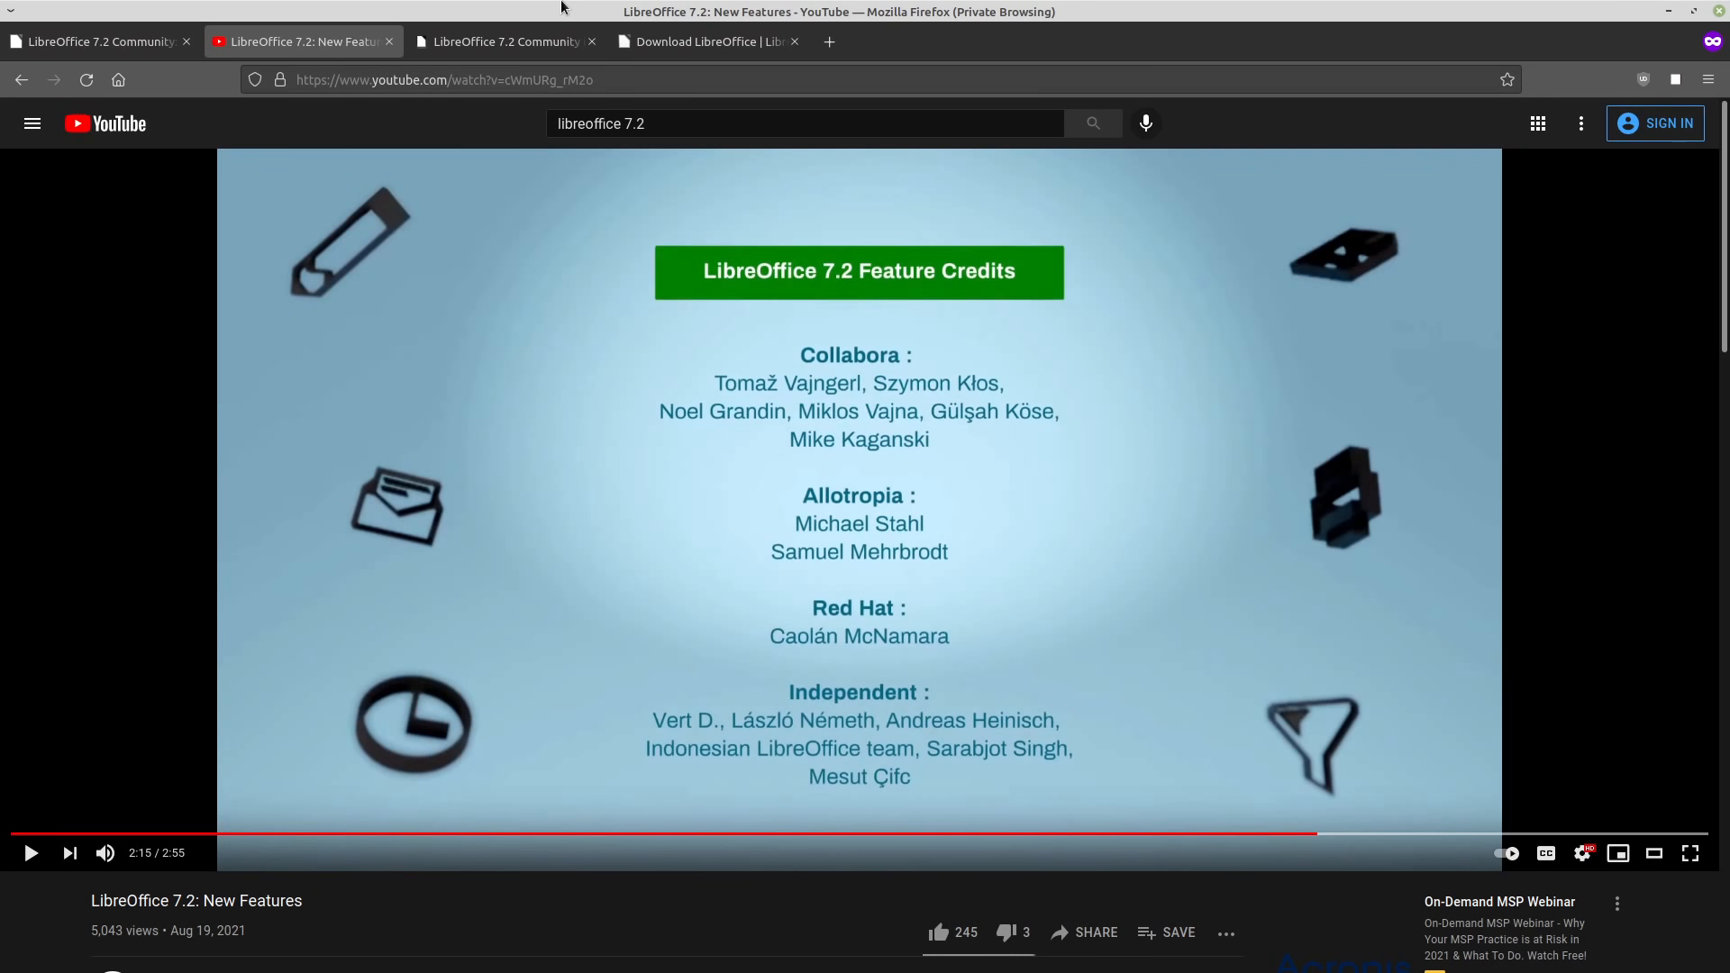
# Switch to the 'LibreOffice 7.2 Community is strong on interoperability' blog tab
pyautogui.click(502, 41)
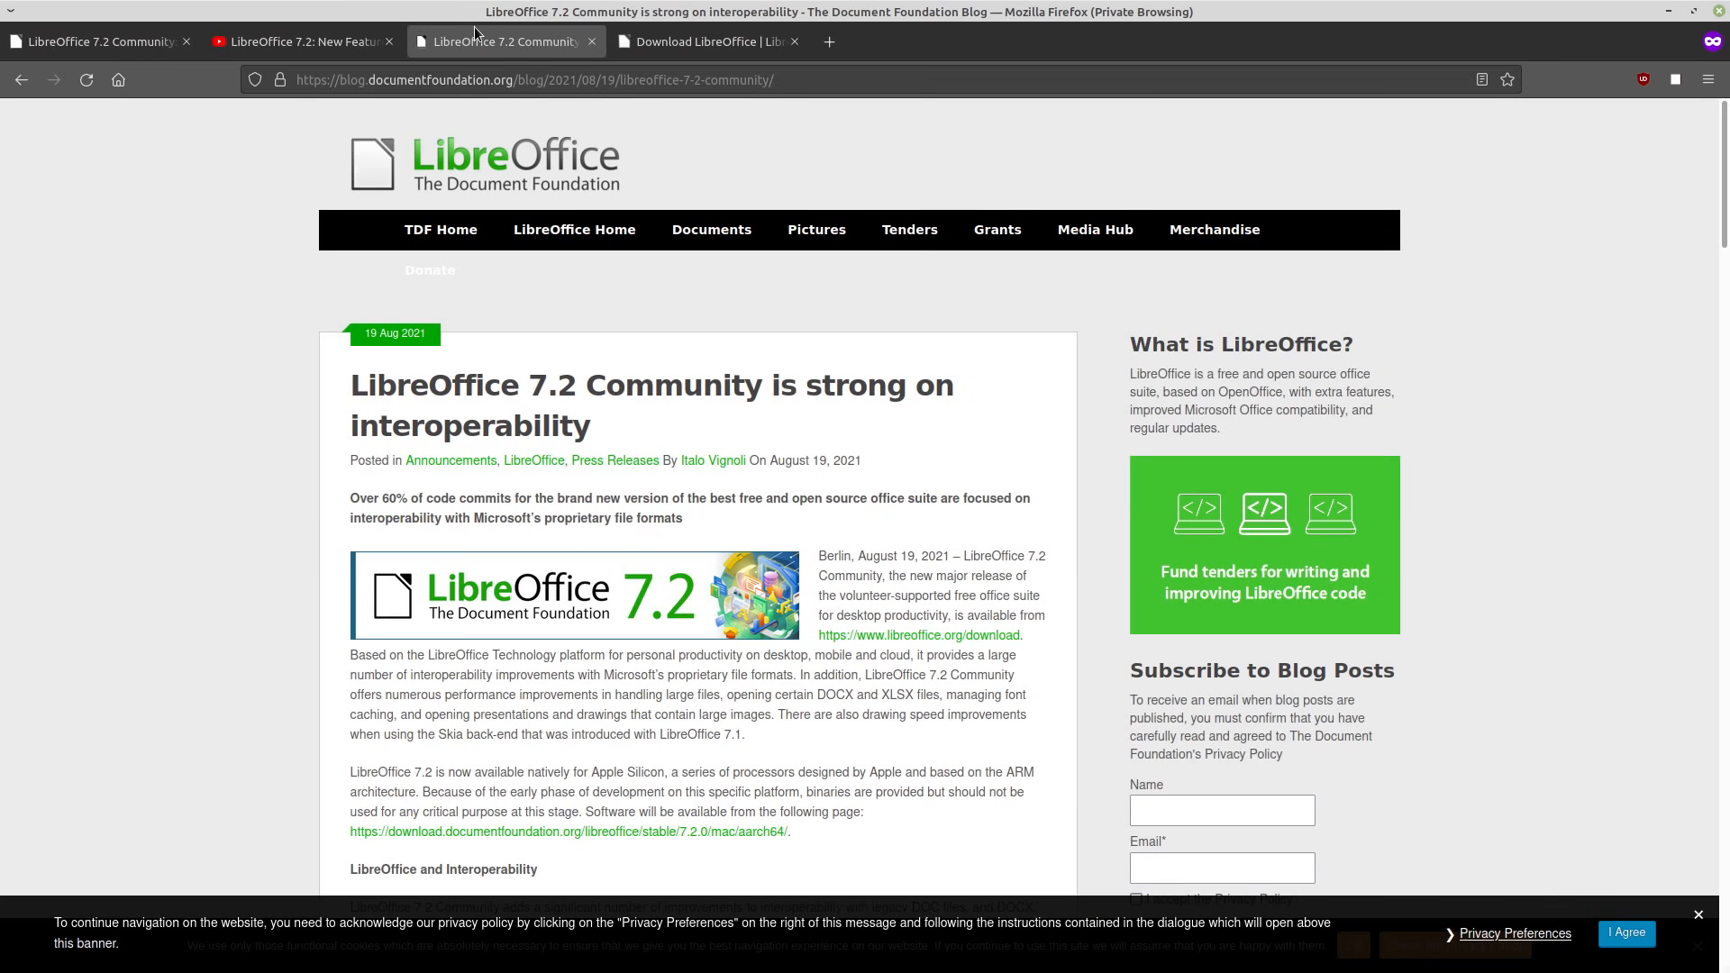
pyautogui.moveTo(868, 161)
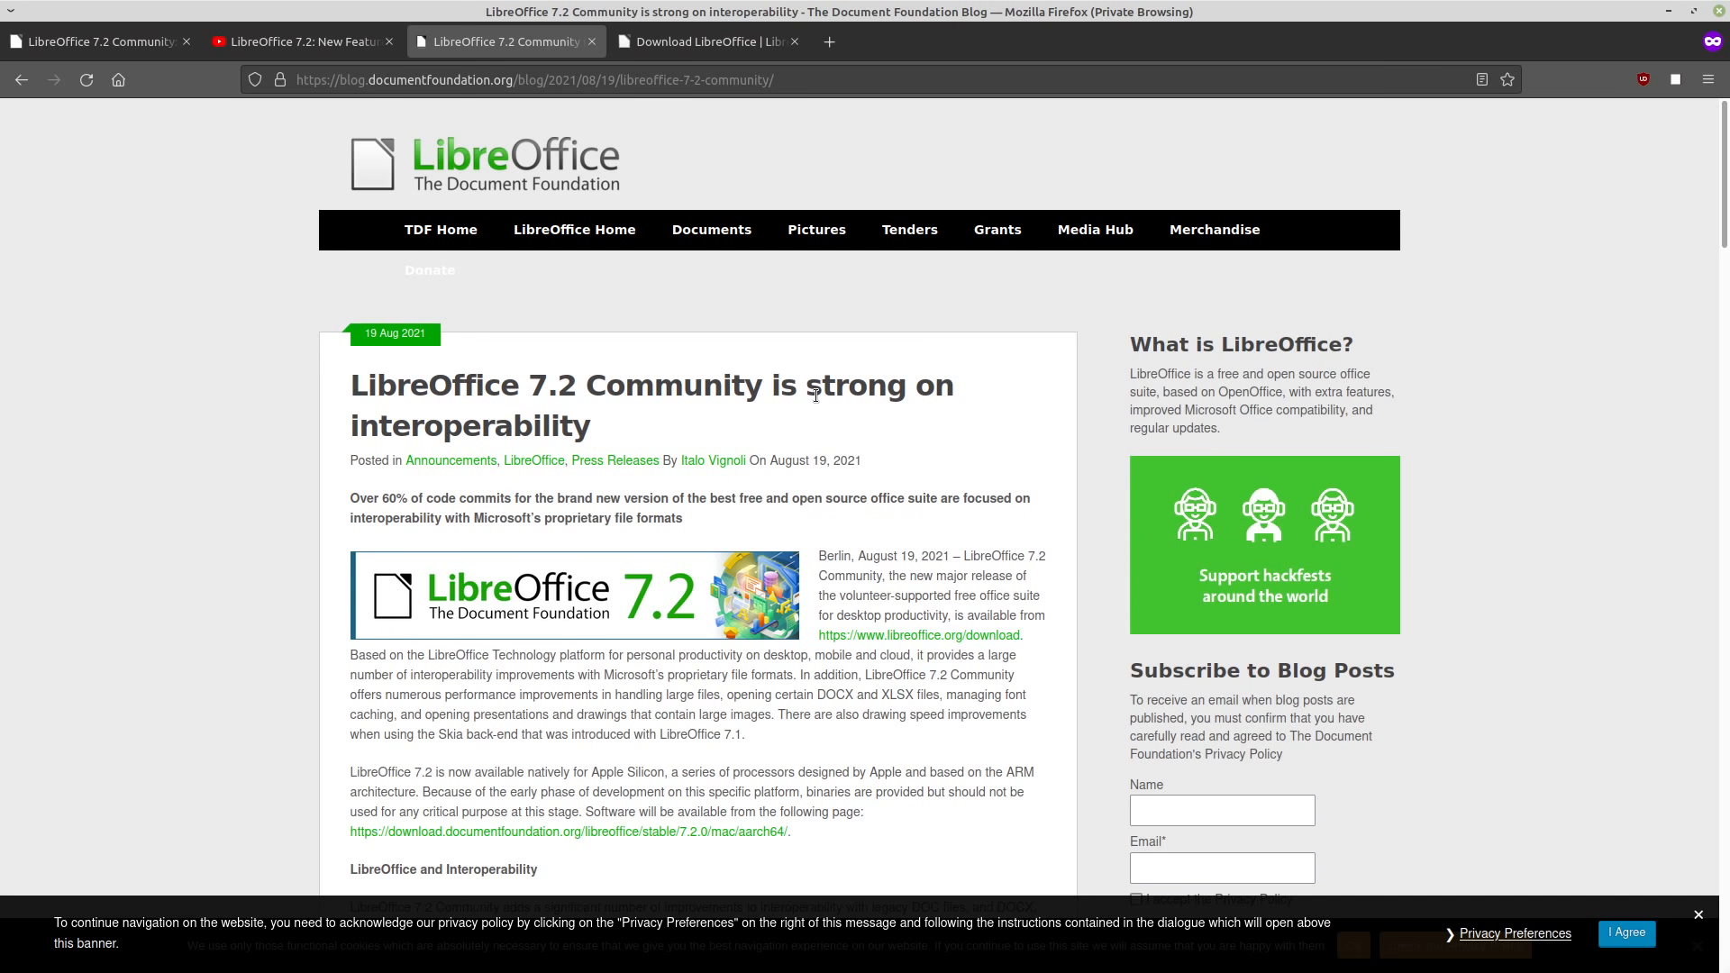
pyautogui.moveTo(1527, 354)
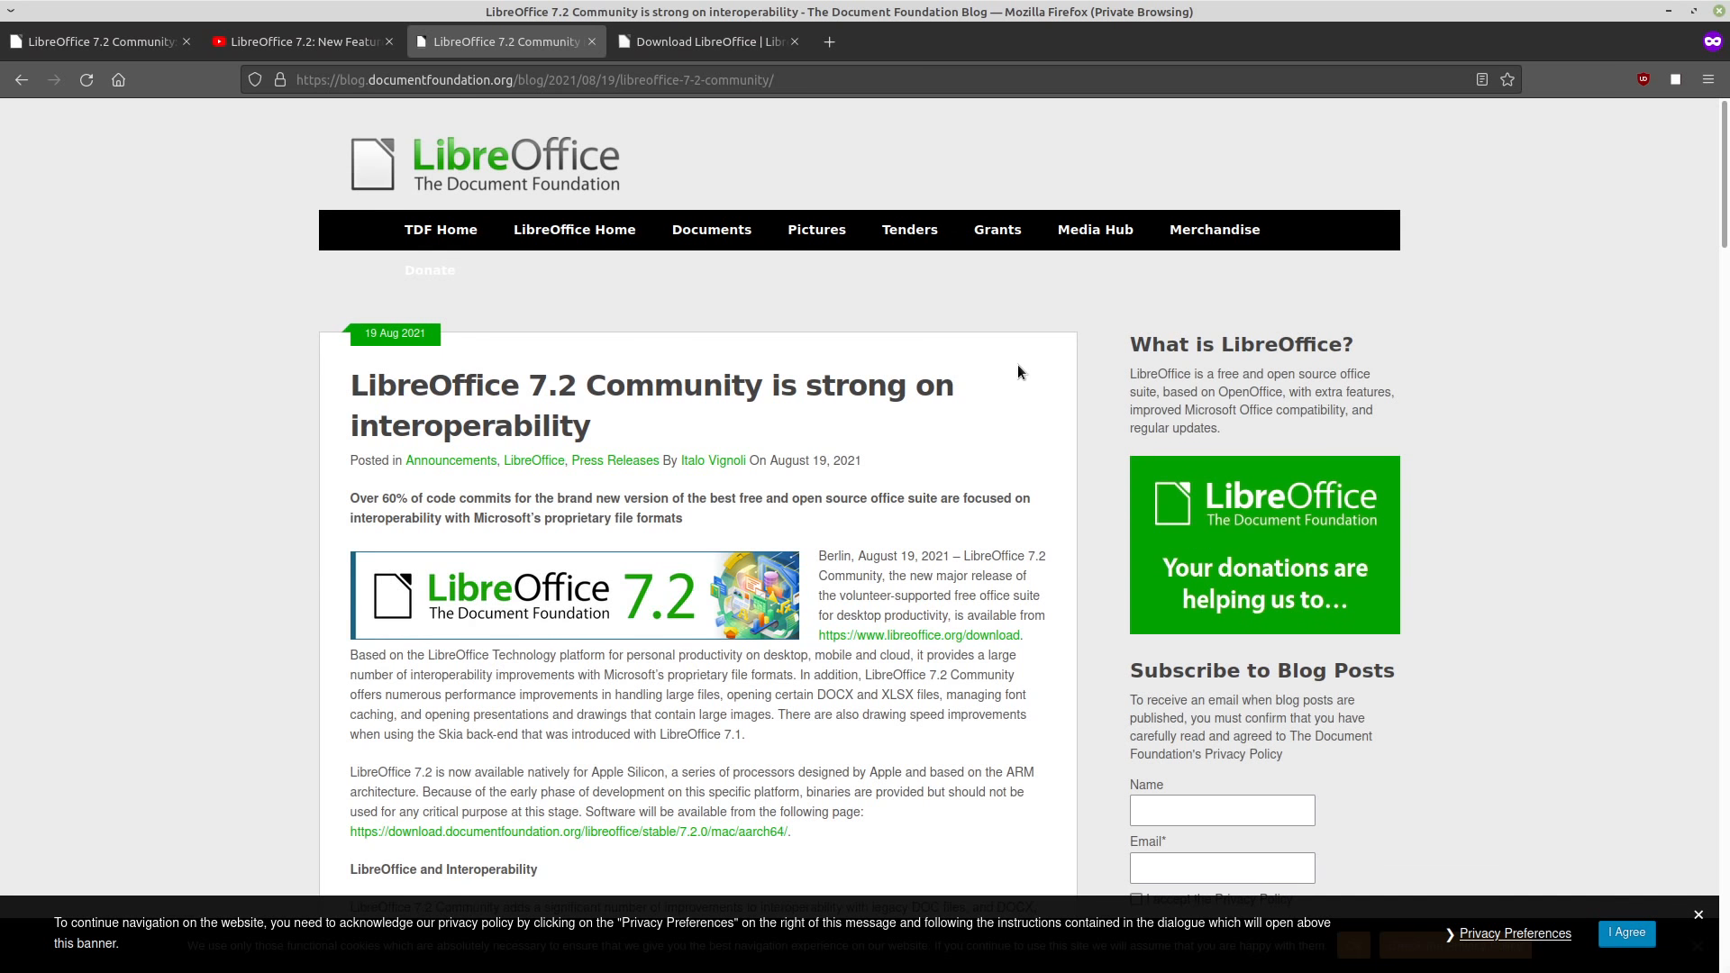
pyautogui.moveTo(1011, 368)
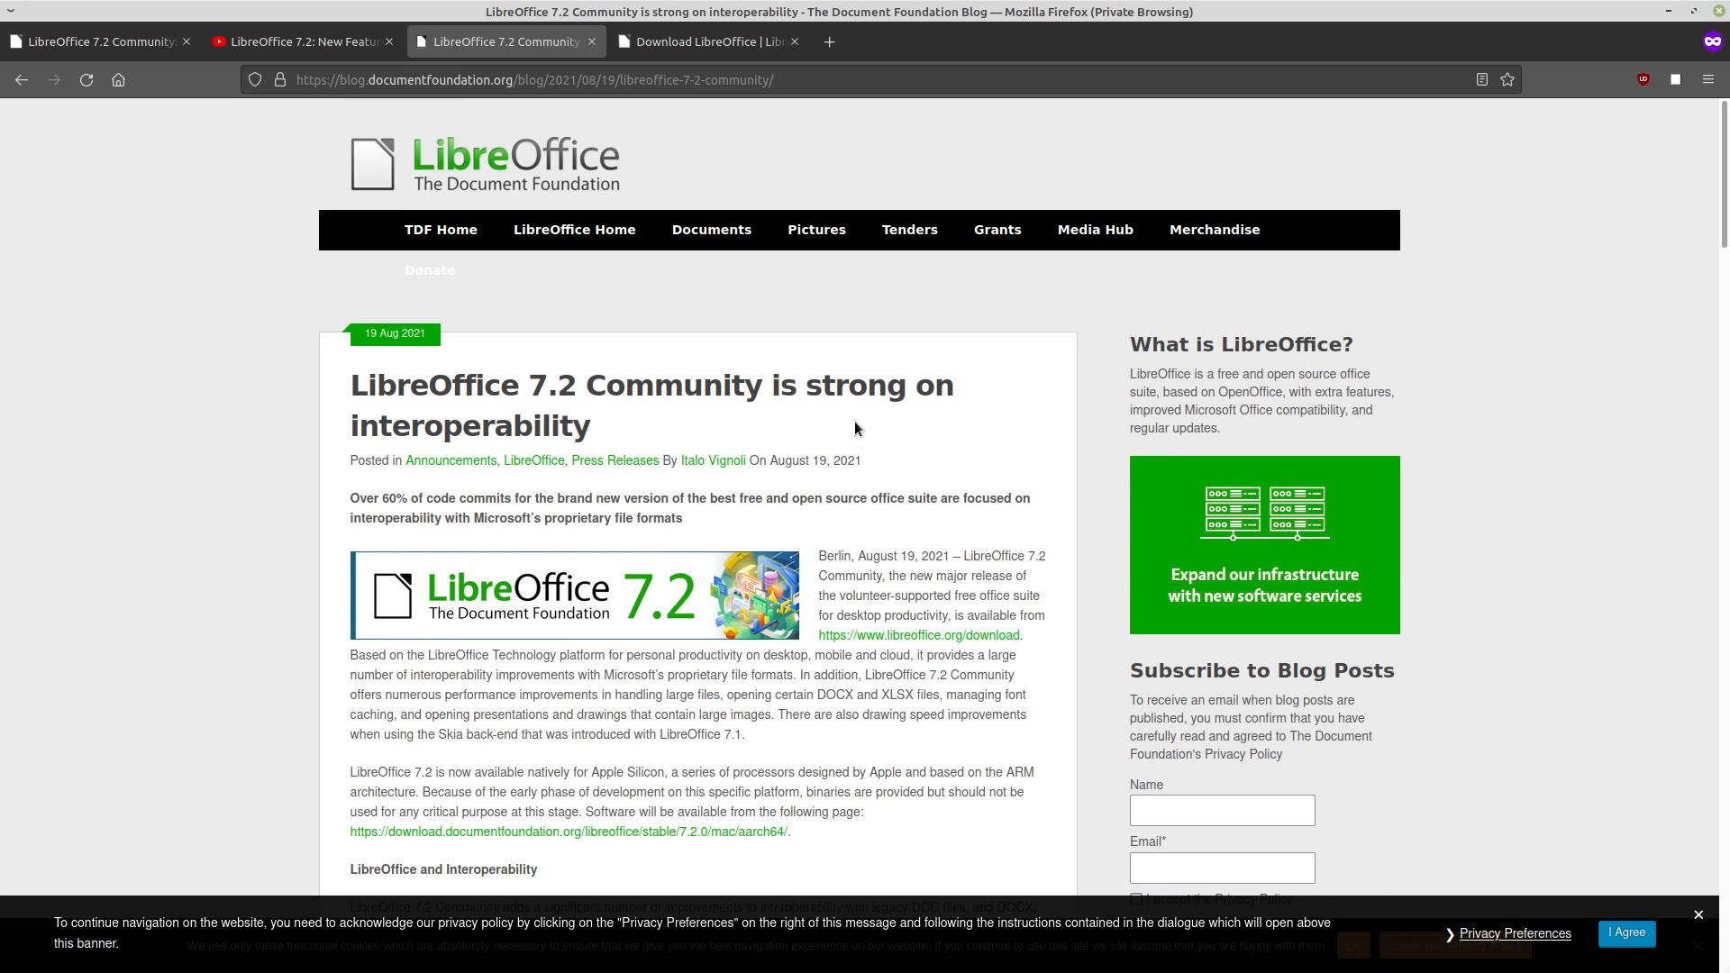
pyautogui.moveTo(832, 373)
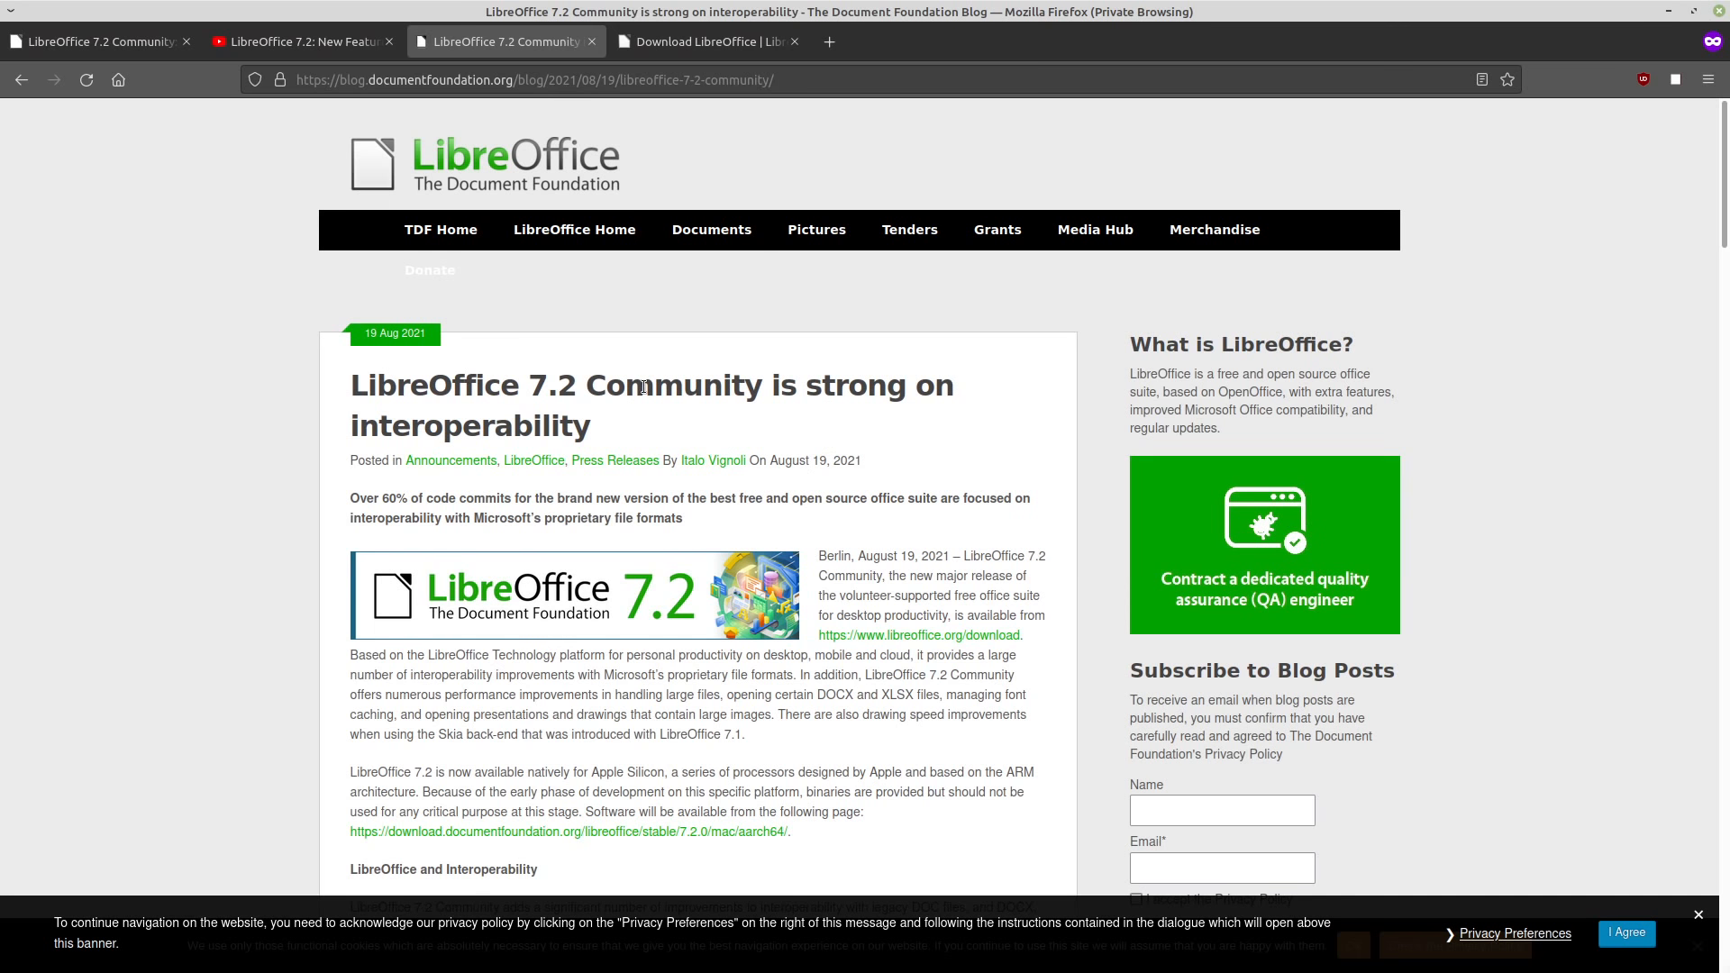
pyautogui.moveTo(647, 375)
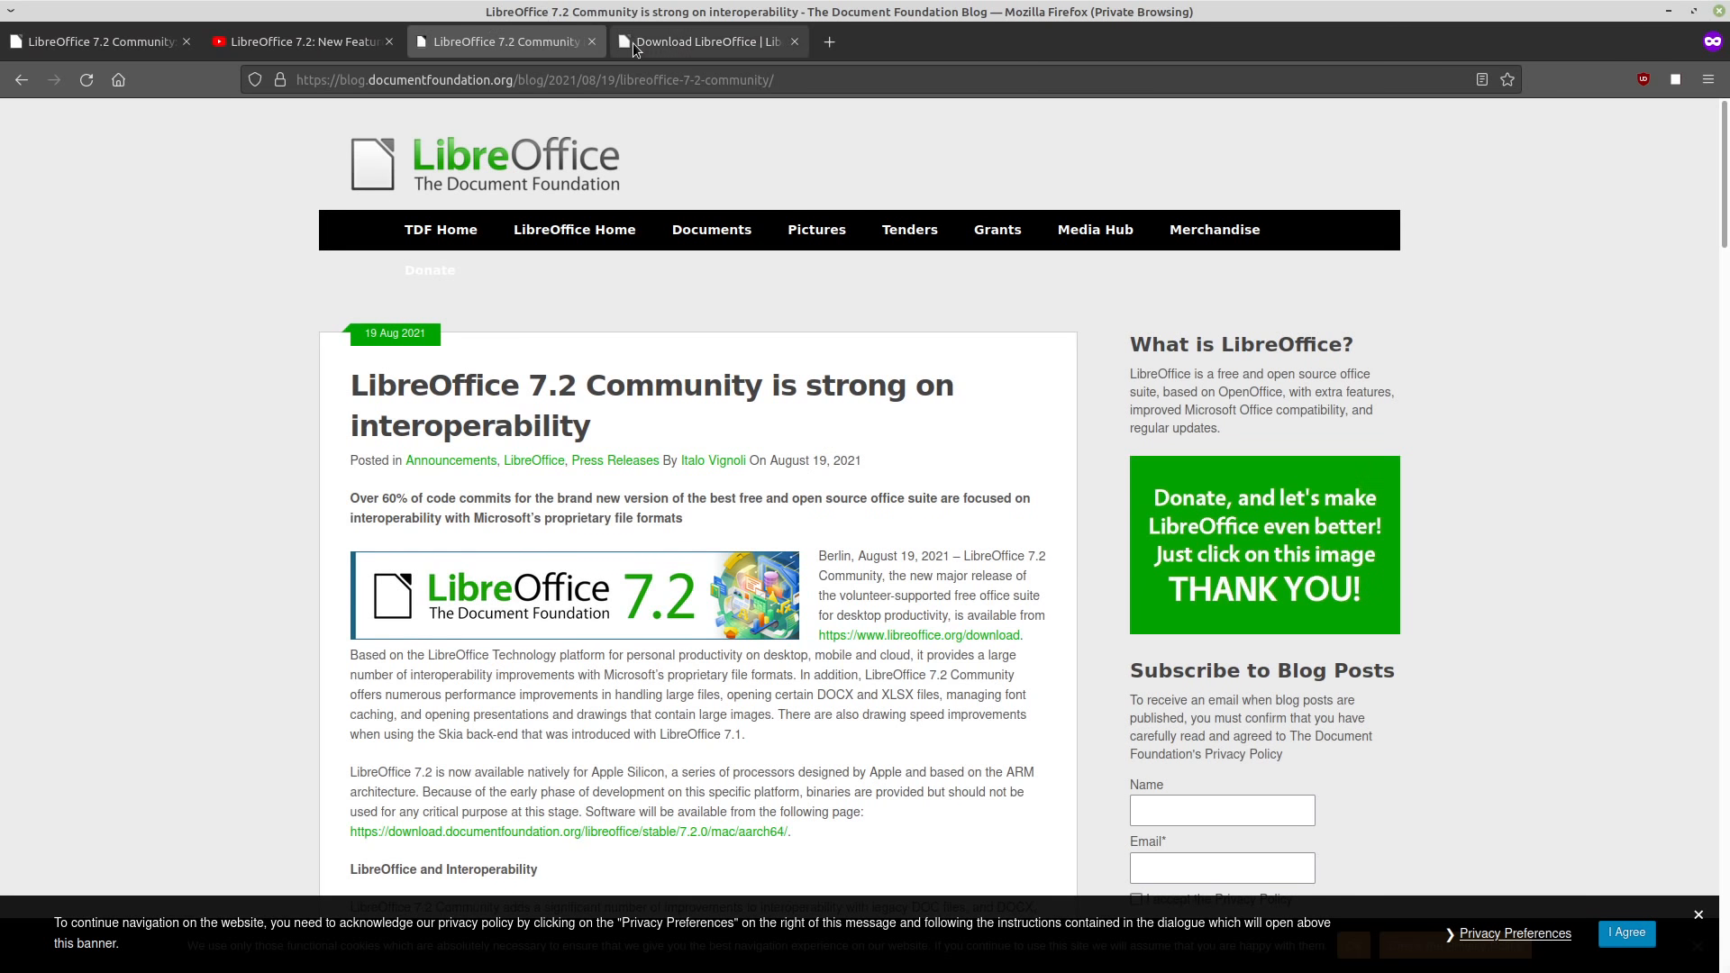
# Choose Download LibreOffice from the DOWNLOAD menu to show 7.2.0 and 7.1.5
pyautogui.click(703, 42)
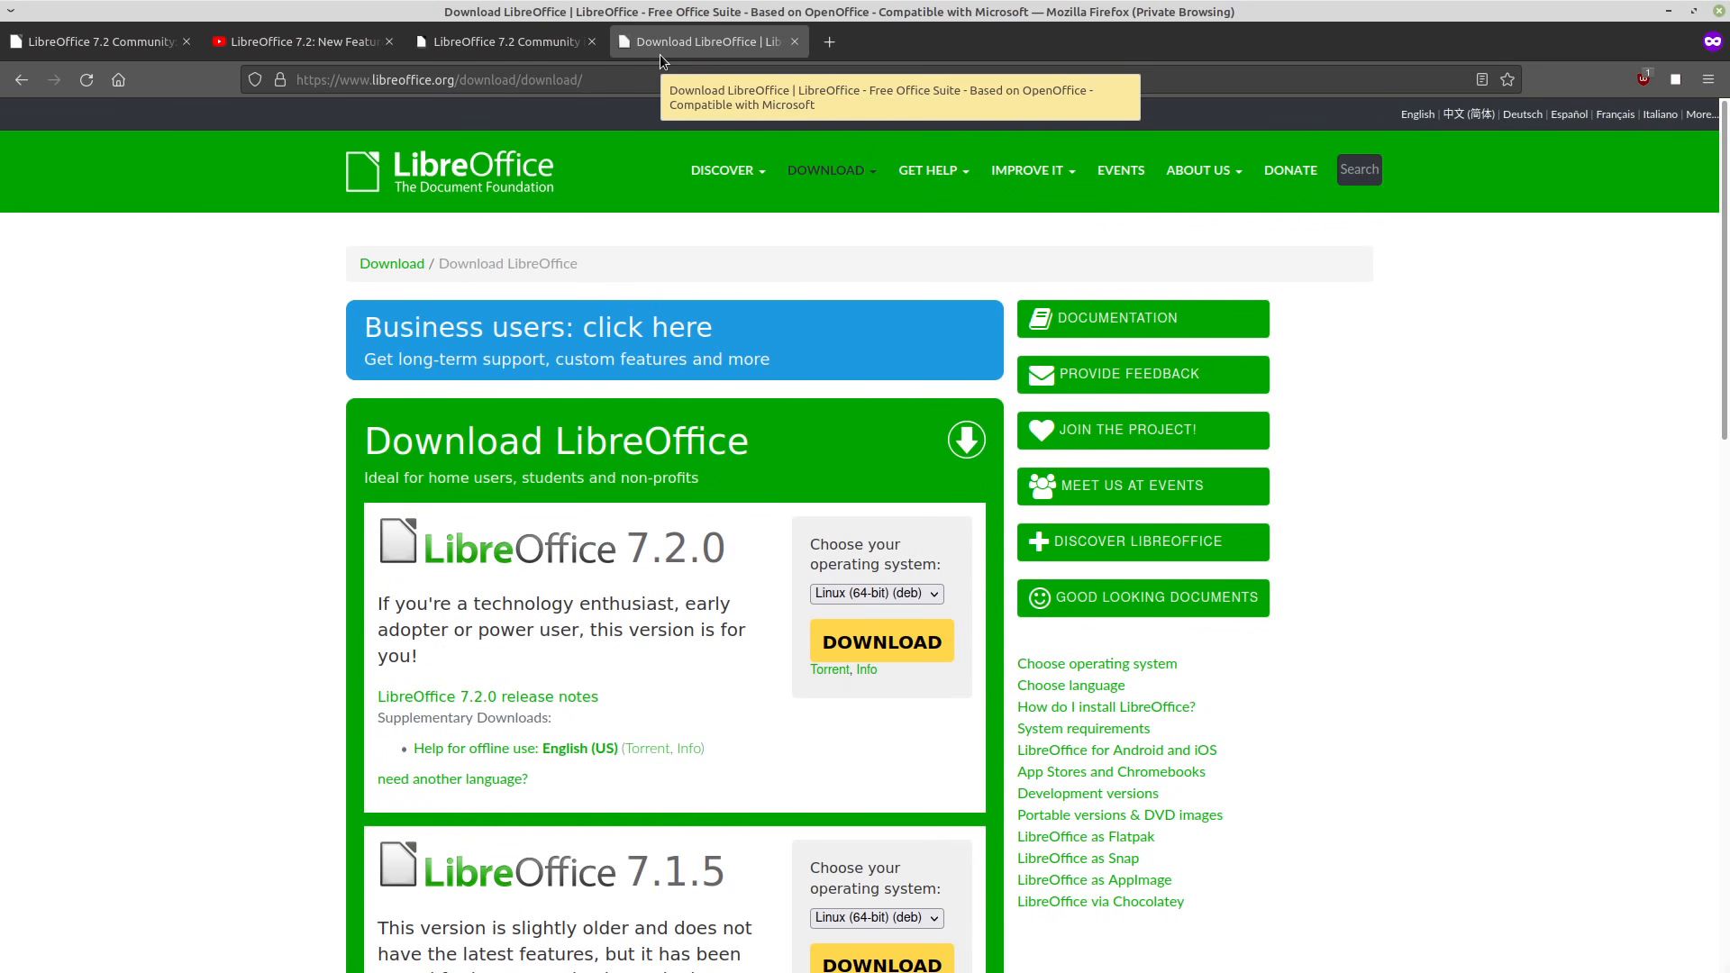
pyautogui.moveTo(413, 83)
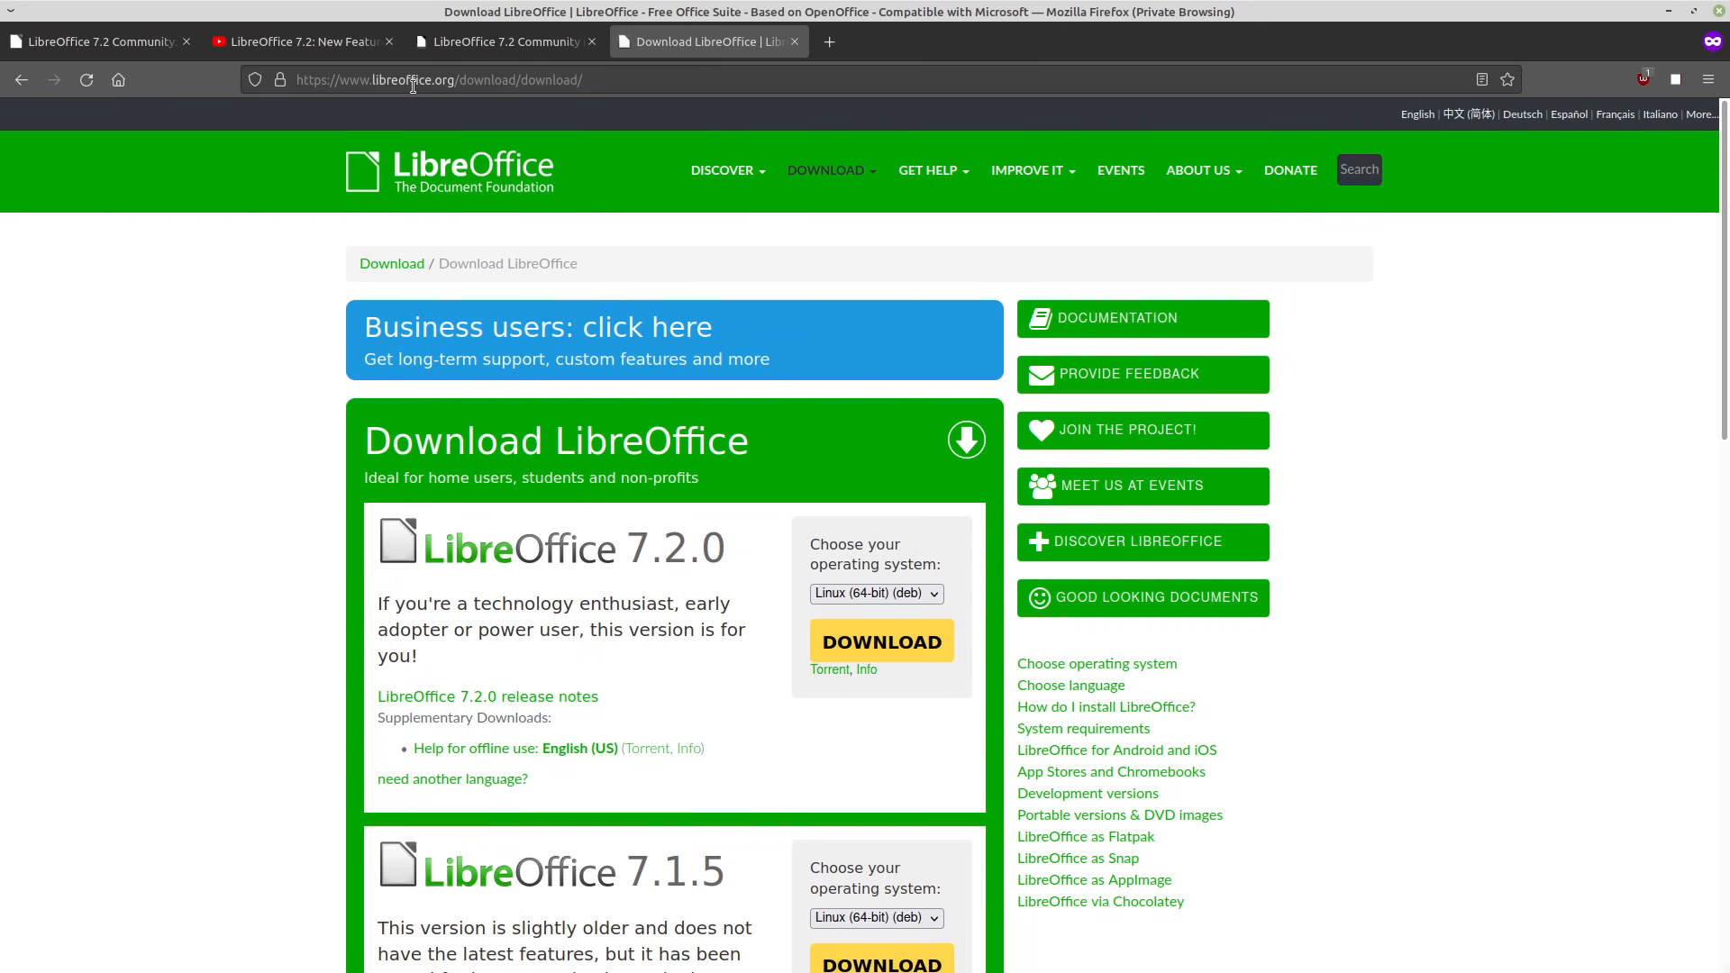
pyautogui.click(825, 170)
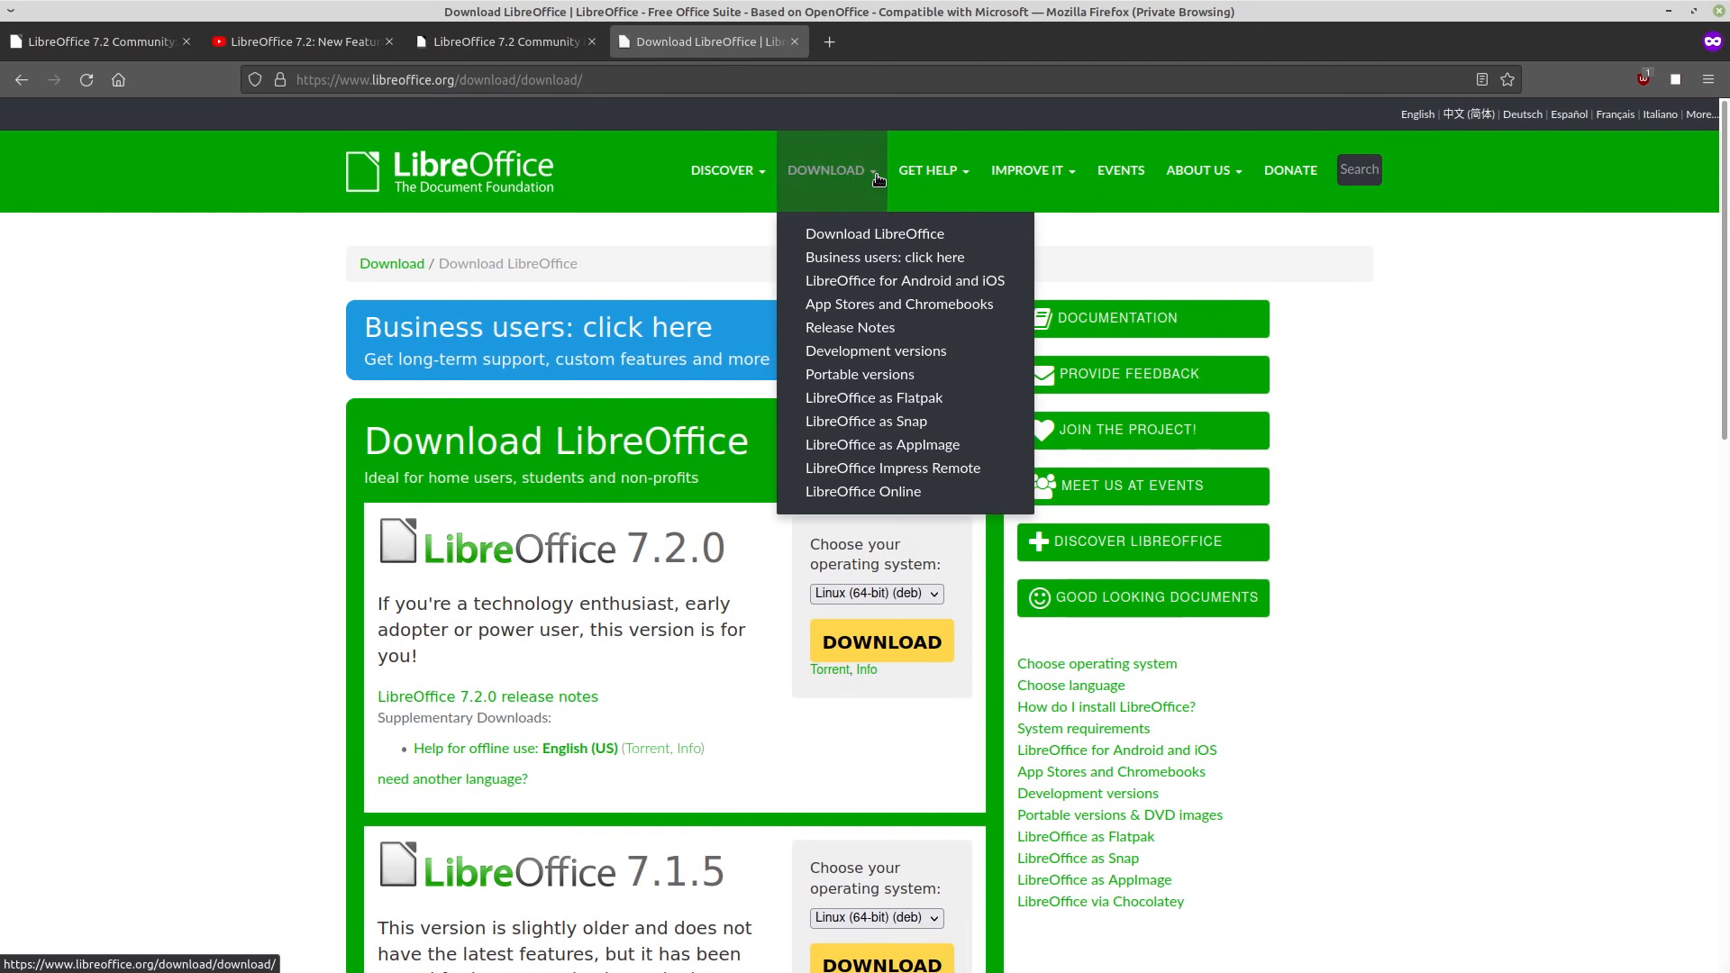
pyautogui.moveTo(816, 239)
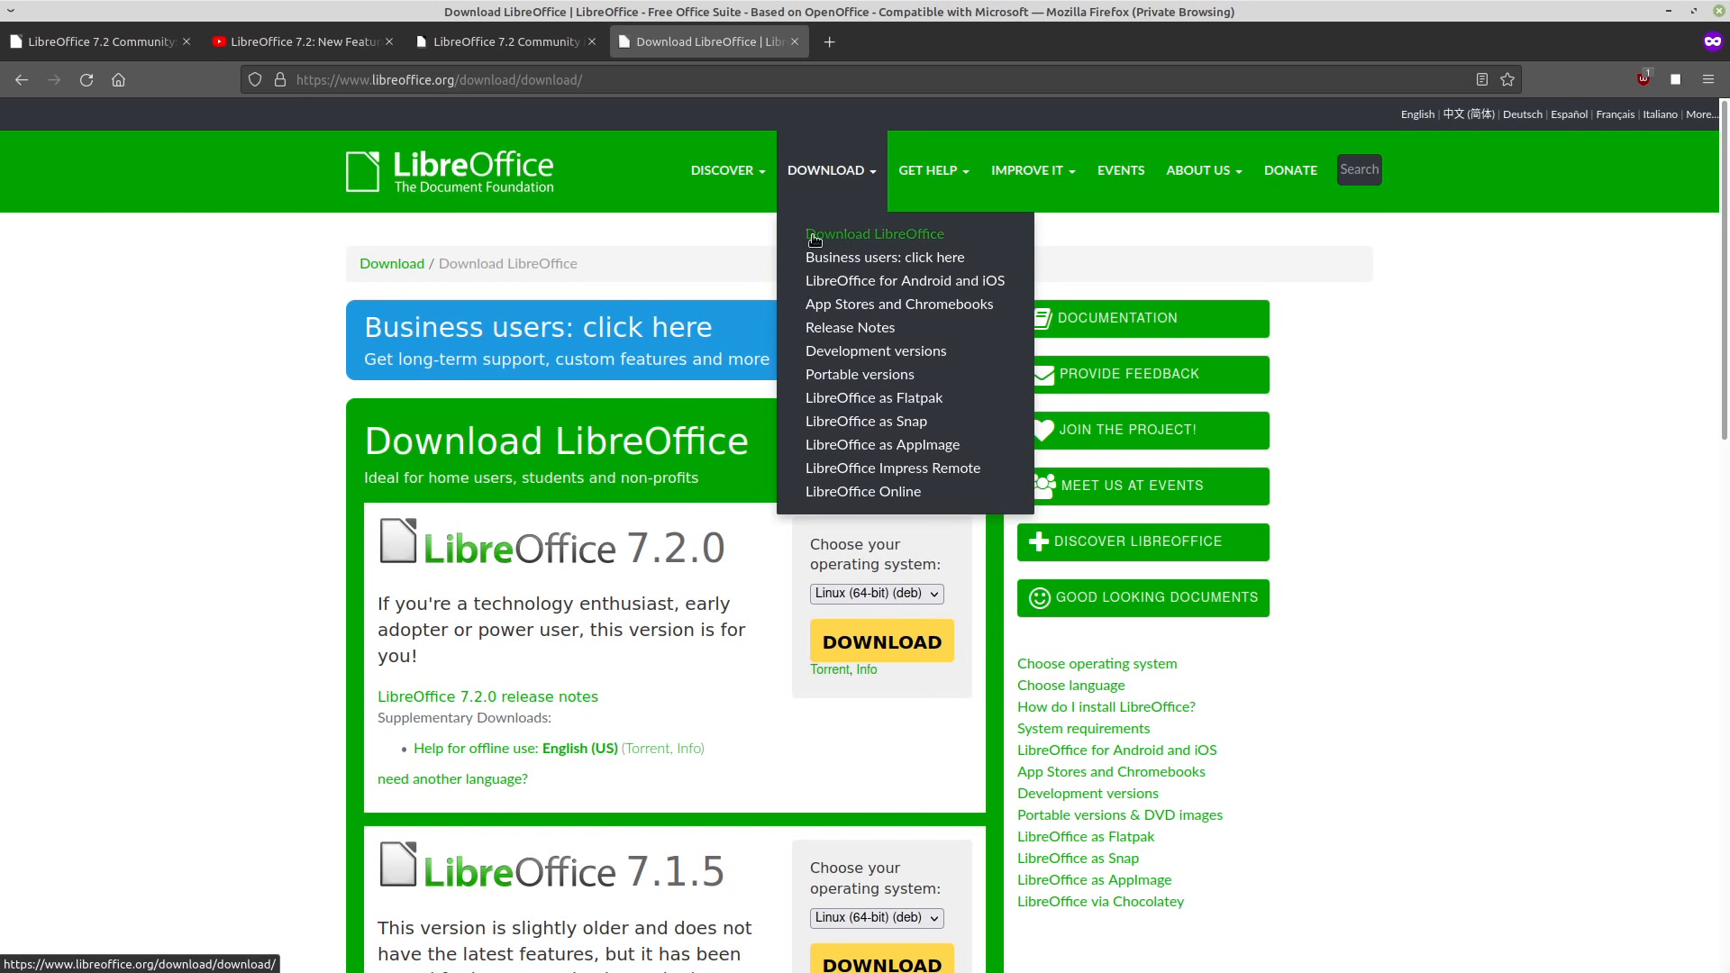
pyautogui.click(738, 238)
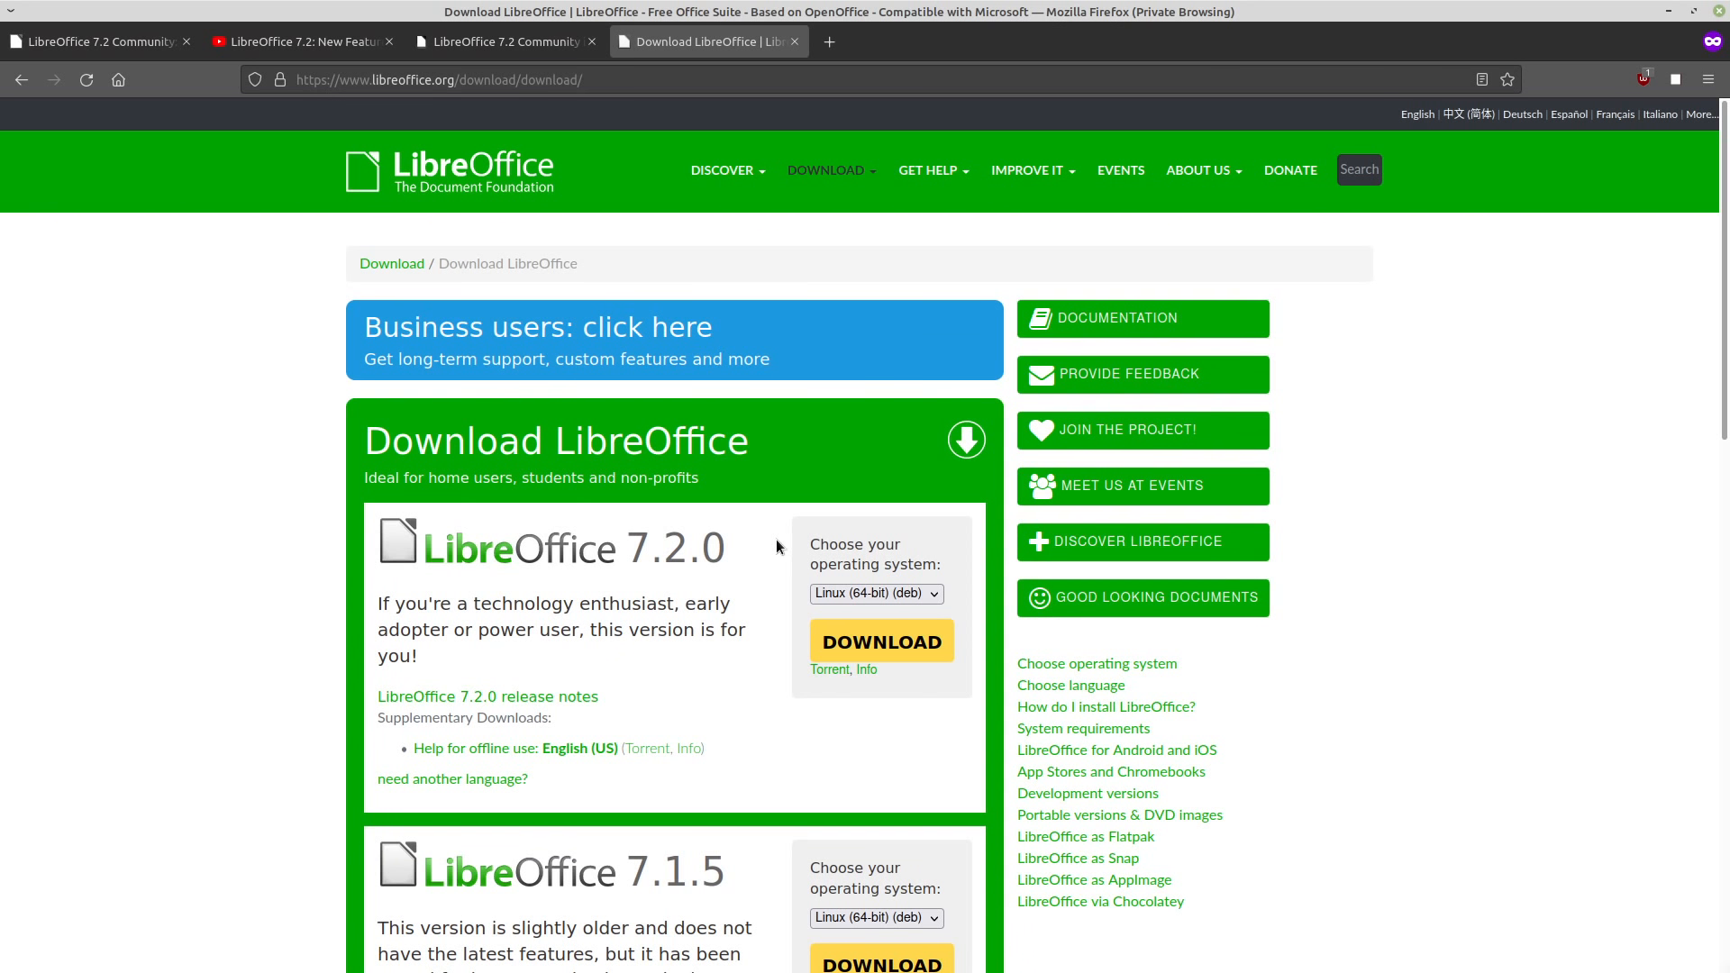
pyautogui.moveTo(910, 614)
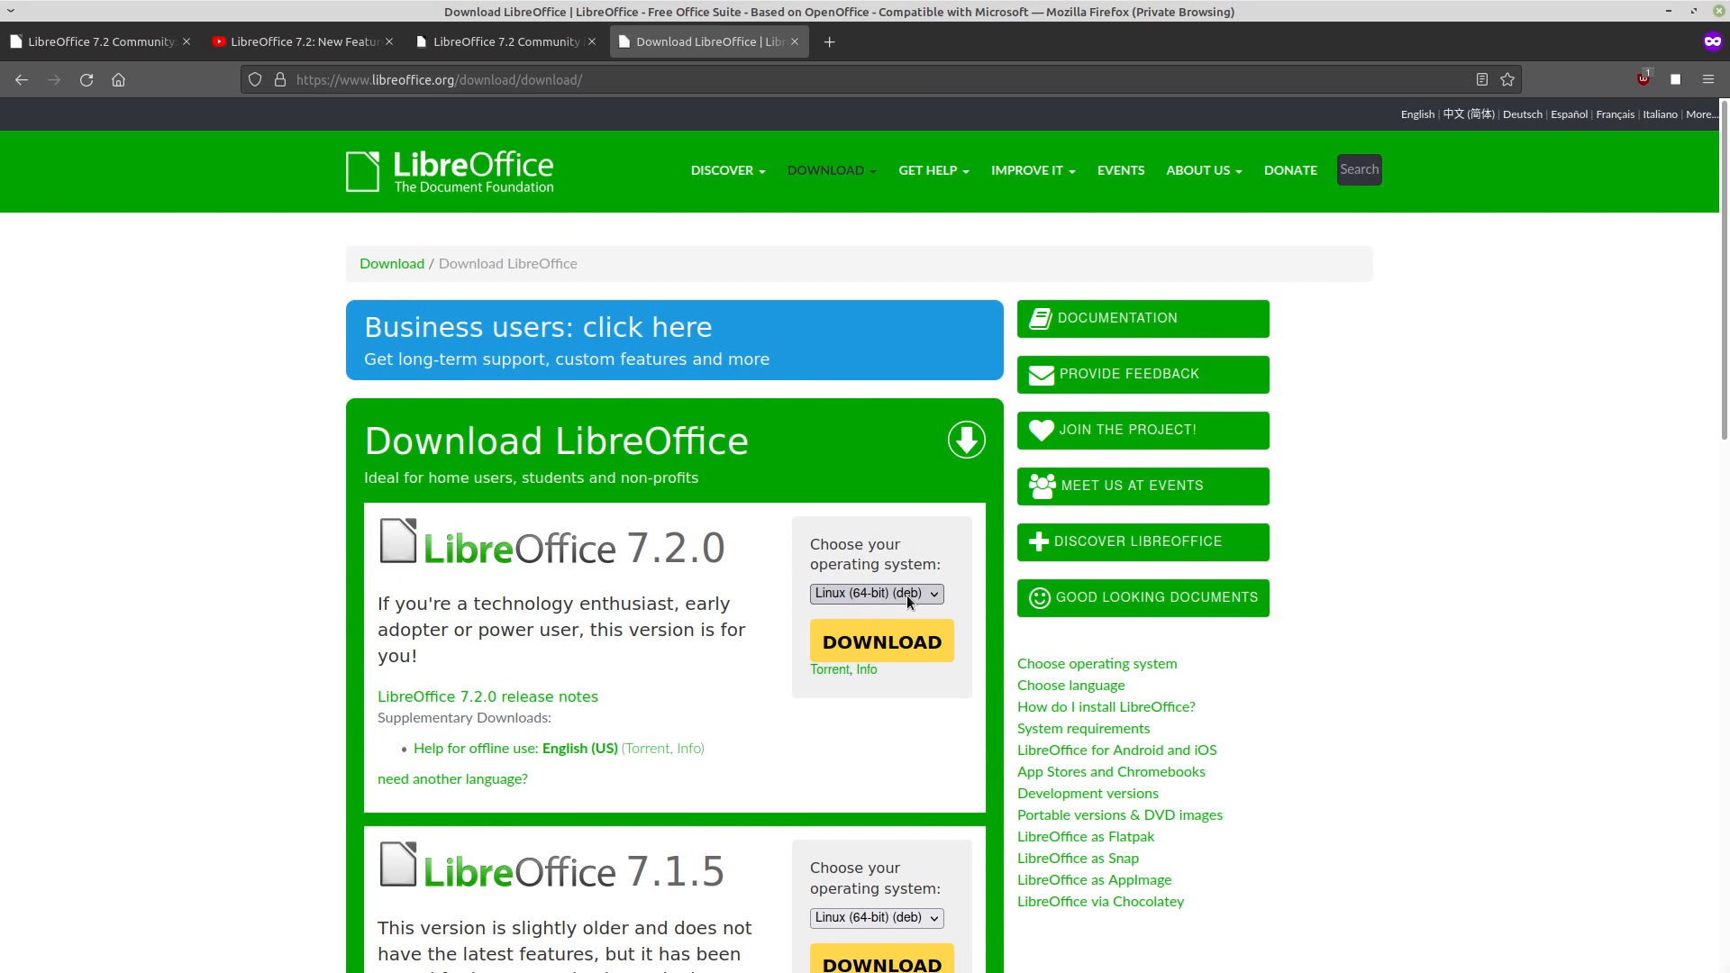
pyautogui.click(826, 171)
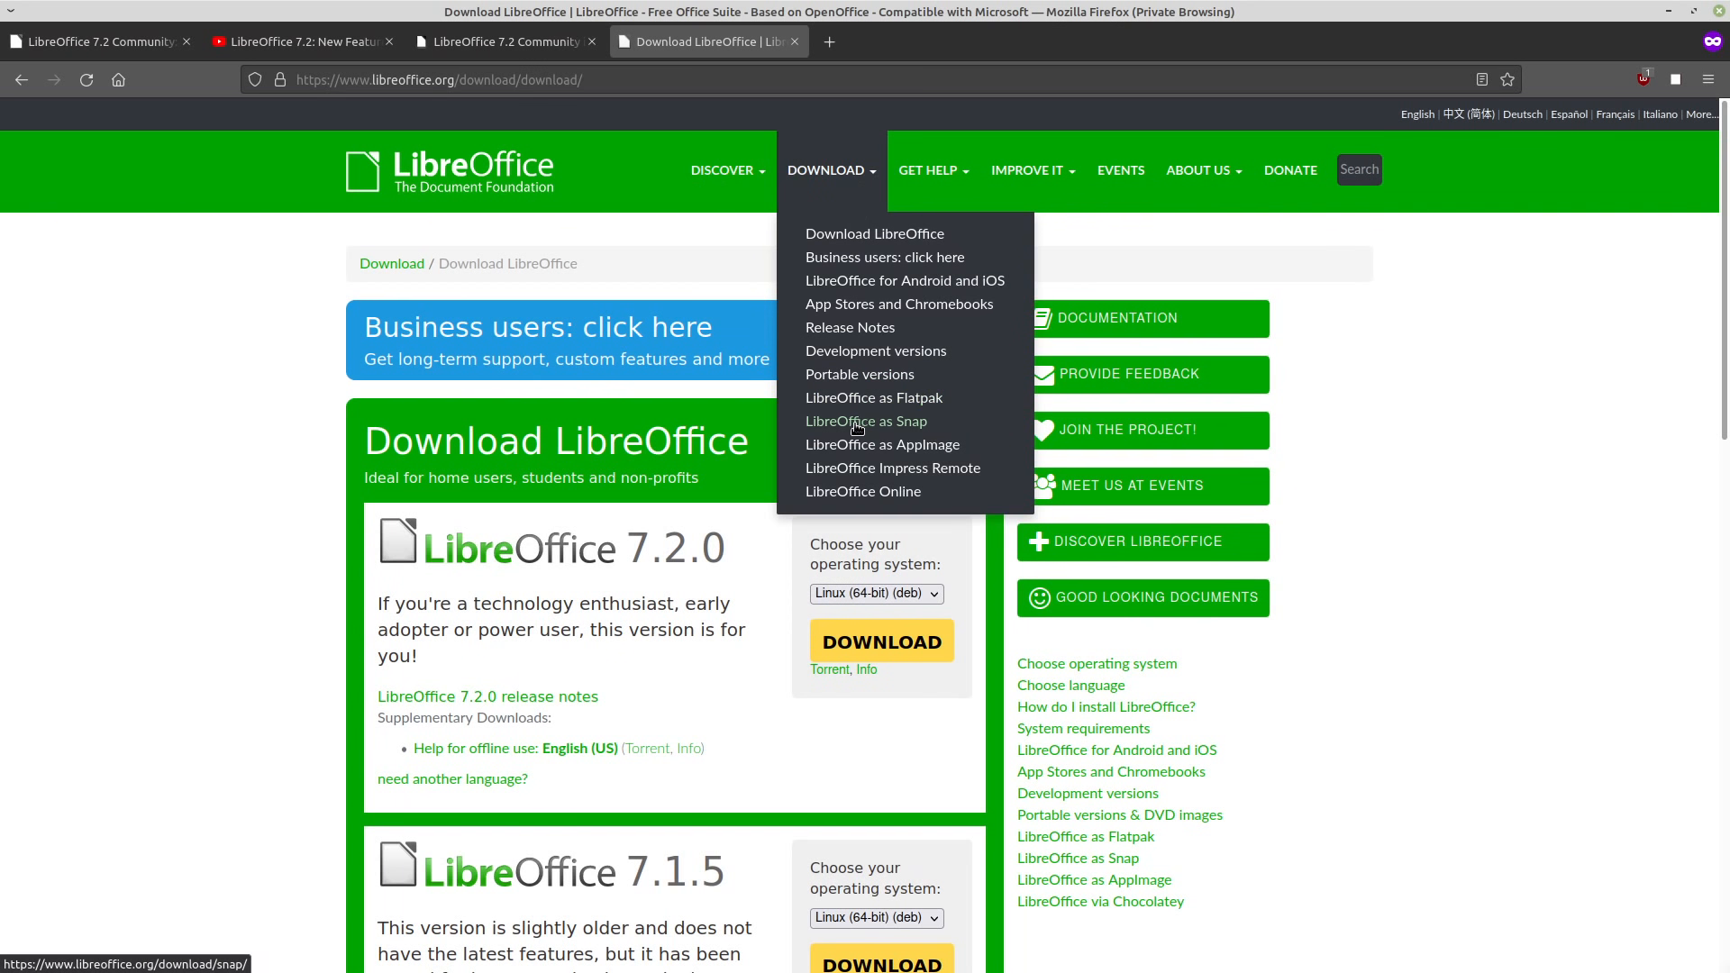
pyautogui.moveTo(860, 408)
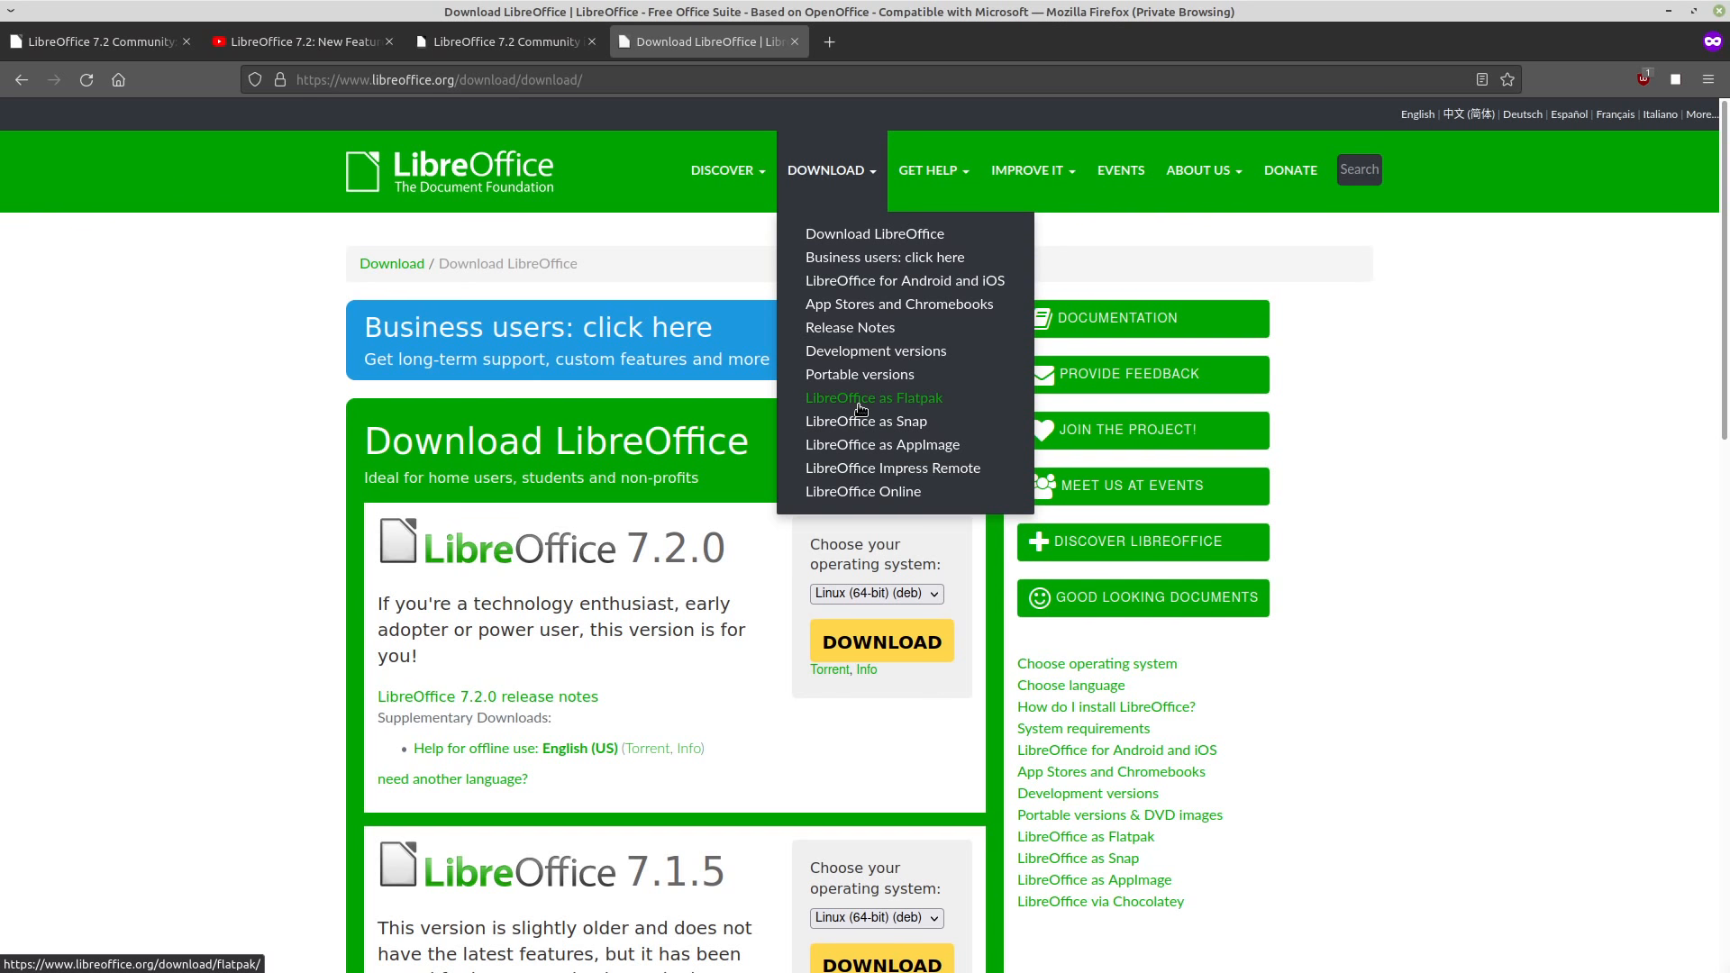
pyautogui.moveTo(724, 222)
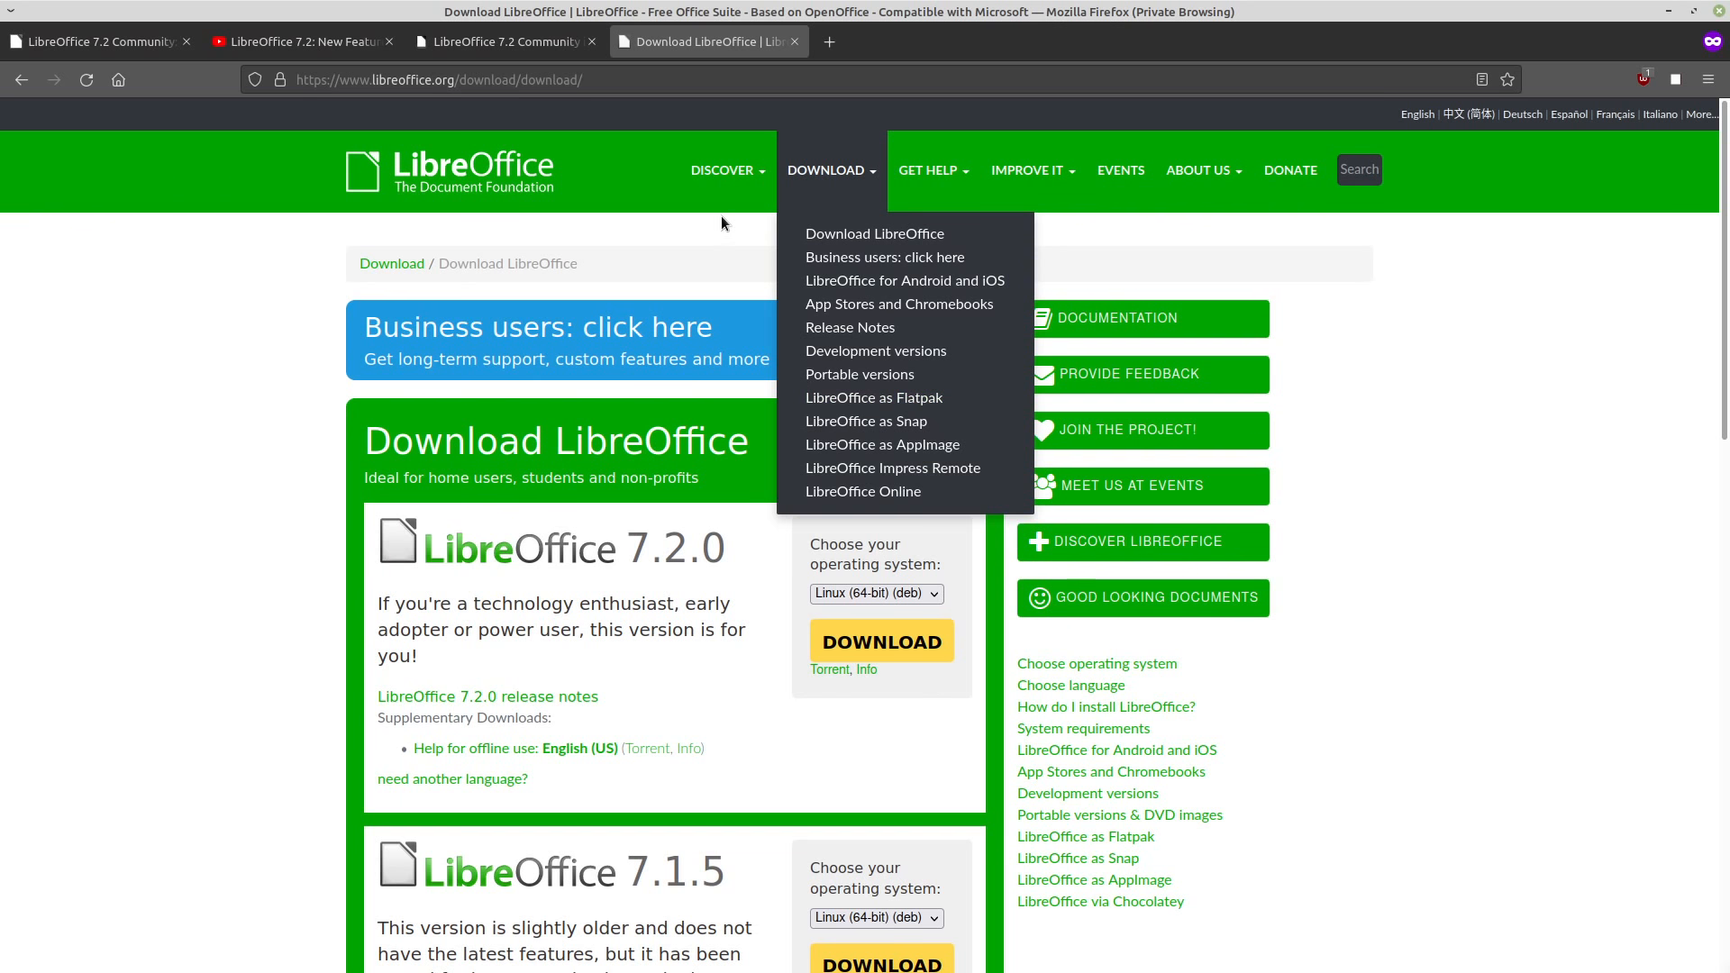
pyautogui.click(699, 242)
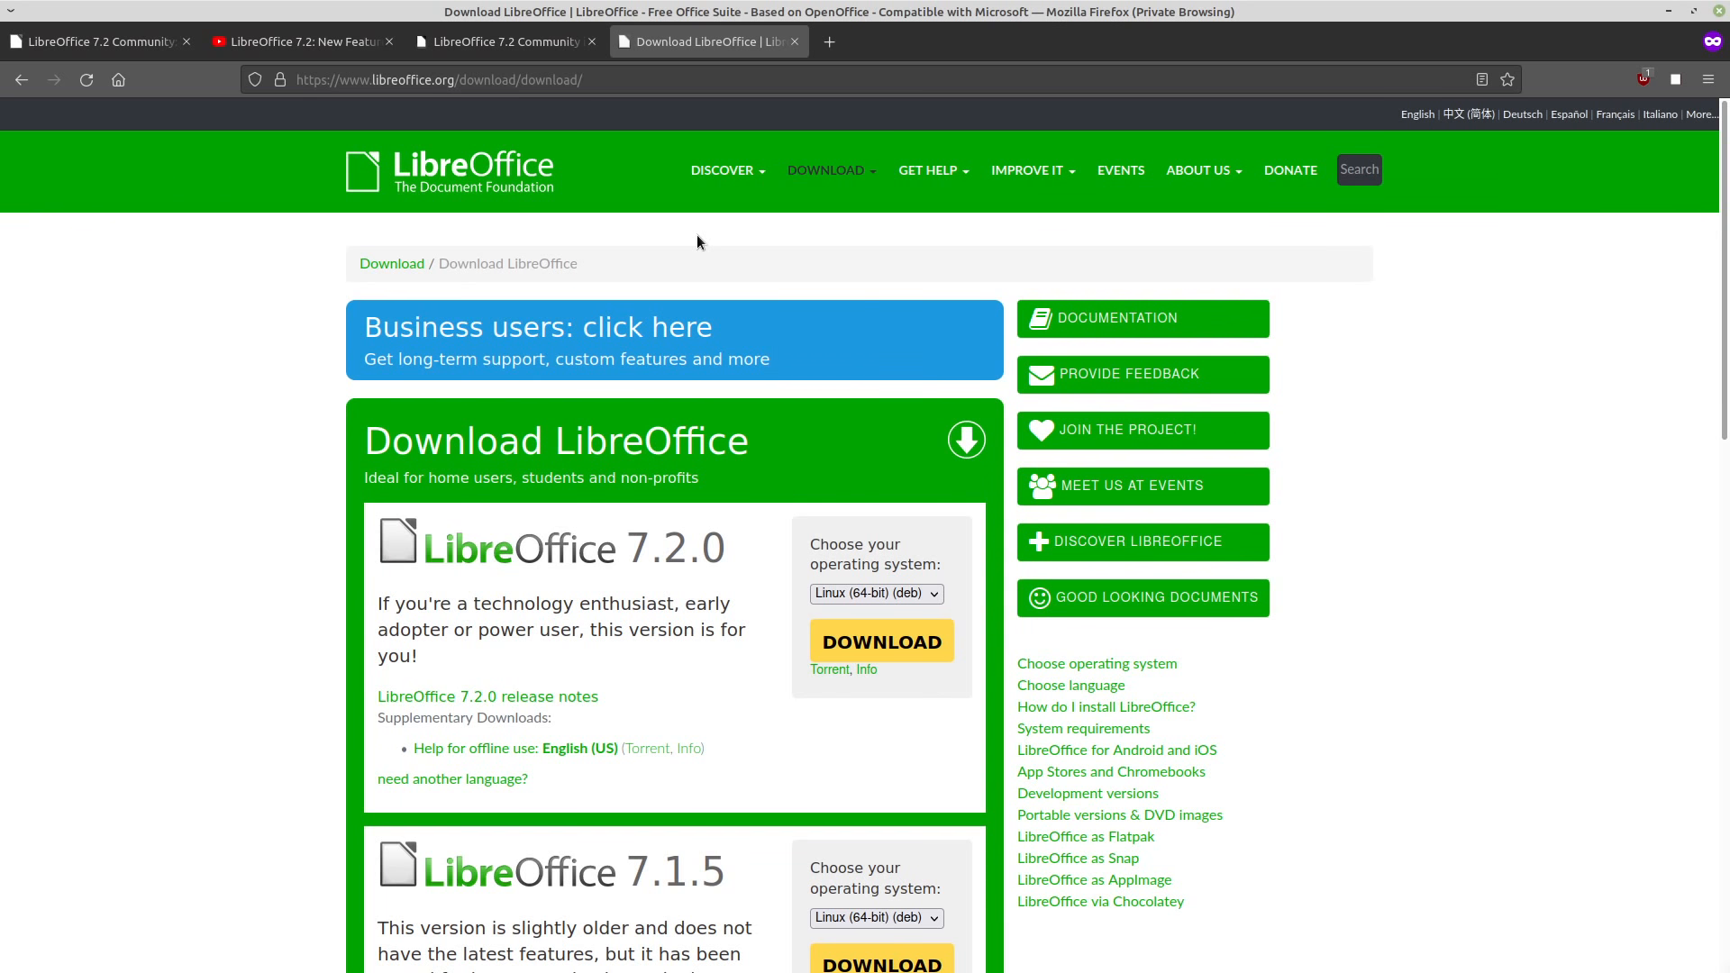